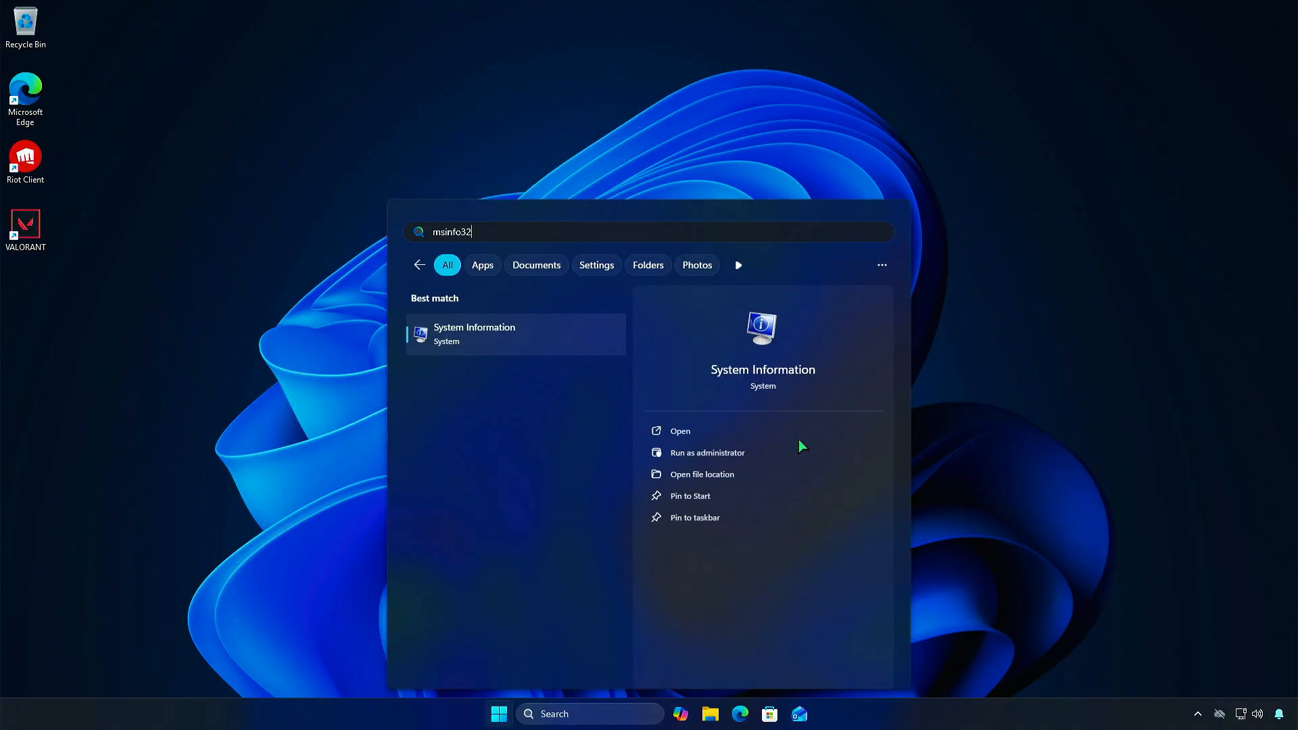
Step: Check System Information shows BIOS Mode Legacy and Secure Boot State Unsupported, then close it
{"action": "left_click", "coordinate": [679, 431]}
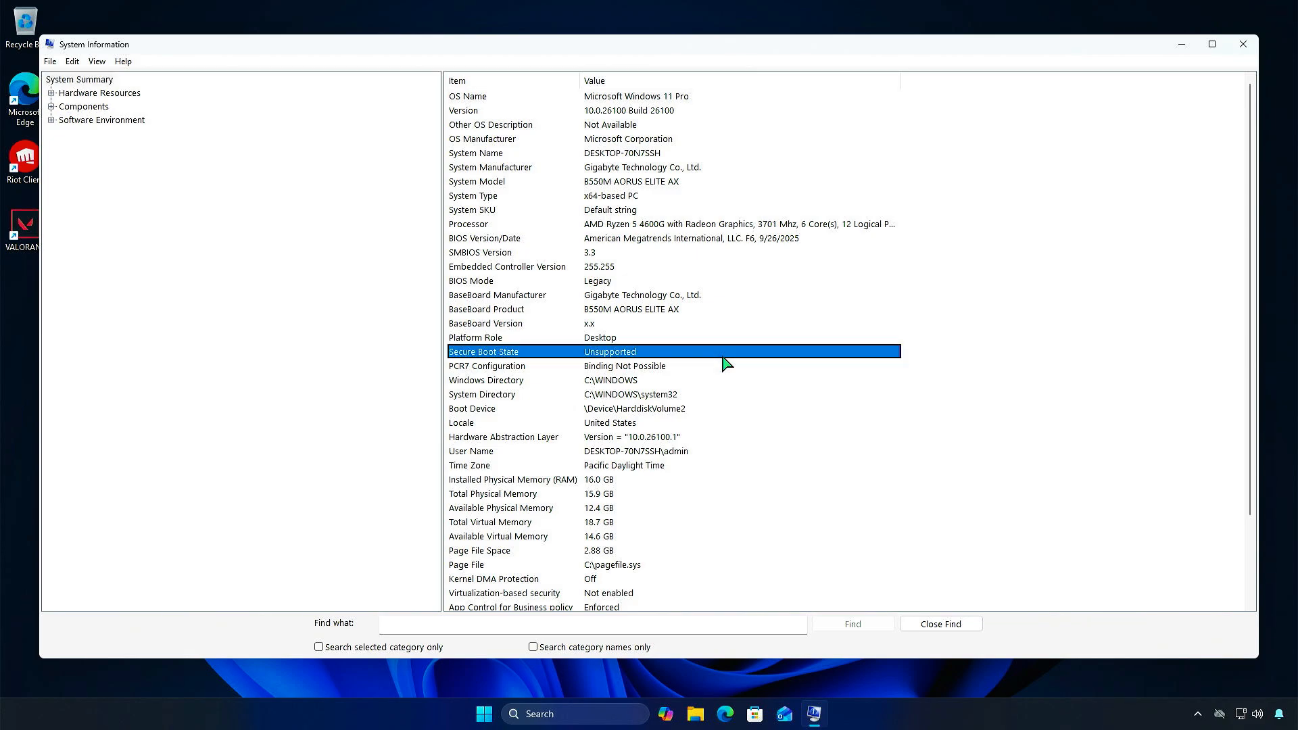
{"action": "left_click", "coordinate": [486, 323]}
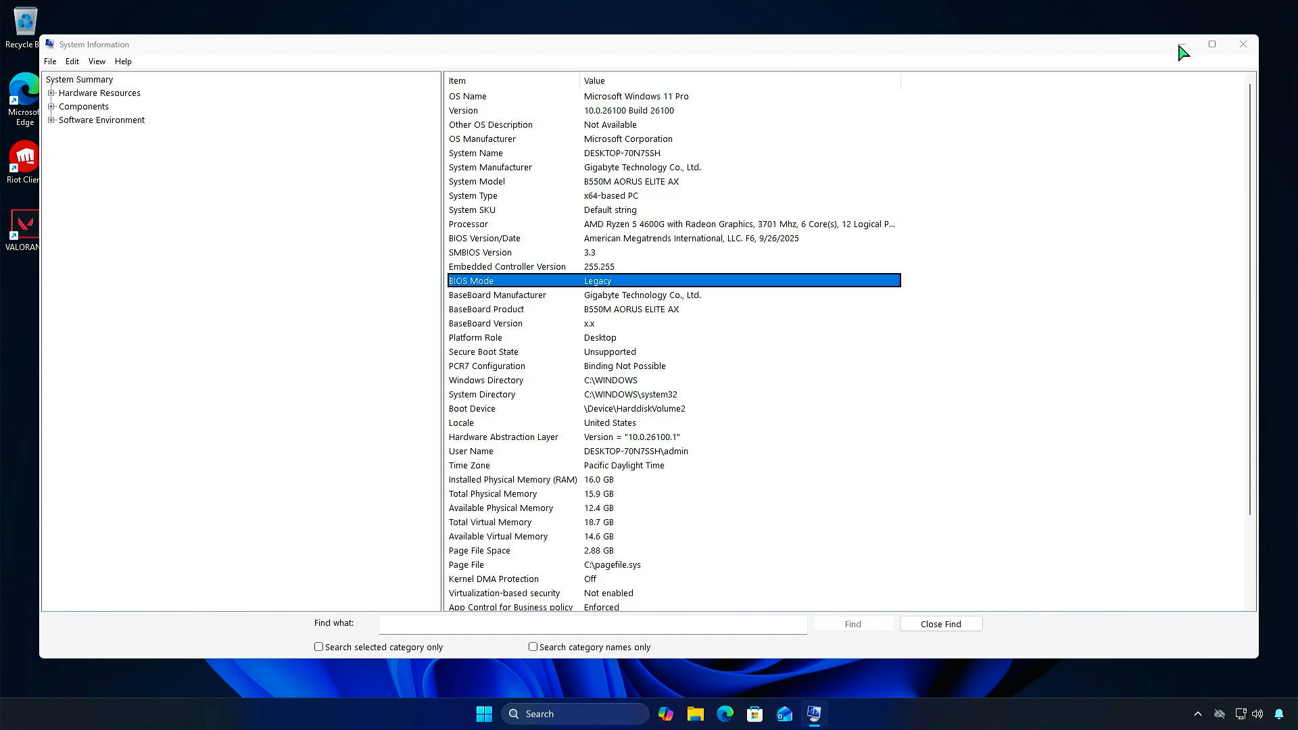
{"action": "left_click", "coordinate": [1242, 44]}
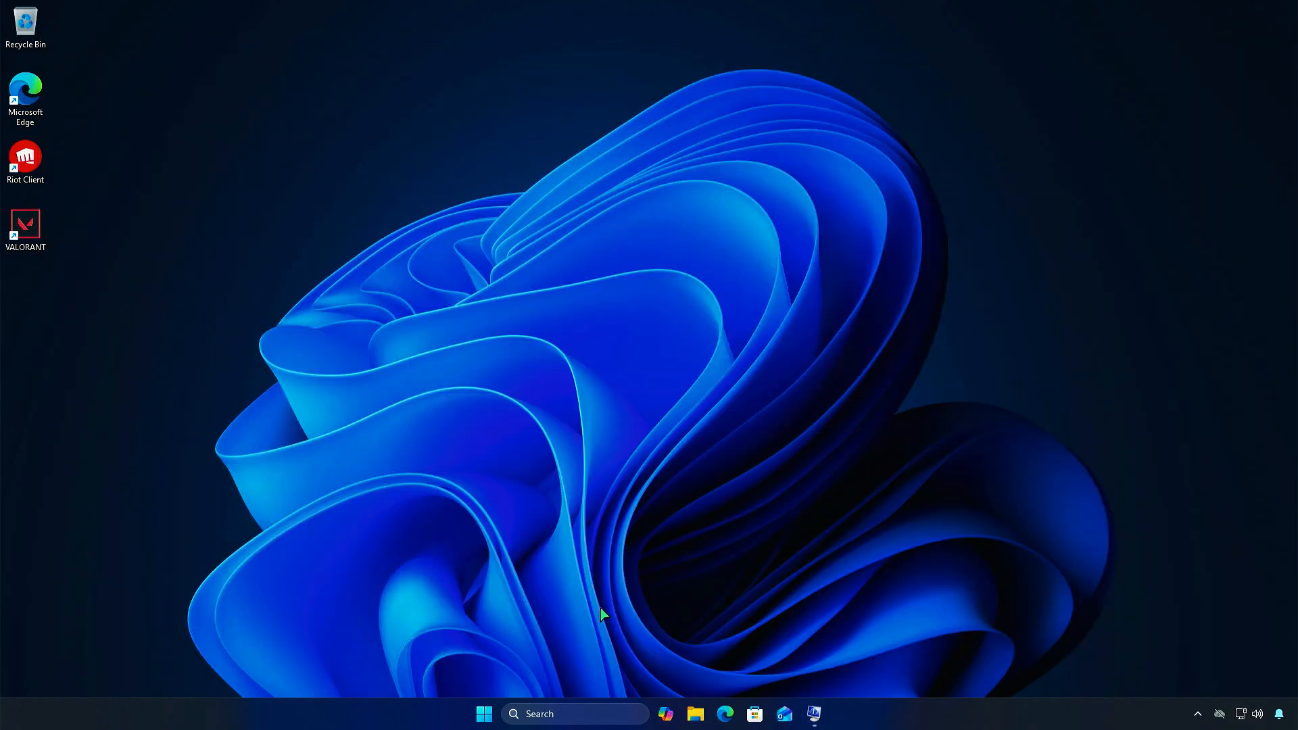
Step: Run Get-Disk in an administrator terminal, showing both disks with MBR partition style
{"action": "right_click", "coordinate": [483, 714]}
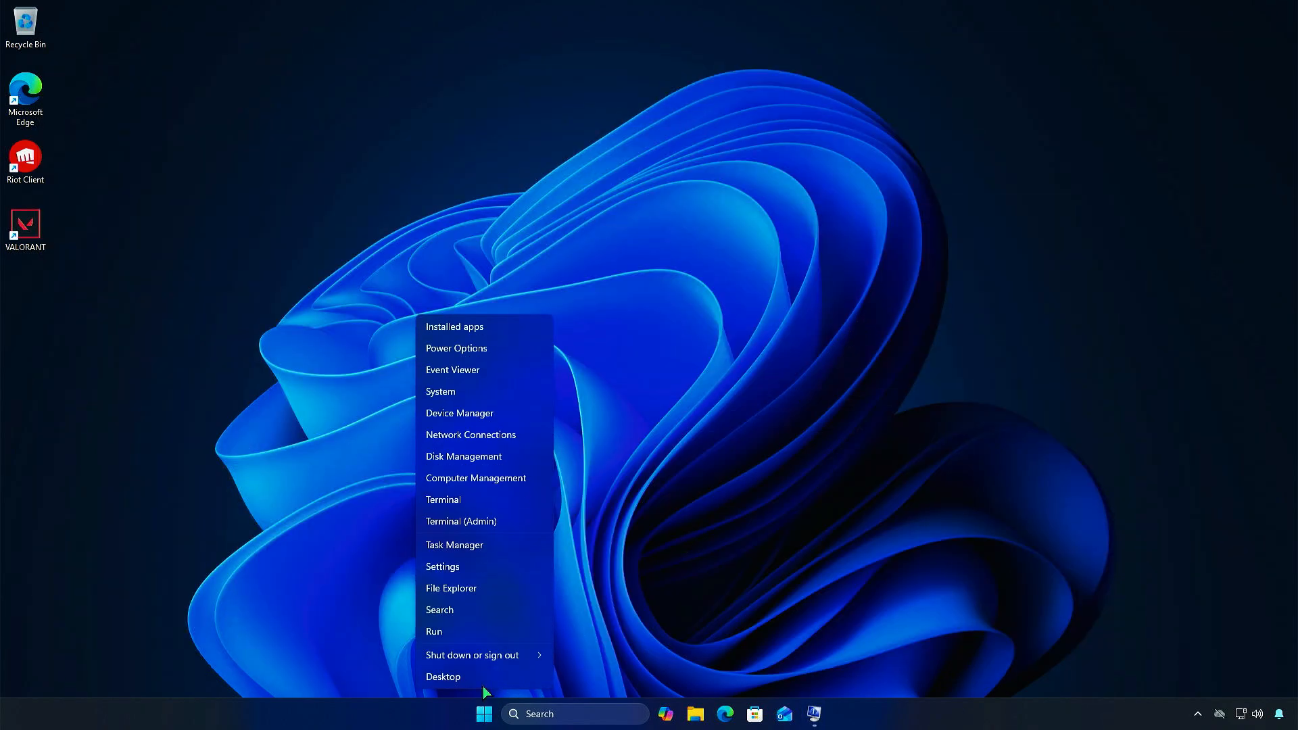
{"action": "left_click", "coordinate": [461, 521]}
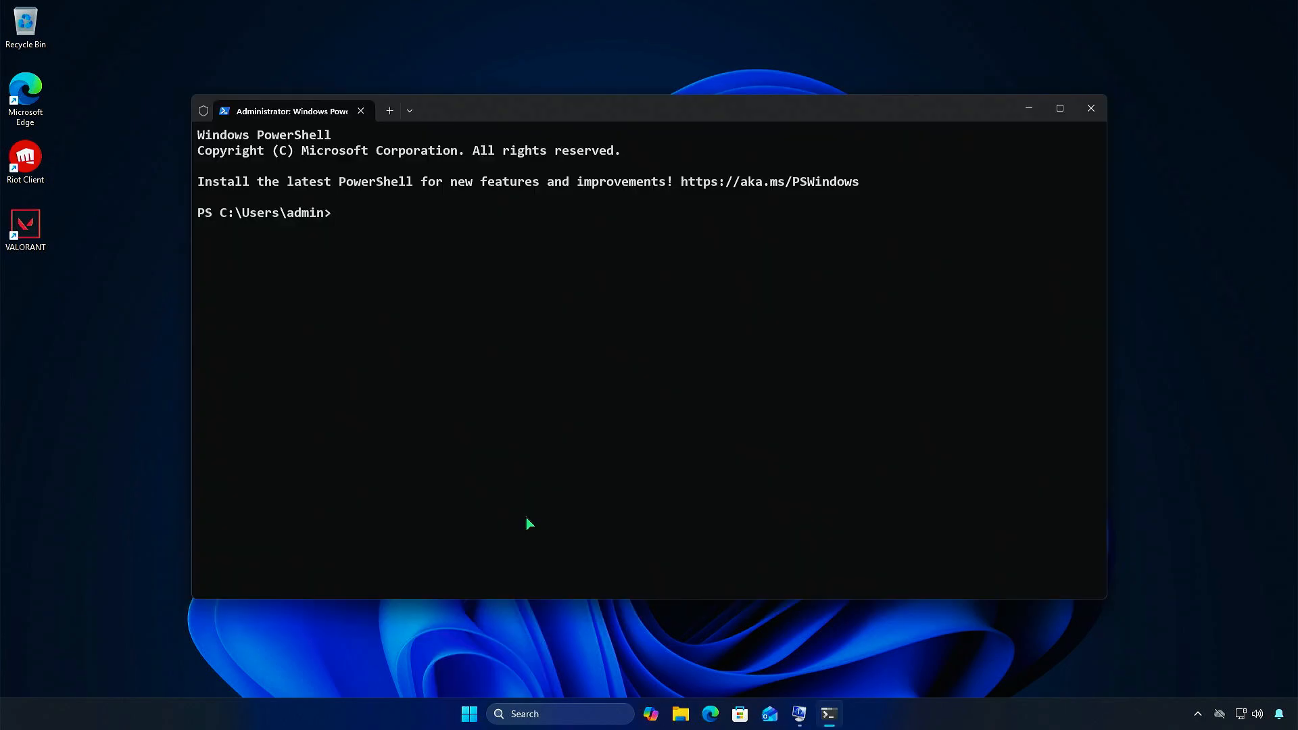
{"action": "type", "text": "get-di"}
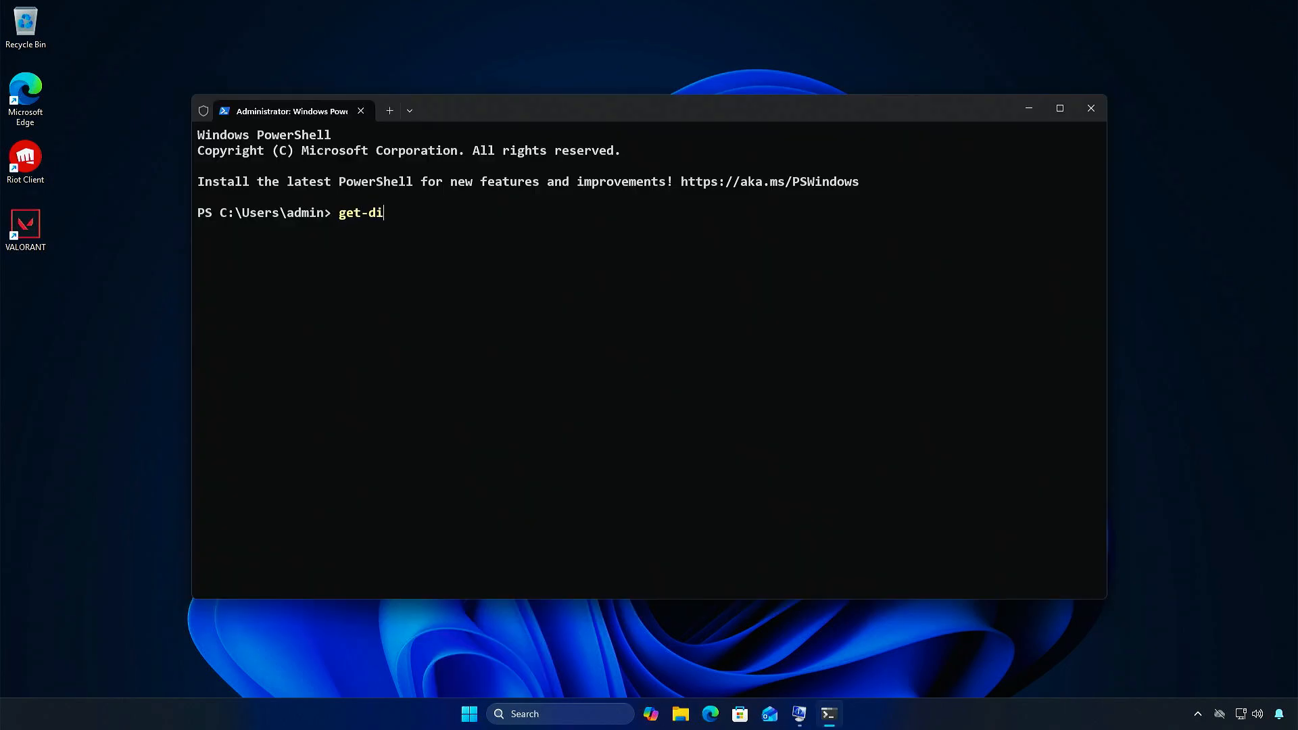
{"action": "type", "text": "sk"}
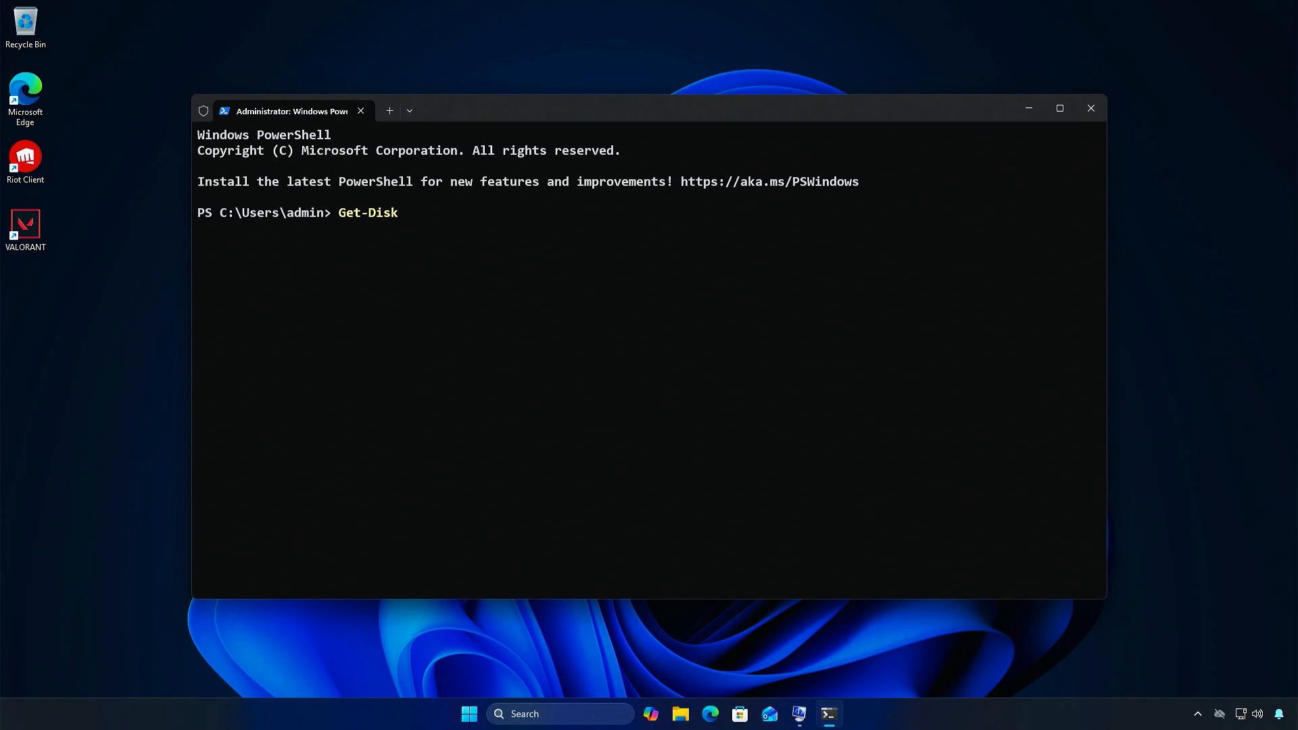
{"action": "key", "text": "Return"}
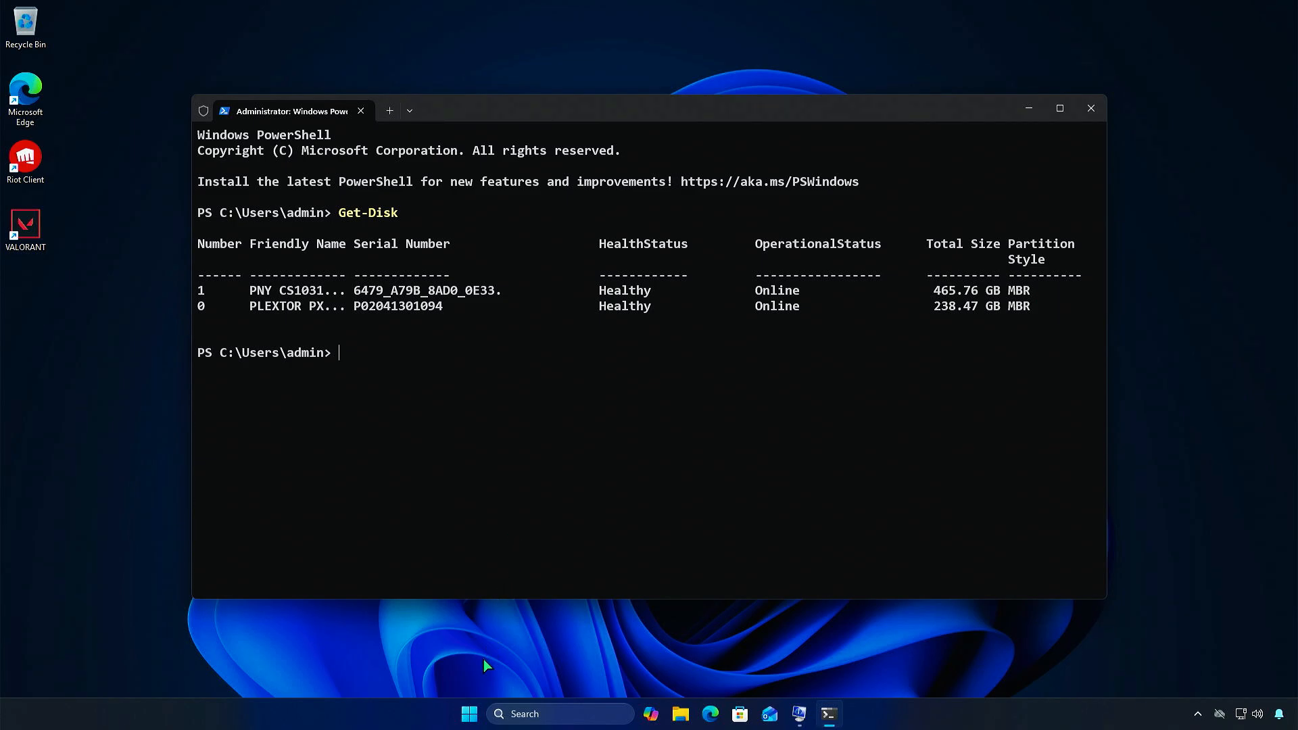
Step: Confirm in Disk Management that Disk 1, the PNY SSD, uses Master Boot Record partitioning
{"action": "right_click", "coordinate": [469, 713]}
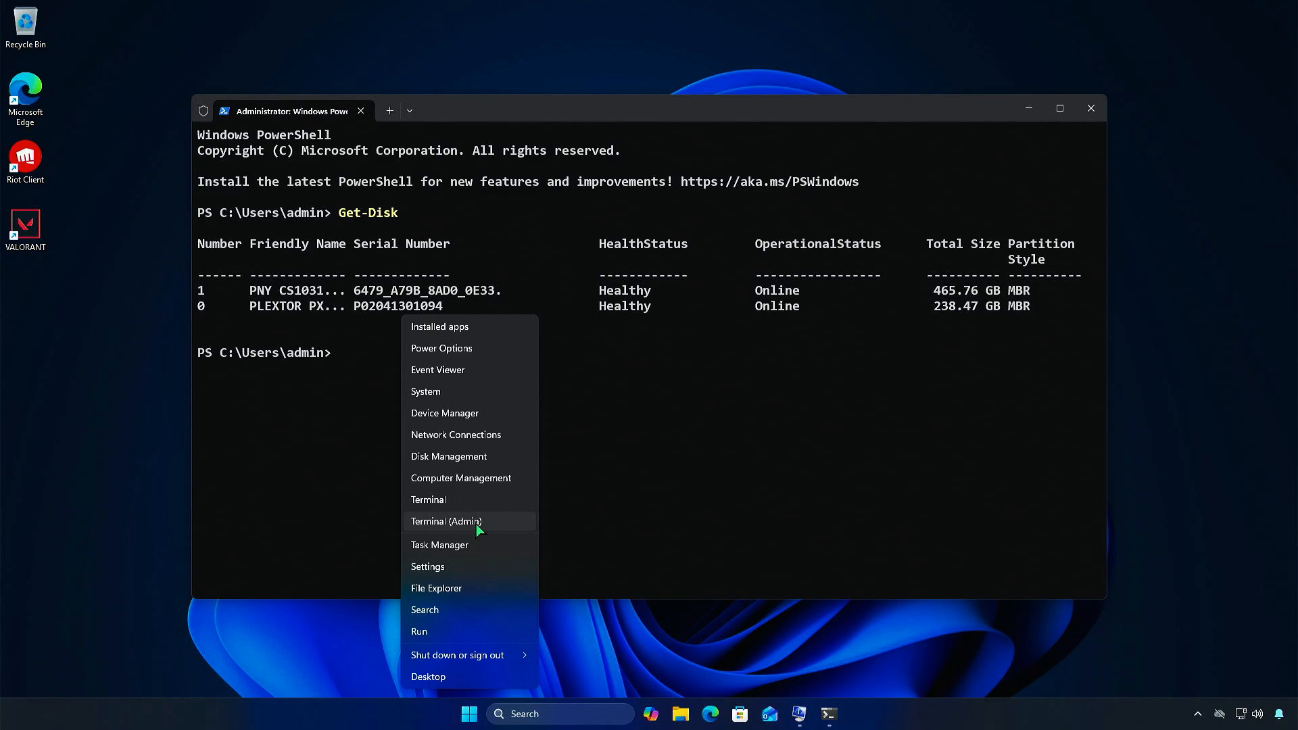
{"action": "left_click", "coordinate": [448, 456]}
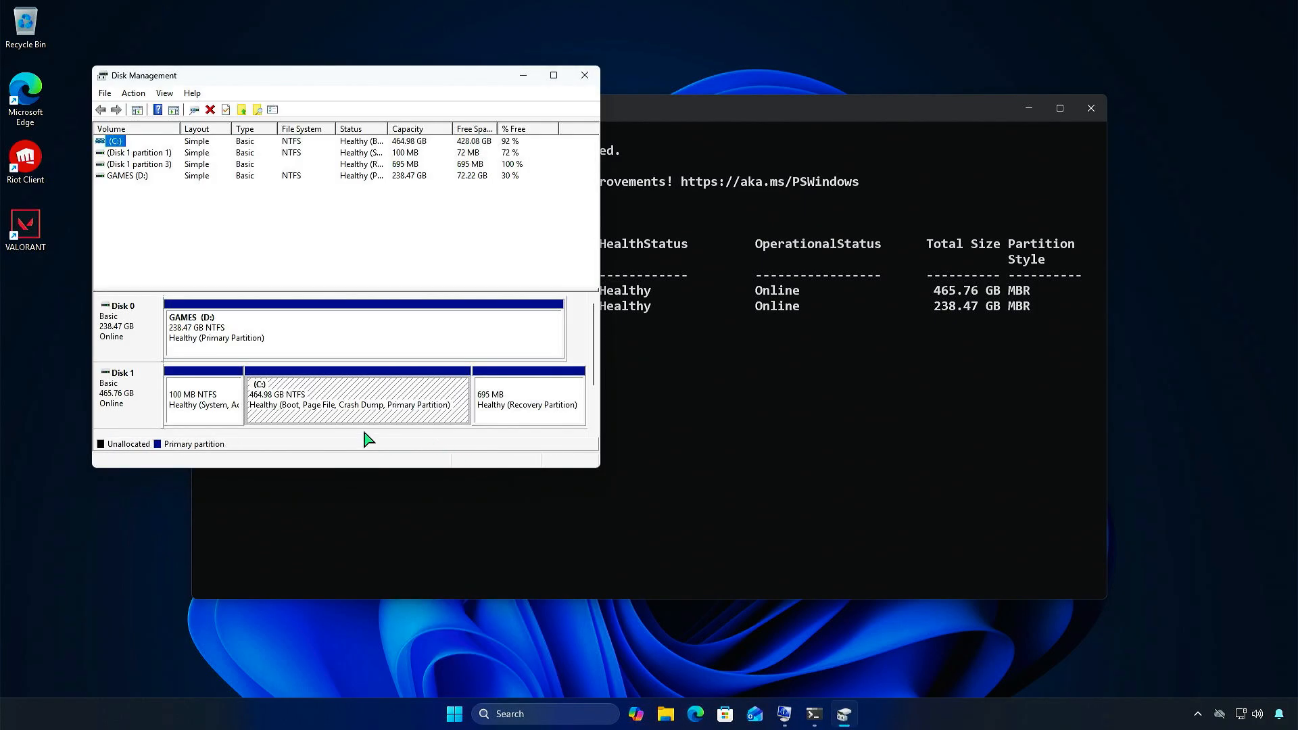
{"action": "right_click", "coordinate": [125, 394]}
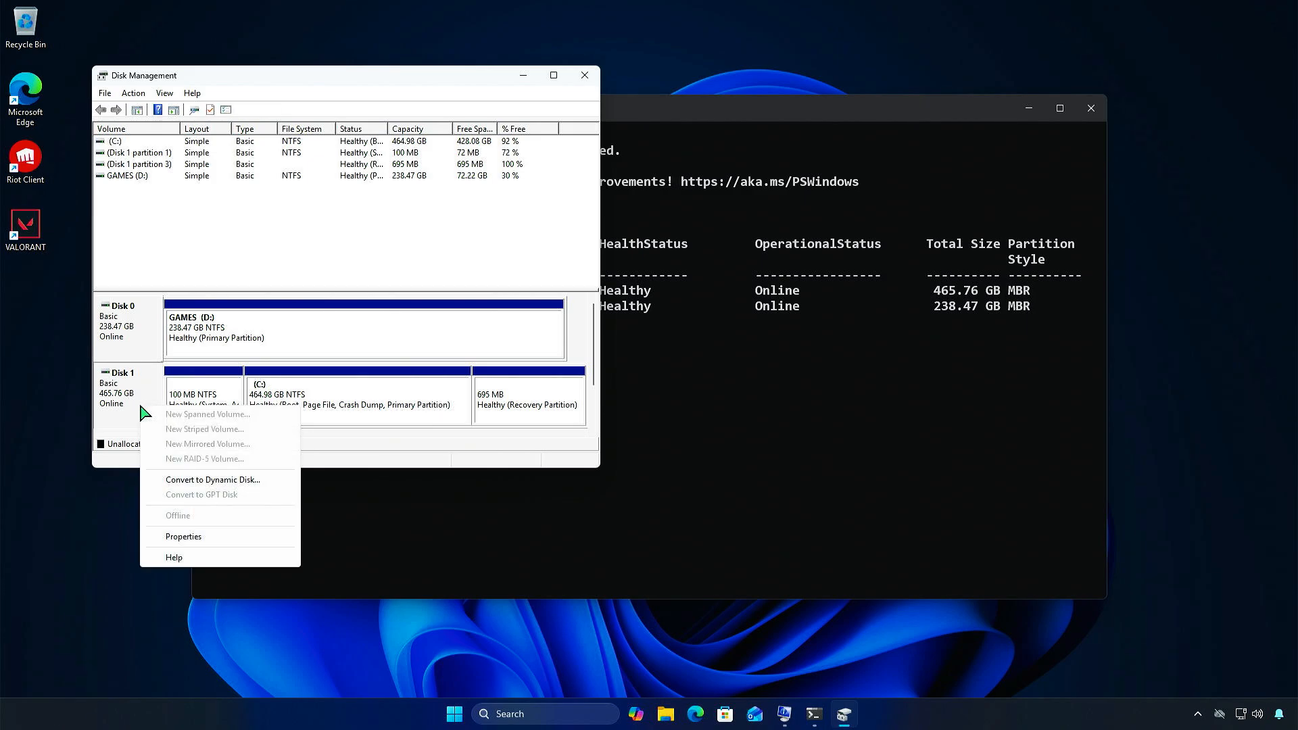
{"action": "mouse_move", "coordinate": [207, 539]}
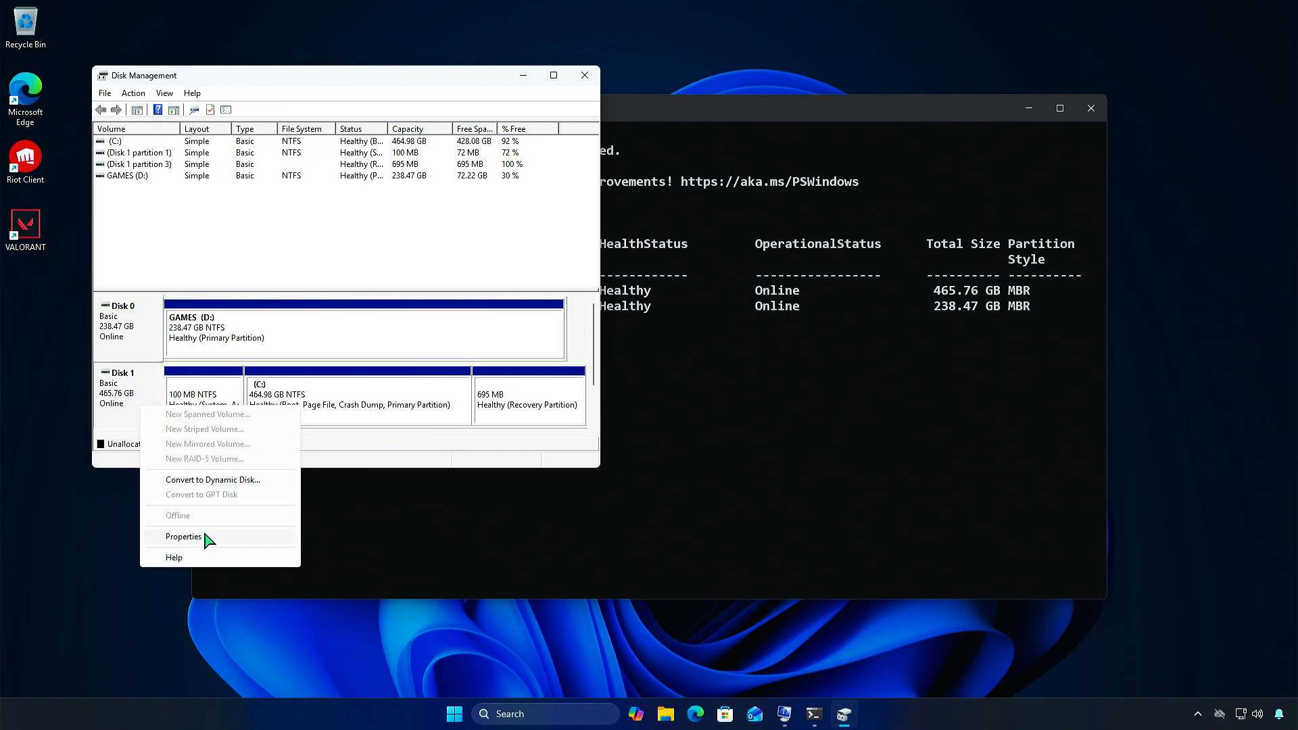
{"action": "left_click", "coordinate": [183, 537]}
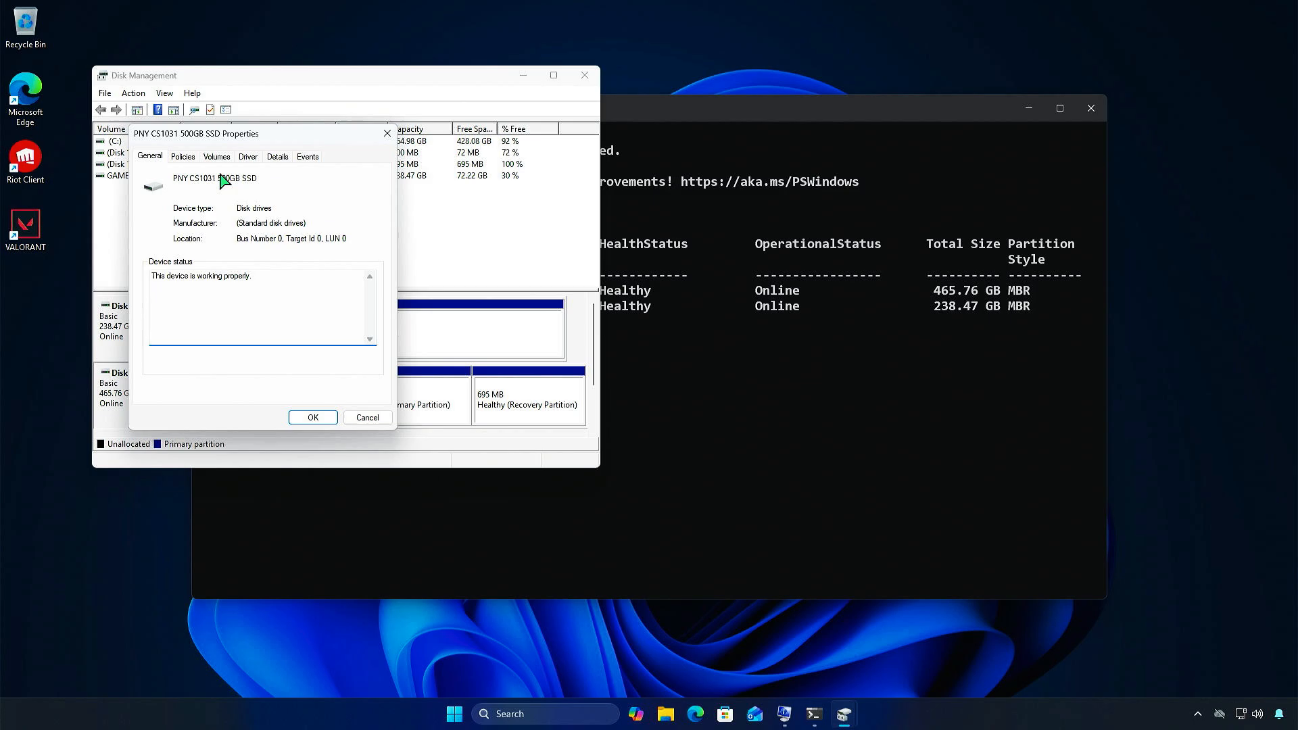
{"action": "left_click", "coordinate": [216, 157]}
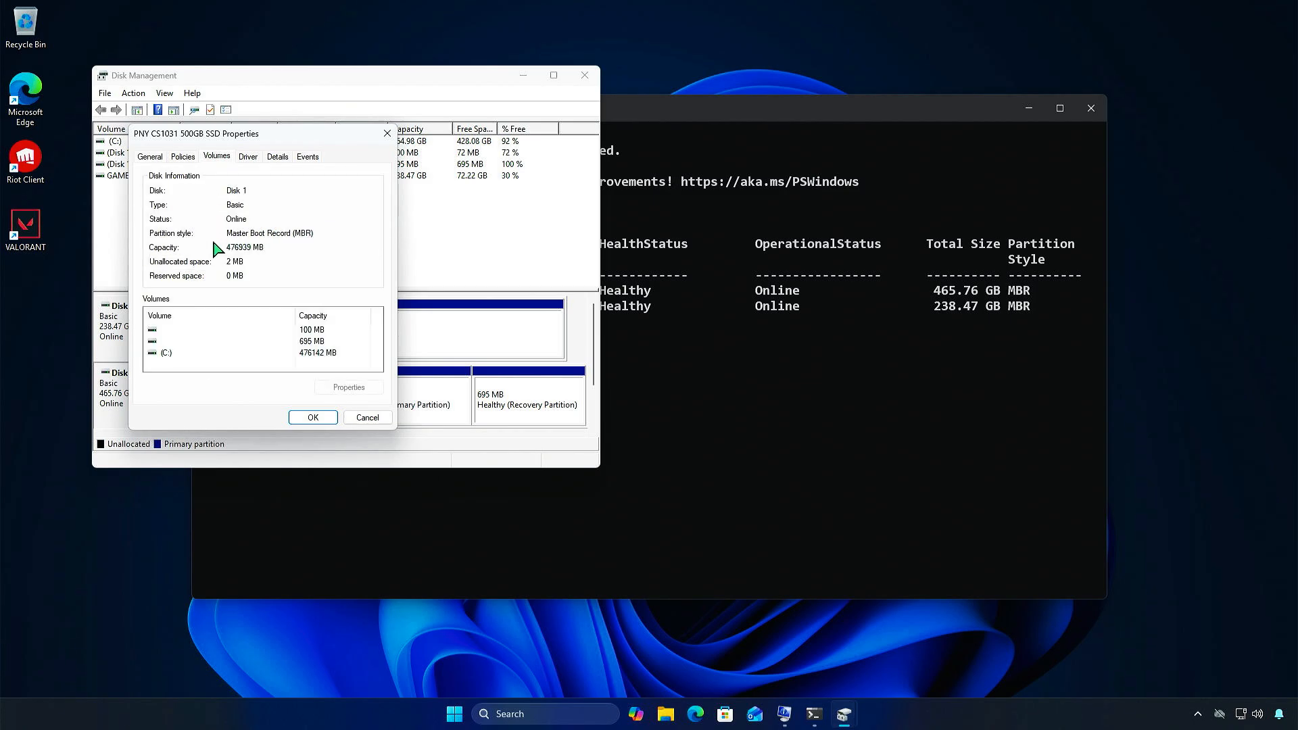
{"action": "mouse_move", "coordinate": [331, 247]}
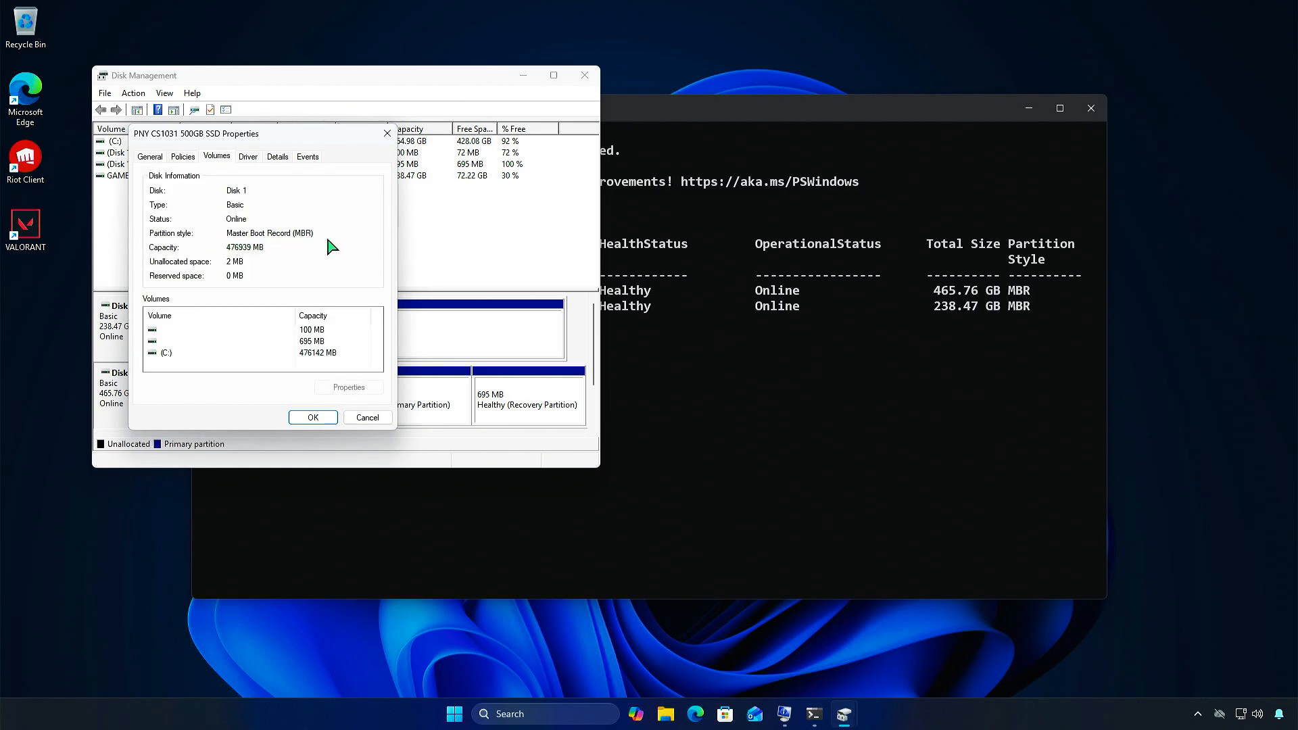
{"action": "left_click", "coordinate": [313, 417]}
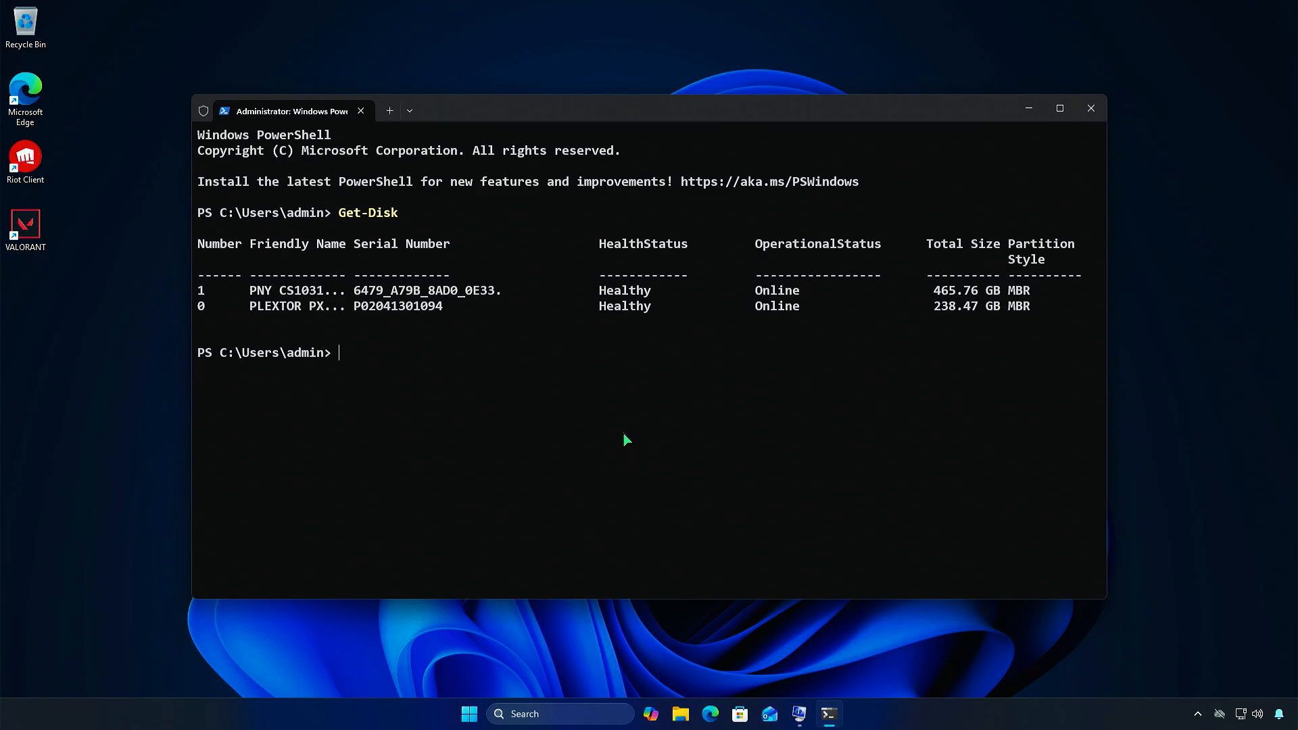
Step: Validate Disk 1 for conversion with mbr2gpt /validate /allowFullOS
{"action": "type", "text": "mbr2gpt /validate /allow"}
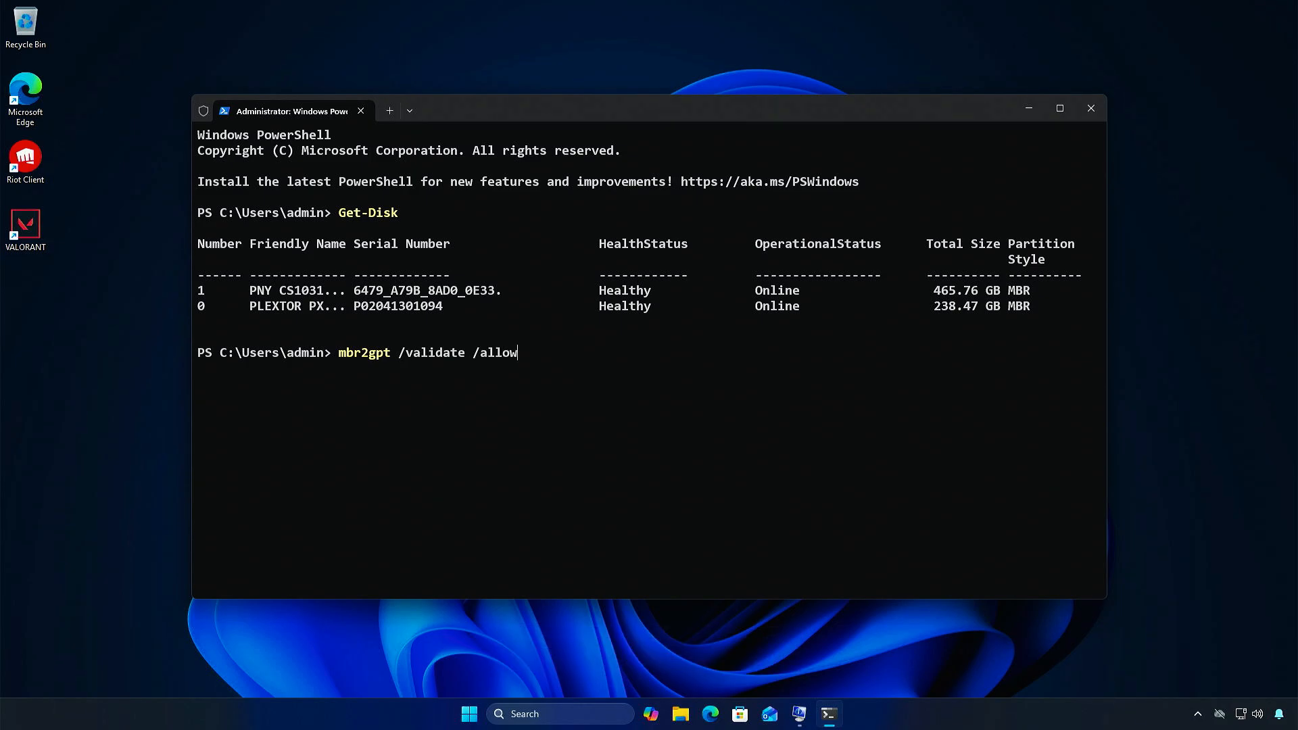
{"action": "type", "text": "FullOS"}
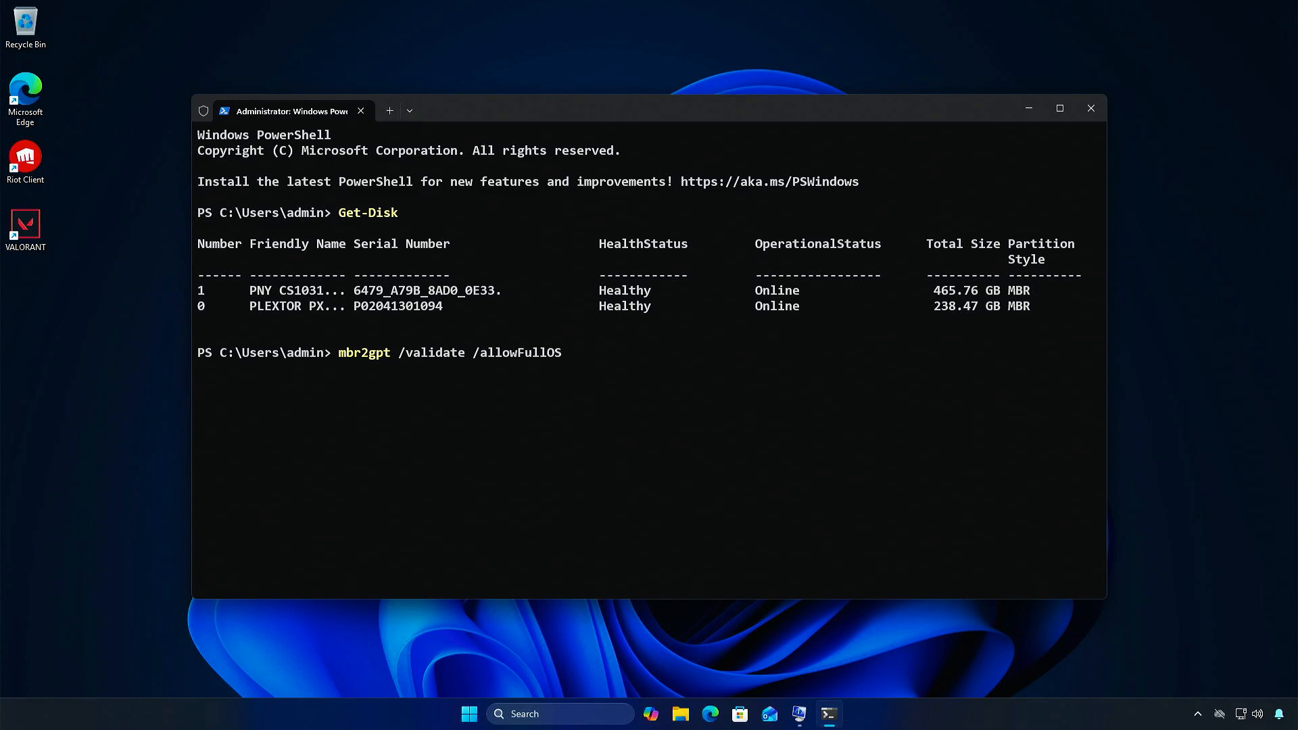
{"action": "key", "text": "Return"}
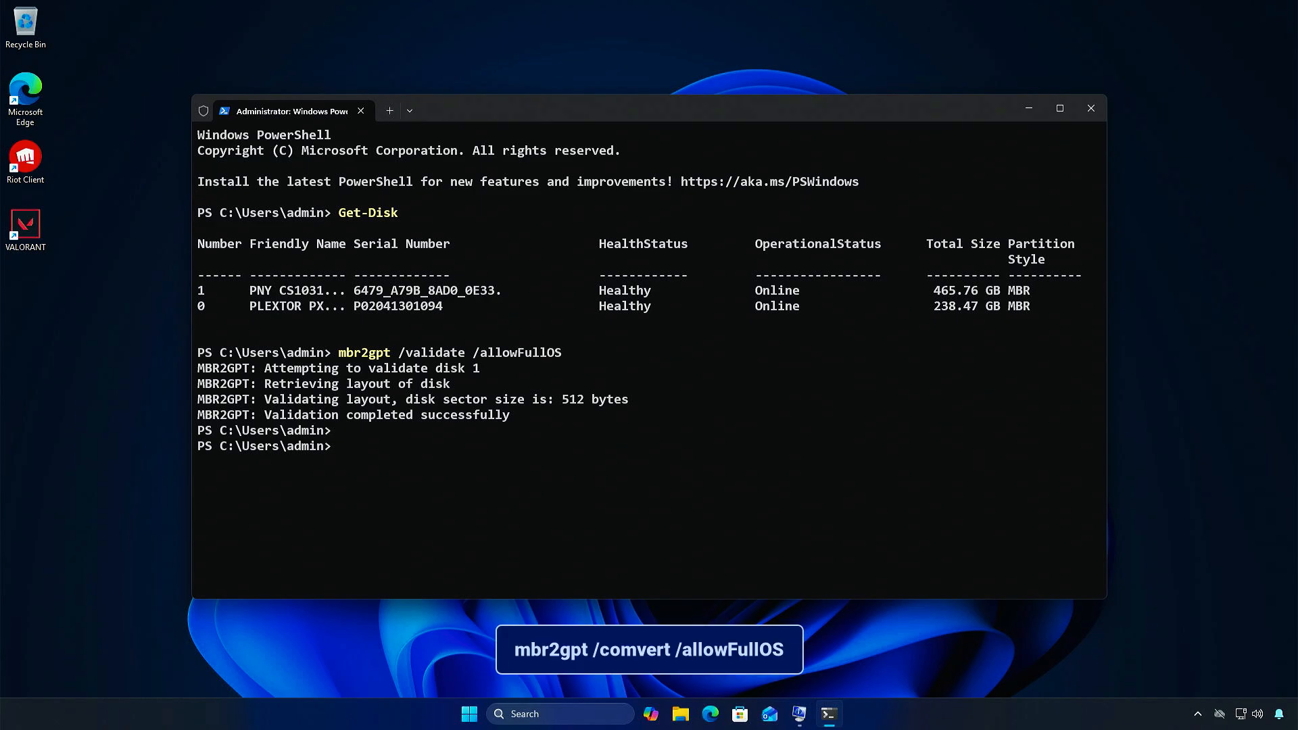
Step: Convert Disk 1 from MBR to GPT with mbr2gpt /allowFullOS
{"action": "type", "text": "mbr2gpt /valid /allowFullOS"}
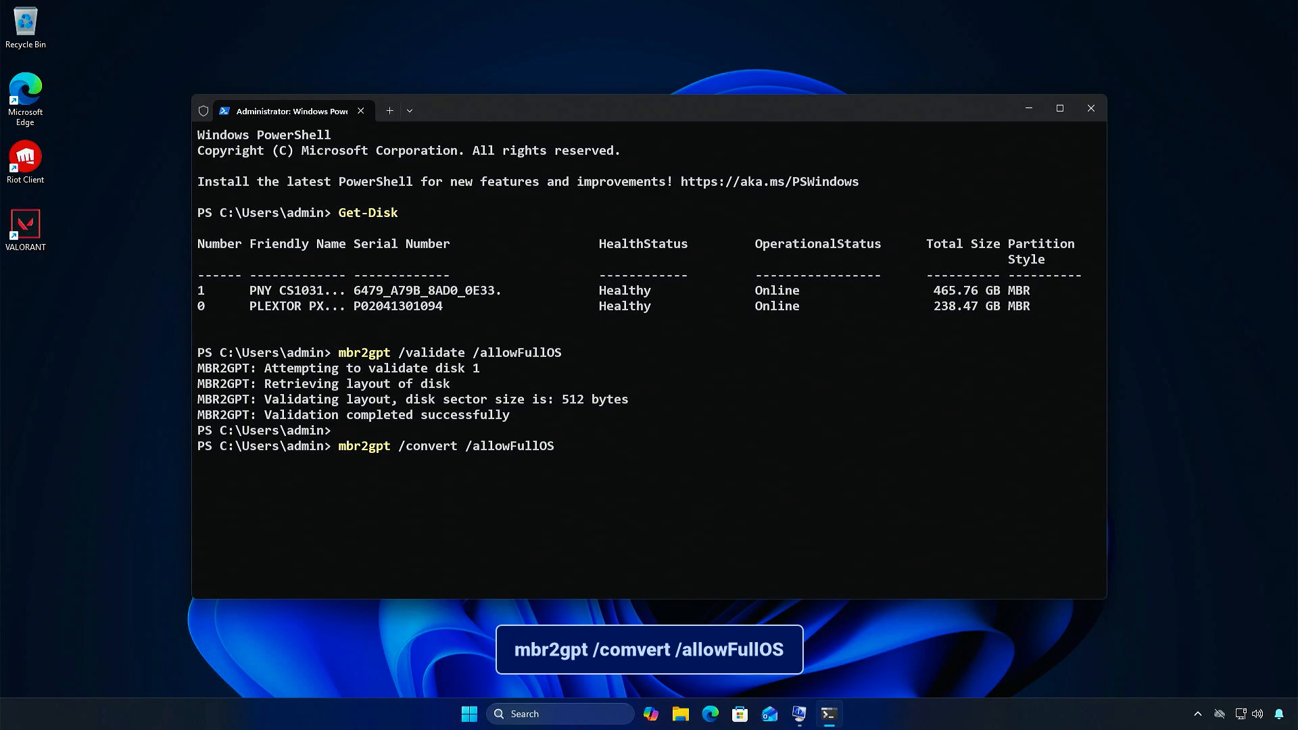
{"action": "key", "text": "Return"}
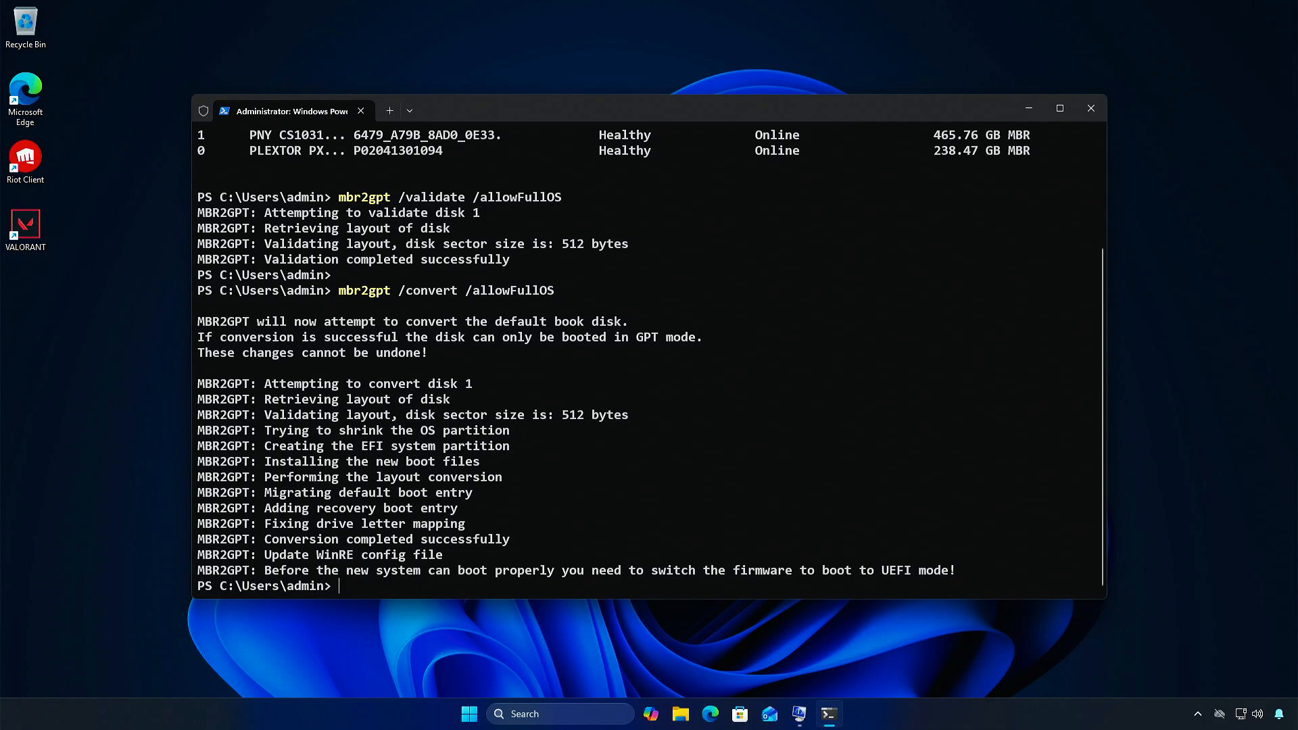
{"action": "type", "text": "get"}
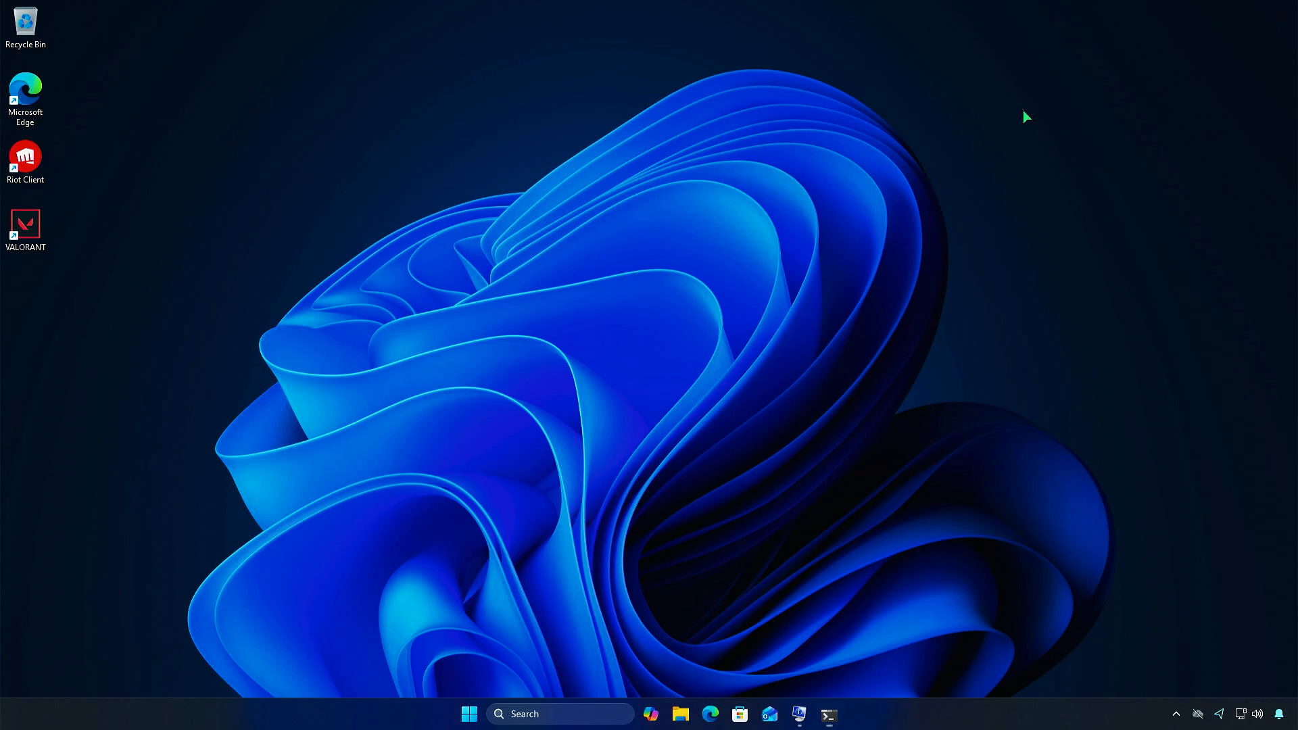
{"action": "mouse_move", "coordinate": [530, 669]}
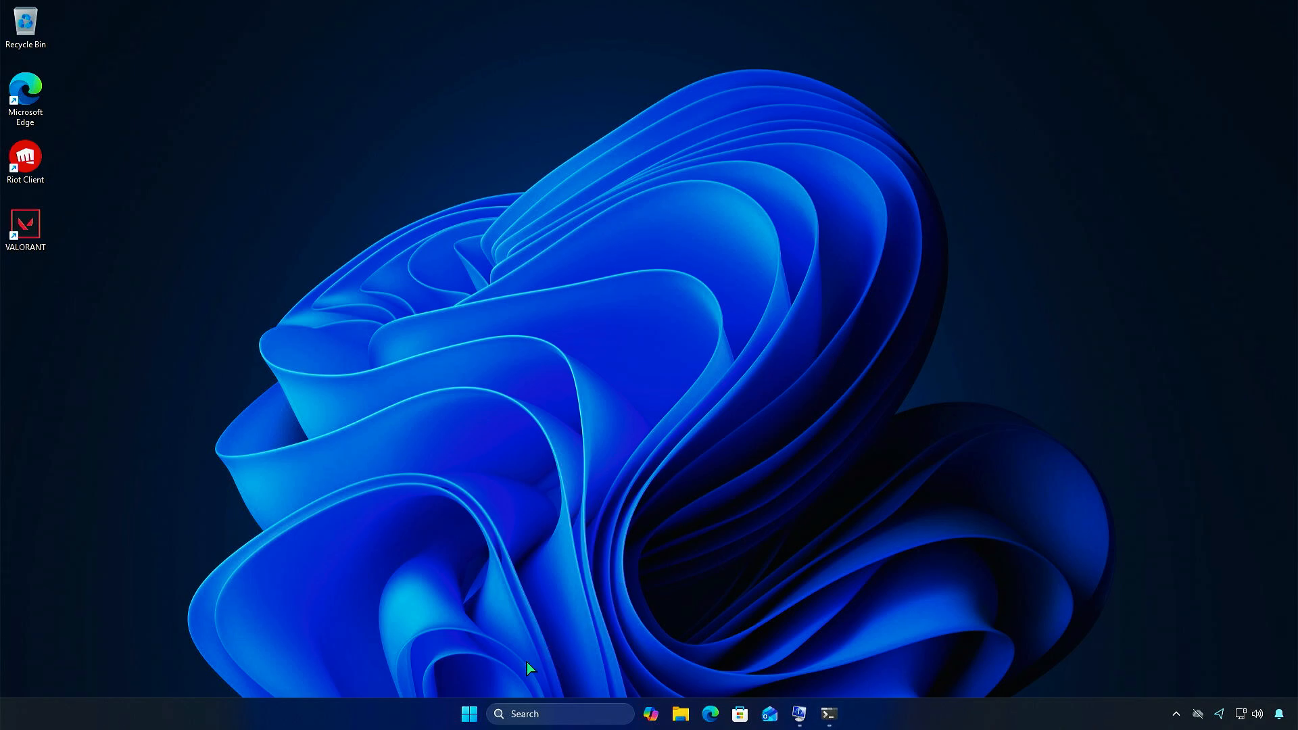
Step: Verify Disk 1's partition style is now GUID Partition Table, then close Disk Management
{"action": "right_click", "coordinate": [468, 713]}
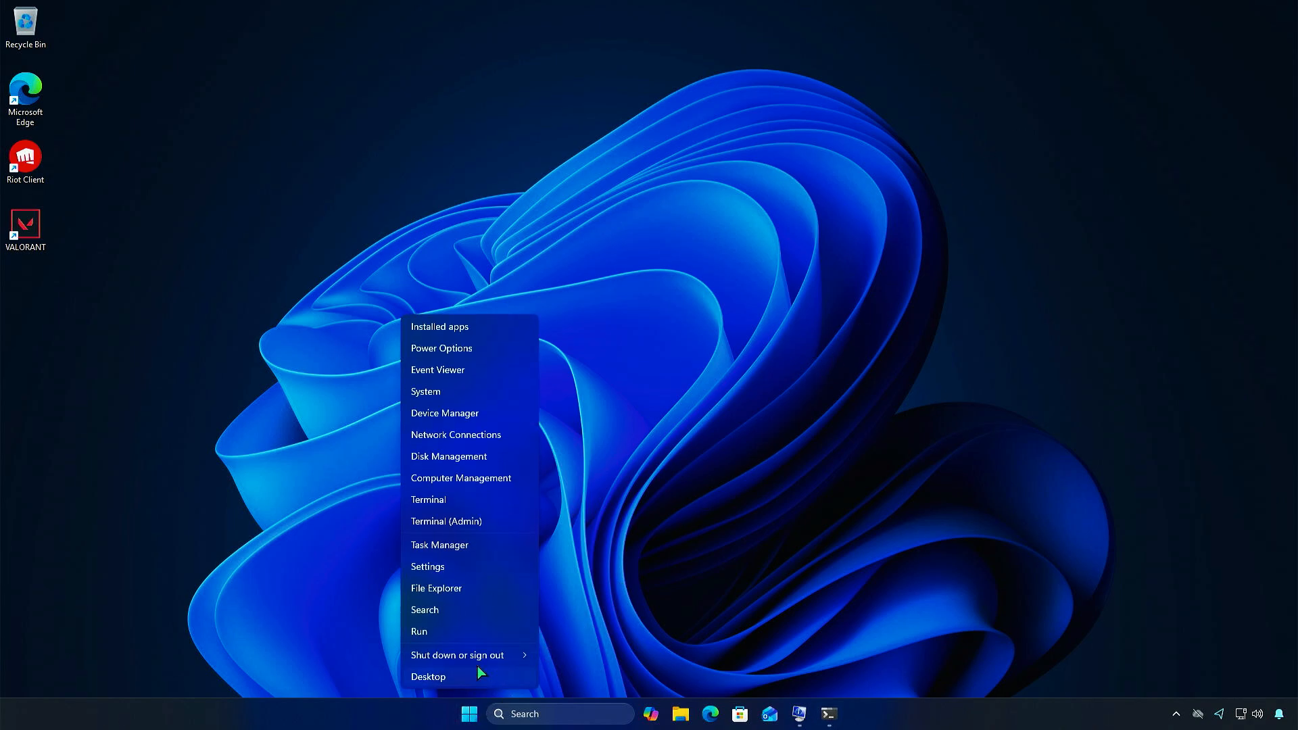
{"action": "left_click", "coordinate": [447, 456]}
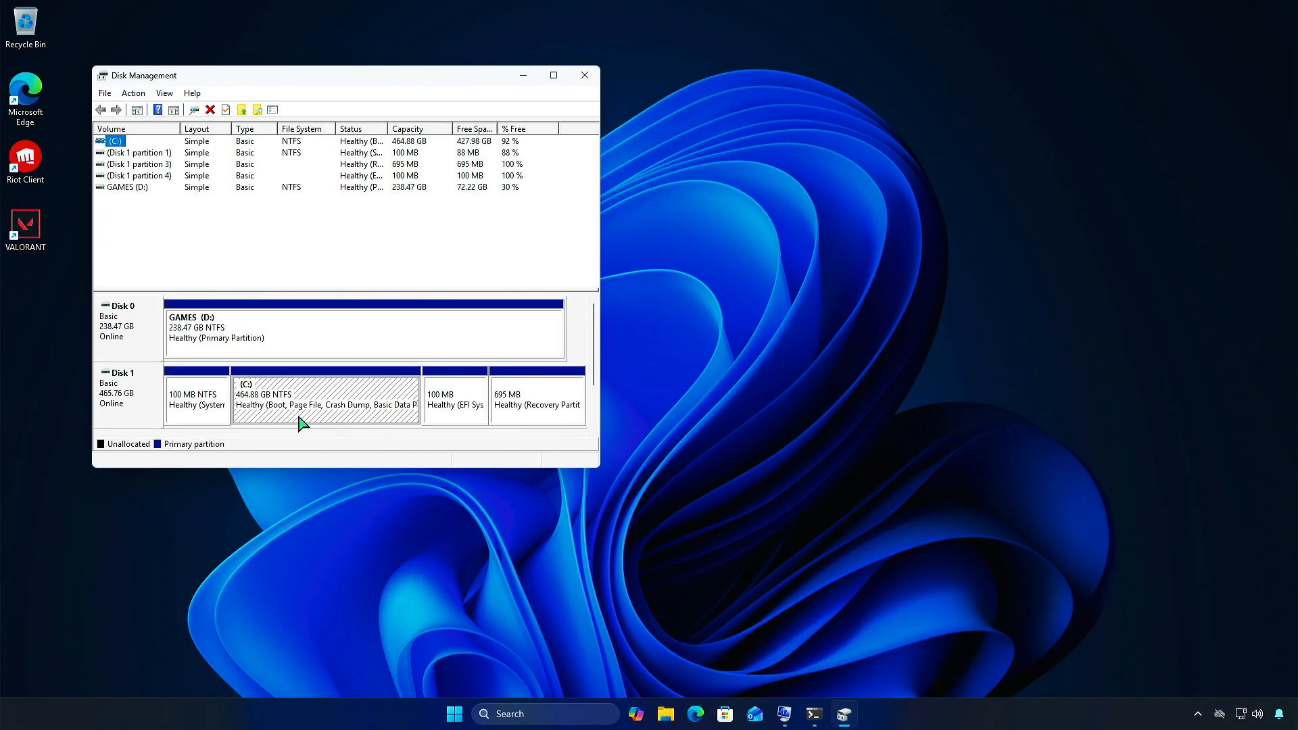
{"action": "right_click", "coordinate": [125, 390]}
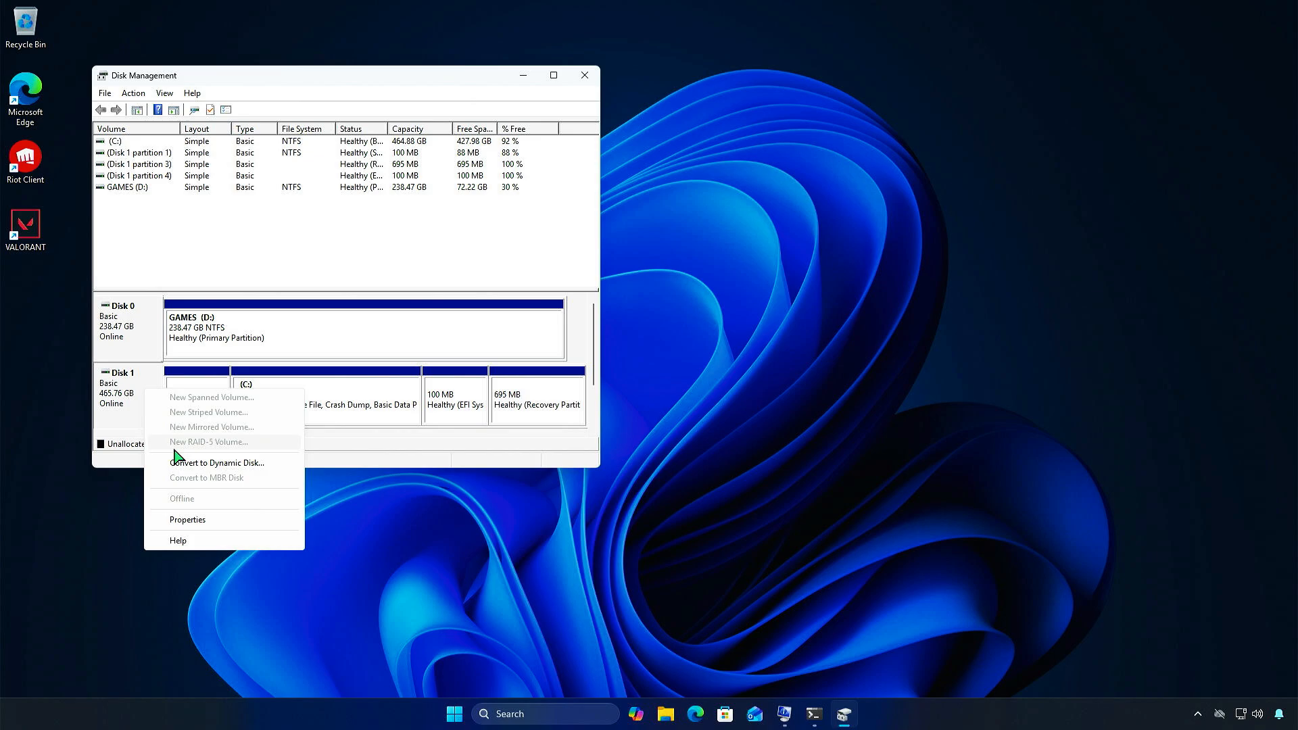
{"action": "left_click", "coordinate": [187, 520]}
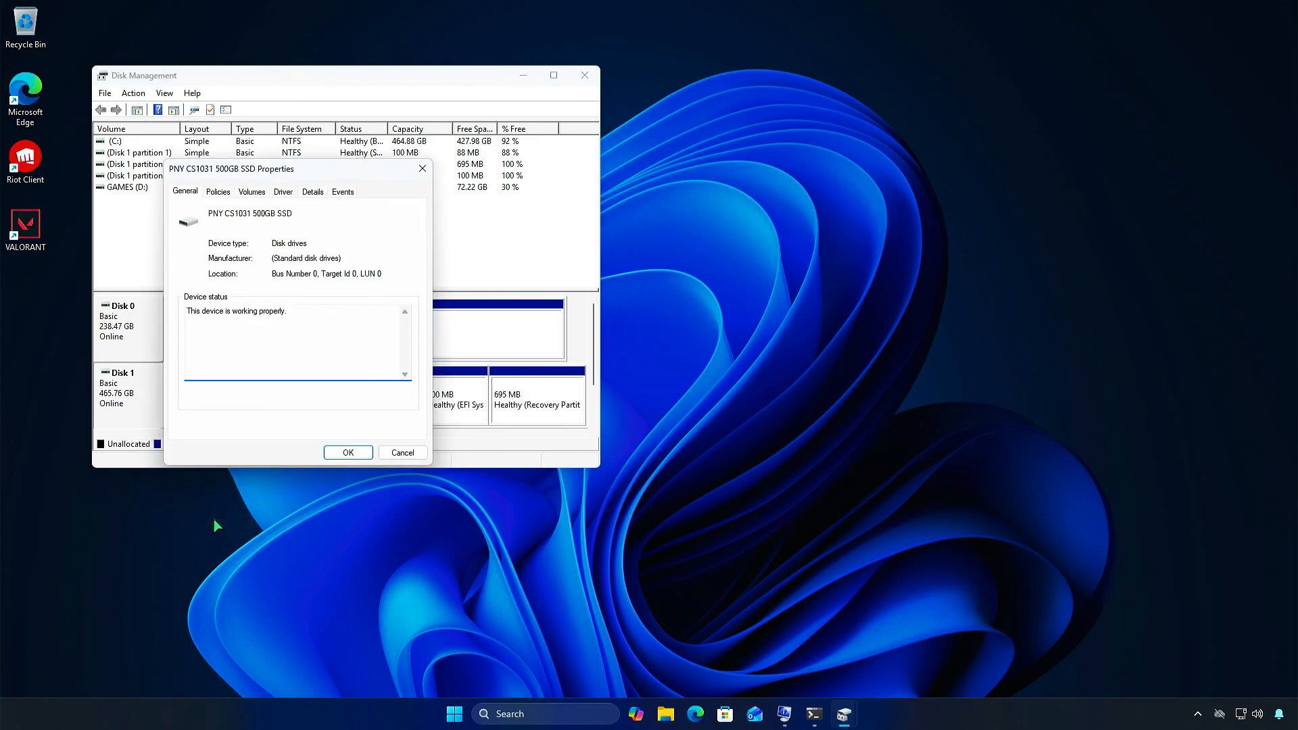
{"action": "left_click", "coordinate": [251, 191]}
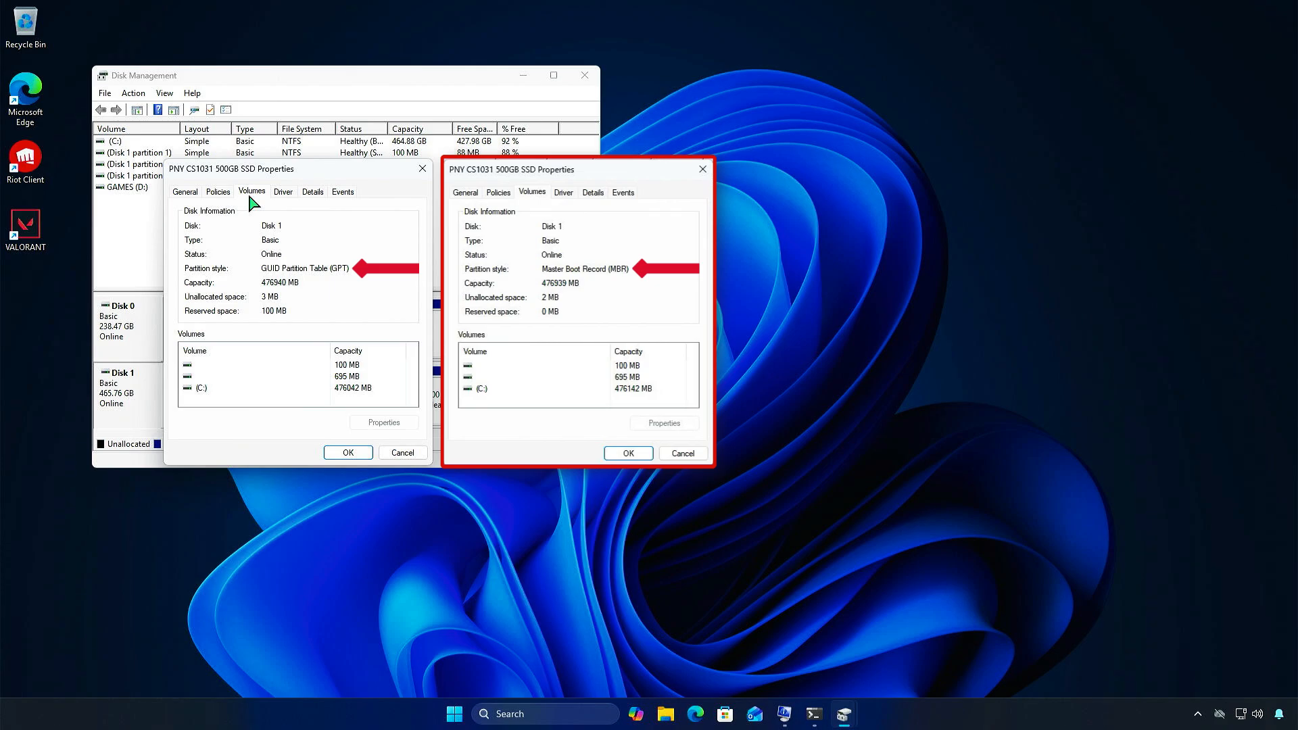
{"action": "left_click", "coordinate": [702, 169]}
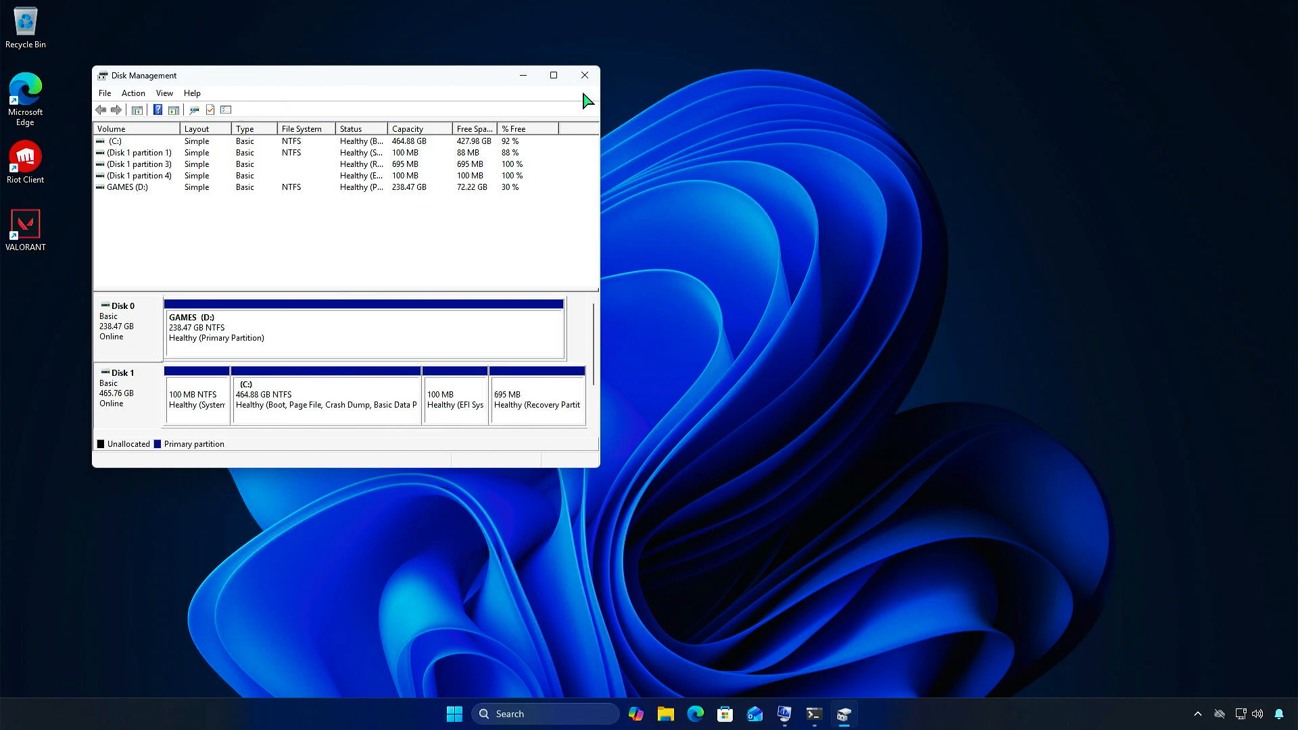
{"action": "left_click", "coordinate": [584, 75]}
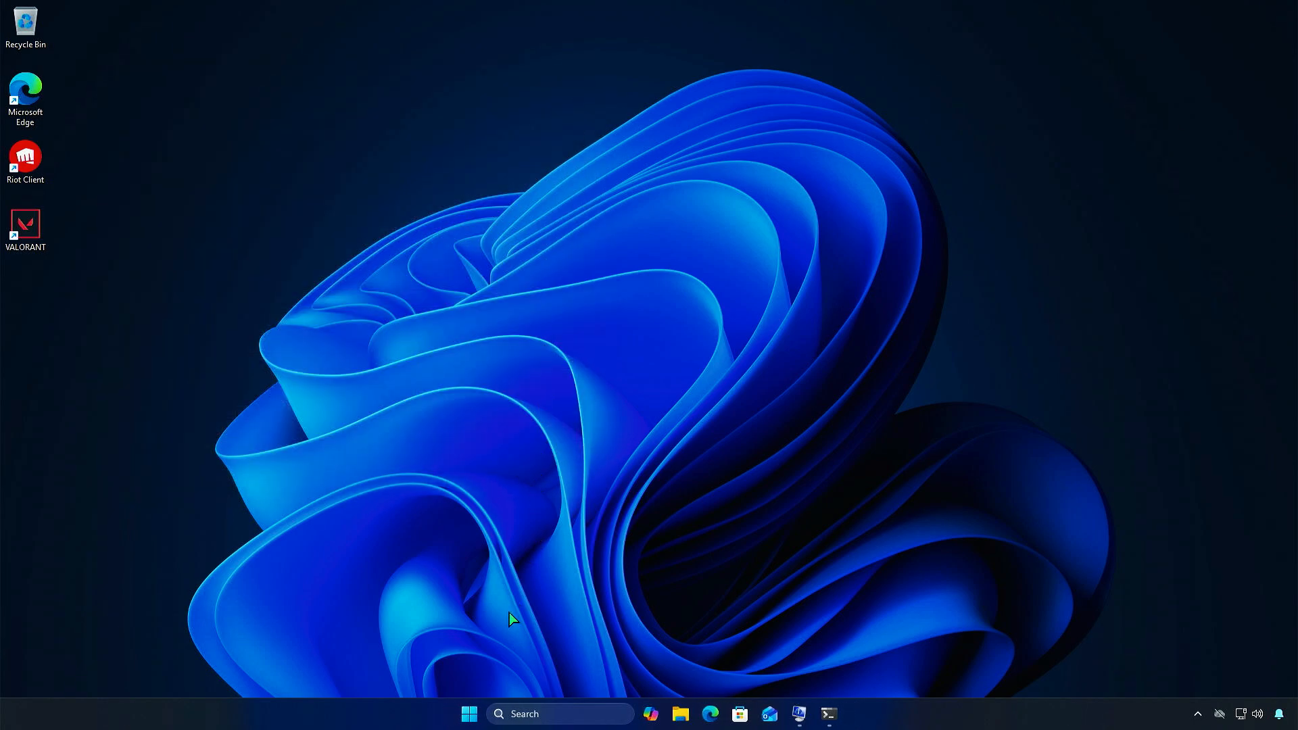
Step: Restart Windows from the Start menu power options
{"action": "left_click", "coordinate": [469, 714]}
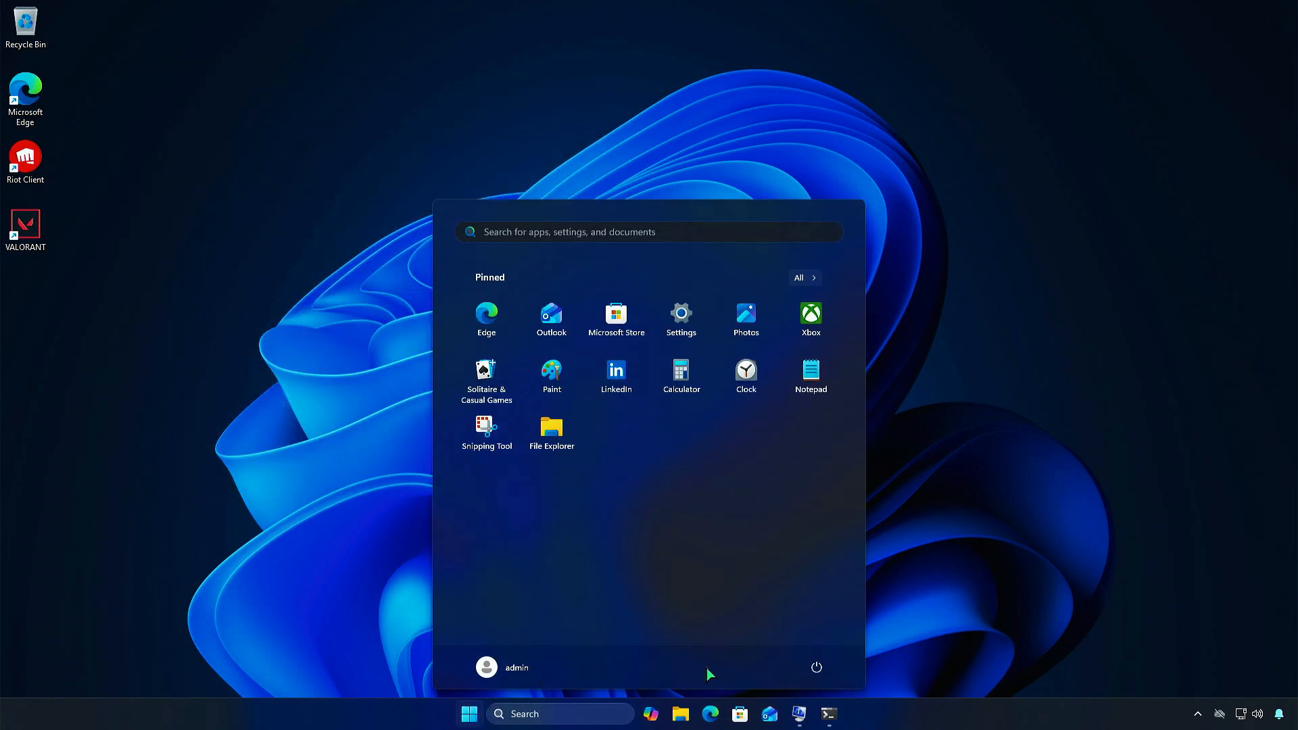
{"action": "left_click", "coordinate": [815, 667]}
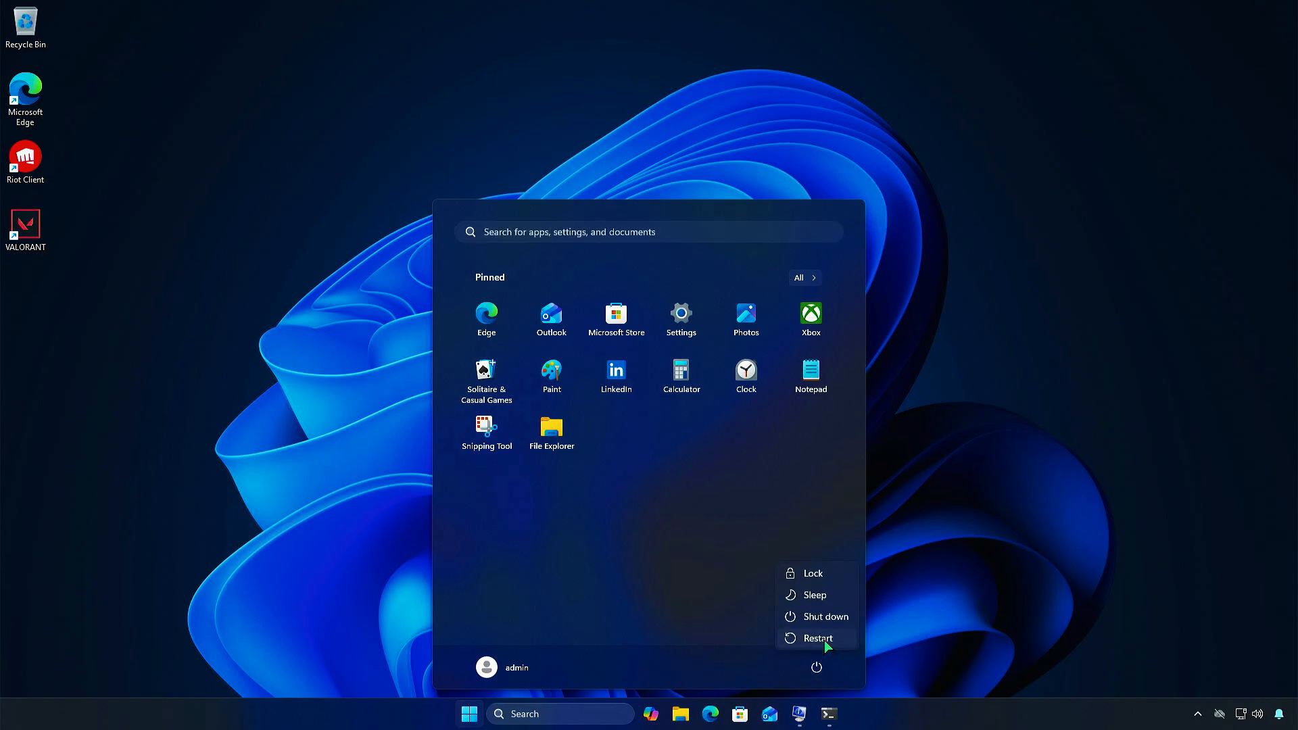
{"action": "left_click", "coordinate": [818, 638]}
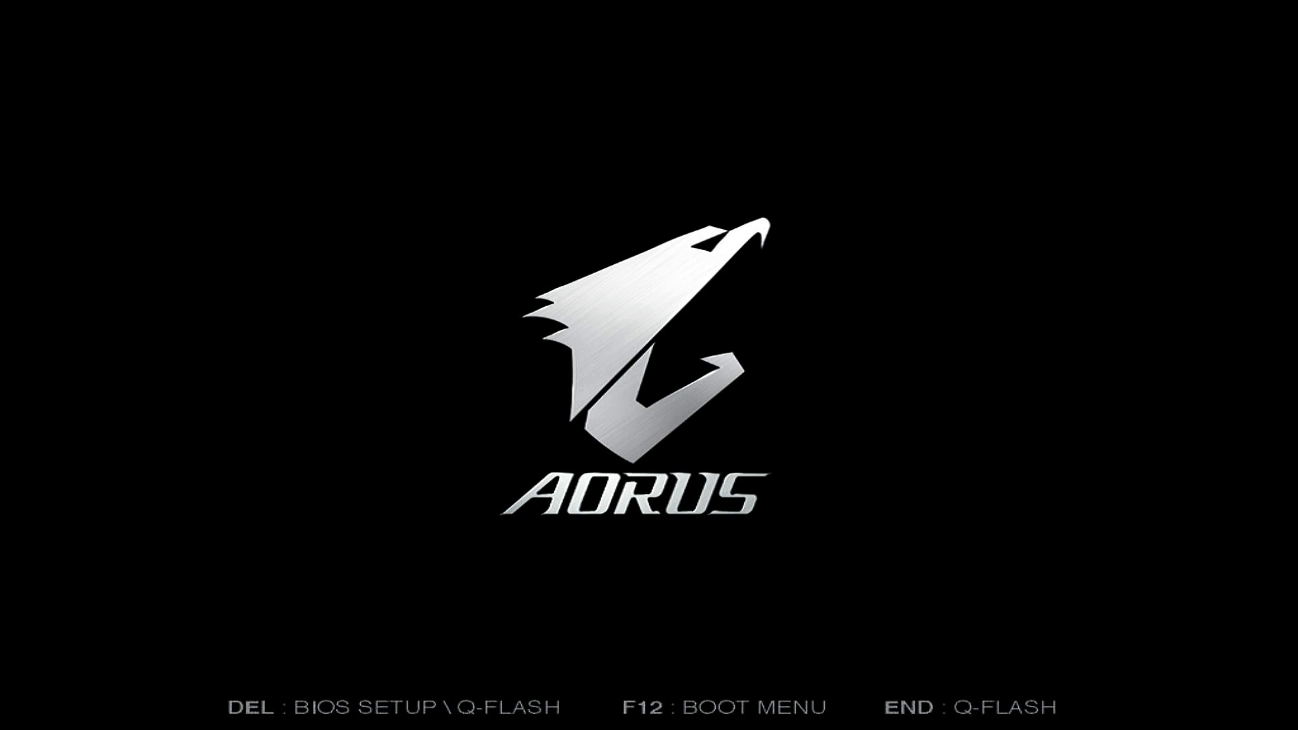
Step: Enter the AORUS BIOS in Advanced Mode and set CSM Support to Disabled on the Boot page
{"action": "key", "text": "Delete"}
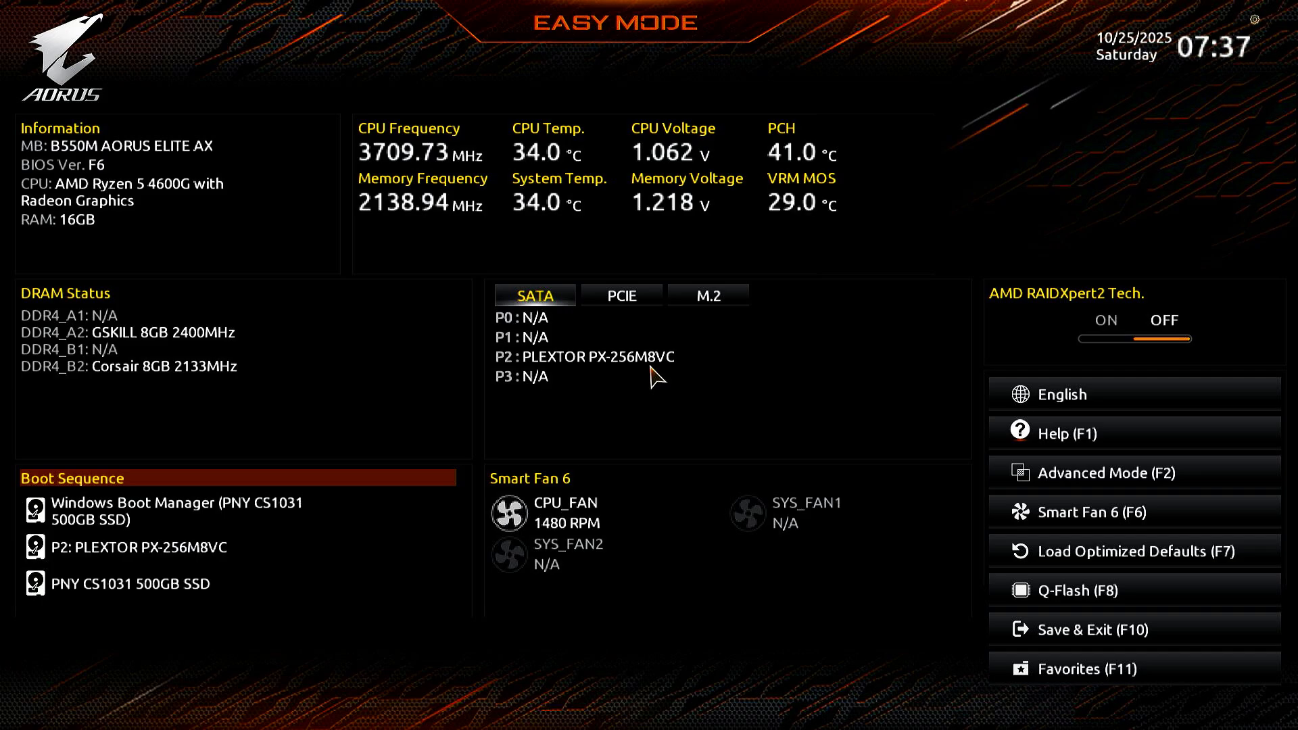
{"action": "left_click", "coordinate": [1099, 473]}
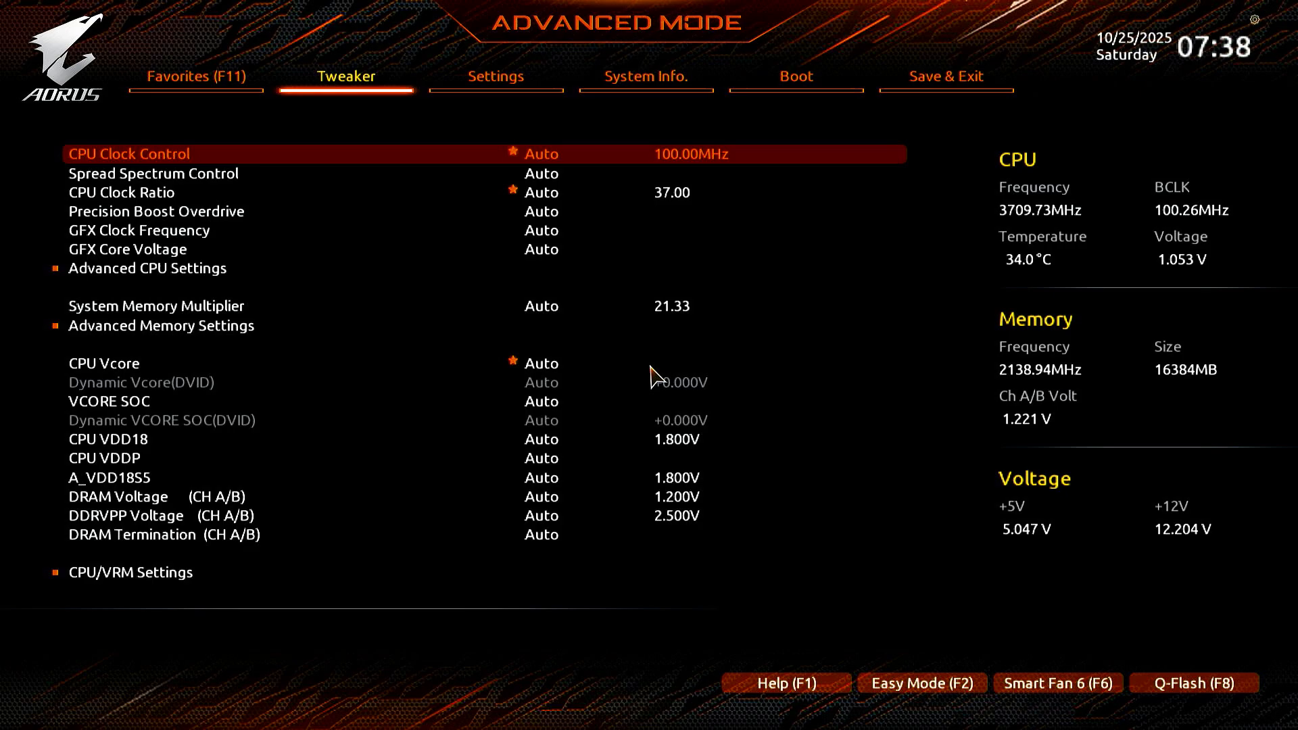
{"action": "left_click", "coordinate": [495, 75]}
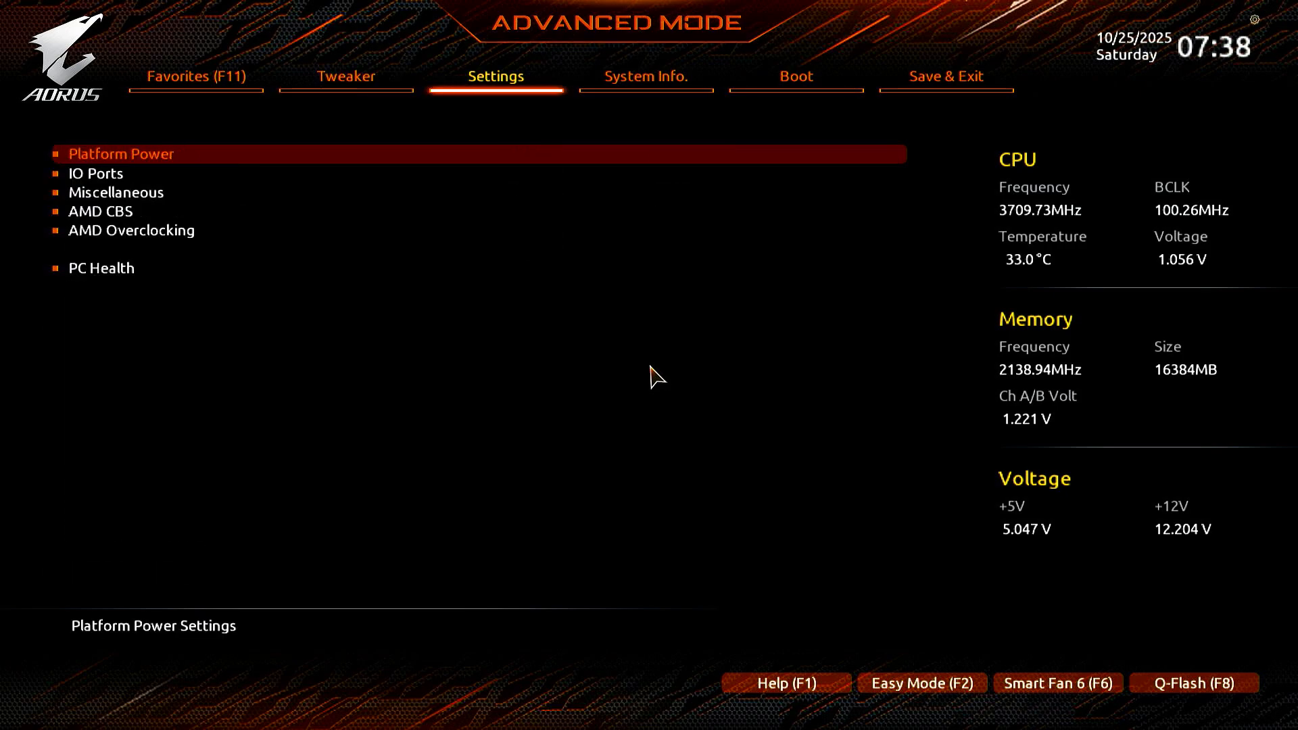
{"action": "left_click", "coordinate": [794, 75]}
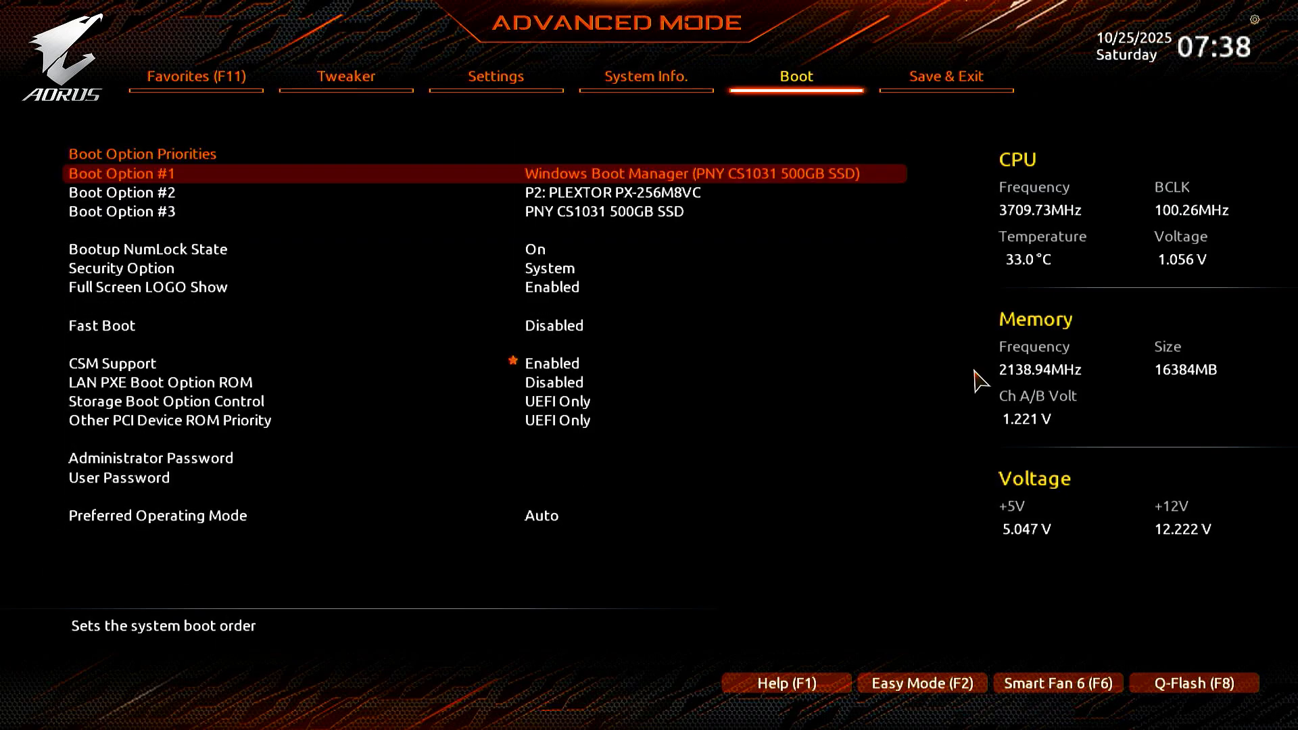
{"action": "key", "text": "Down"}
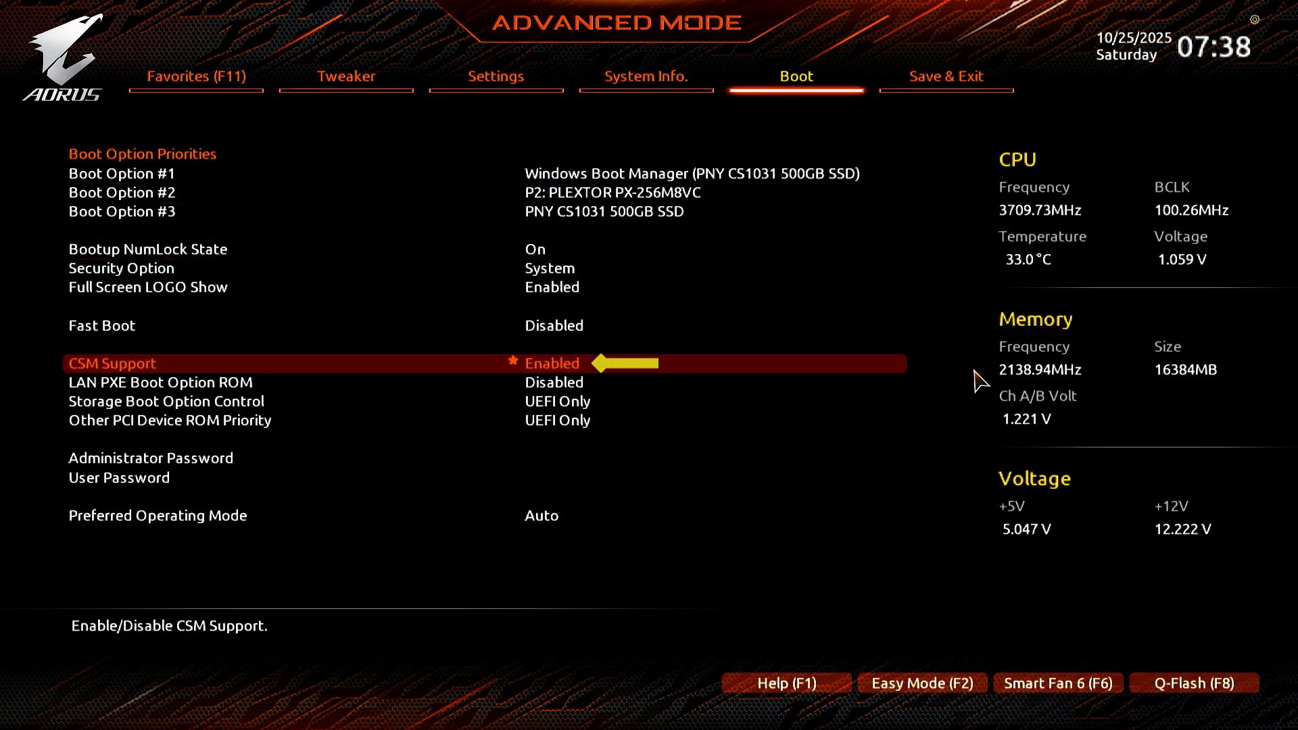
{"action": "left_click", "coordinate": [552, 363]}
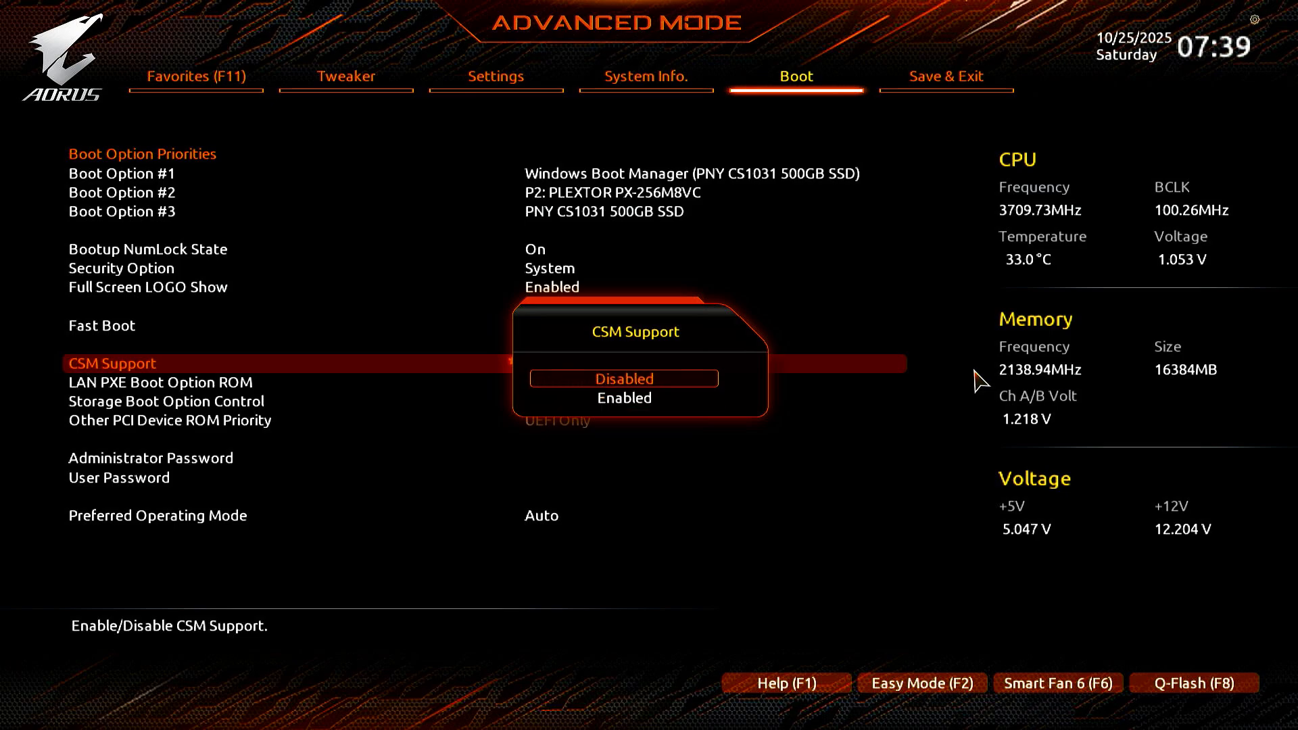
{"action": "left_click", "coordinate": [624, 378]}
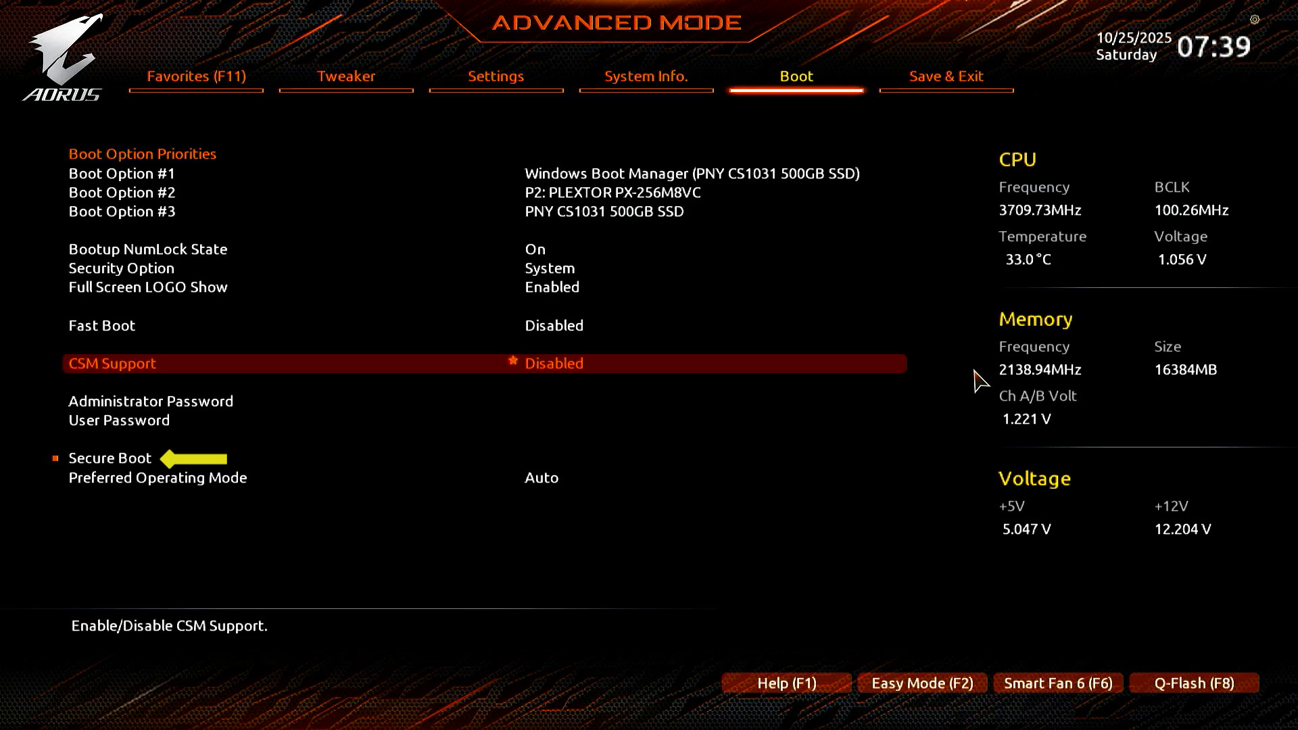
Step: Enable Secure Boot in Custom mode, restore the factory keys, and save and exit
{"action": "key", "text": "Down"}
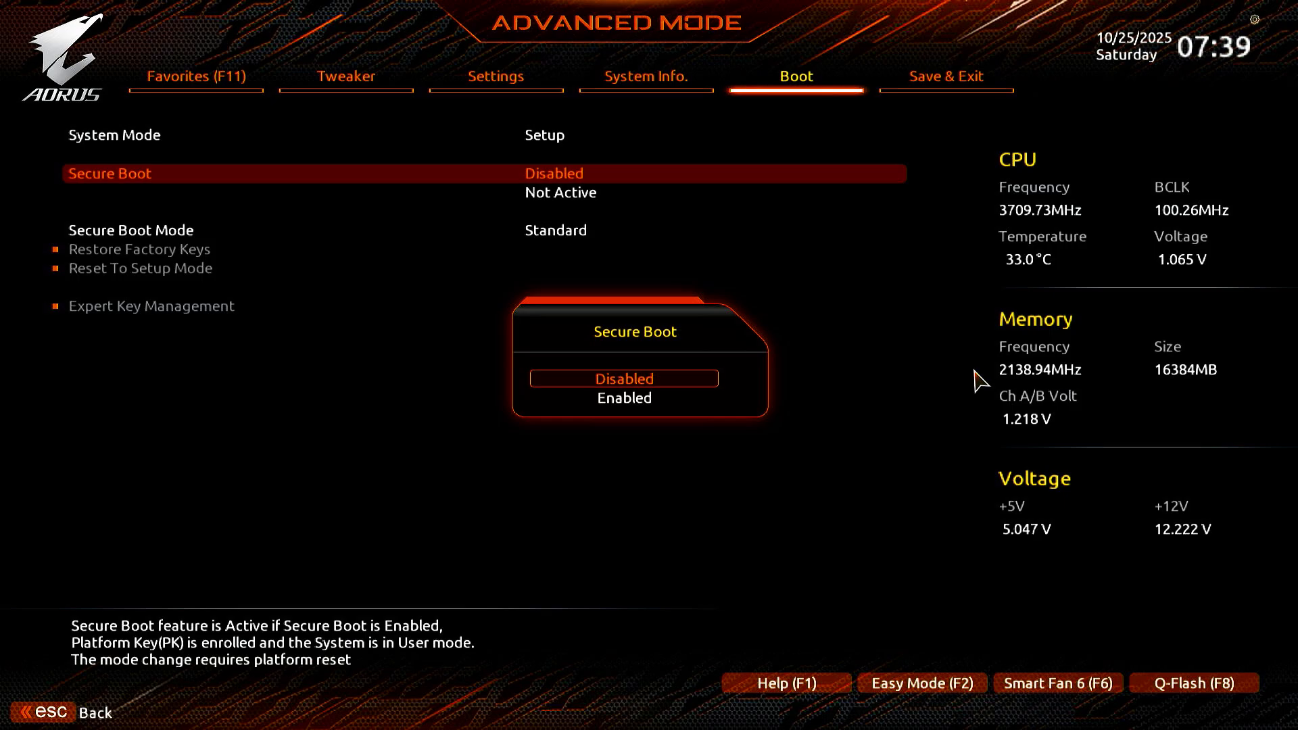
{"action": "left_click", "coordinate": [624, 399]}
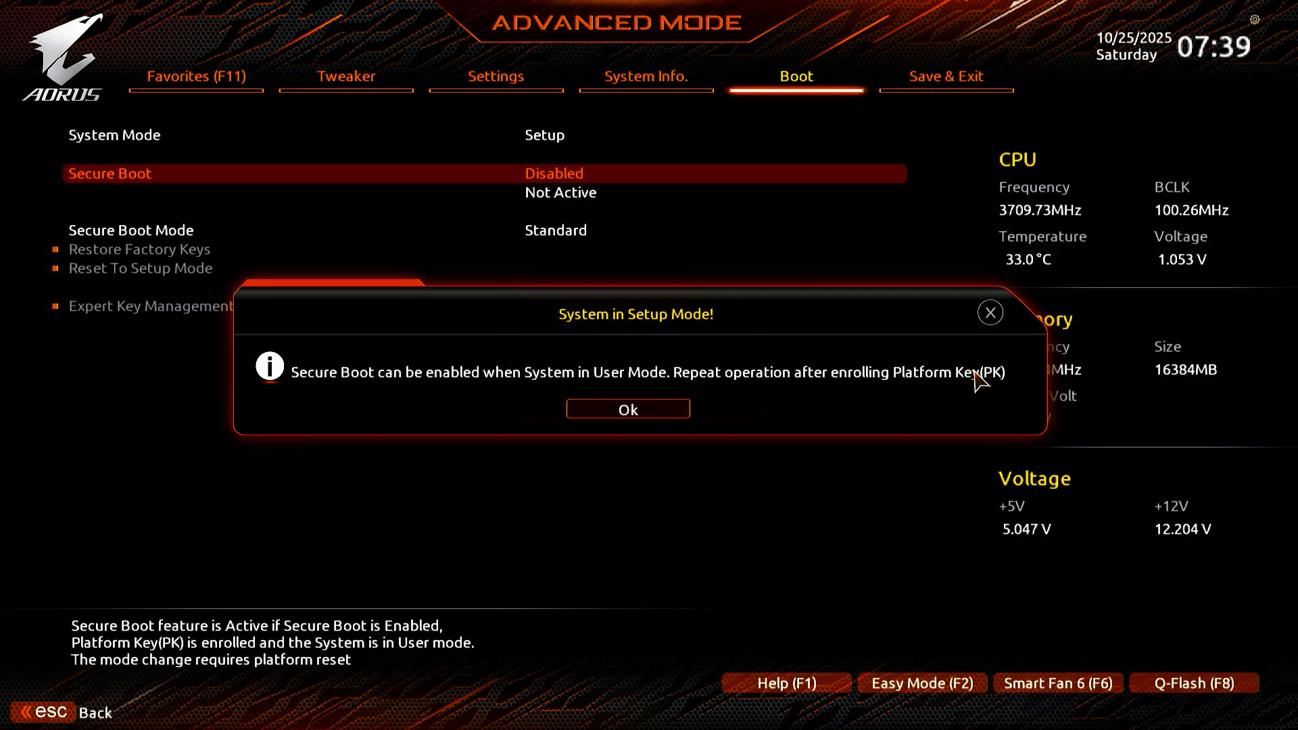
{"action": "left_click", "coordinate": [627, 411]}
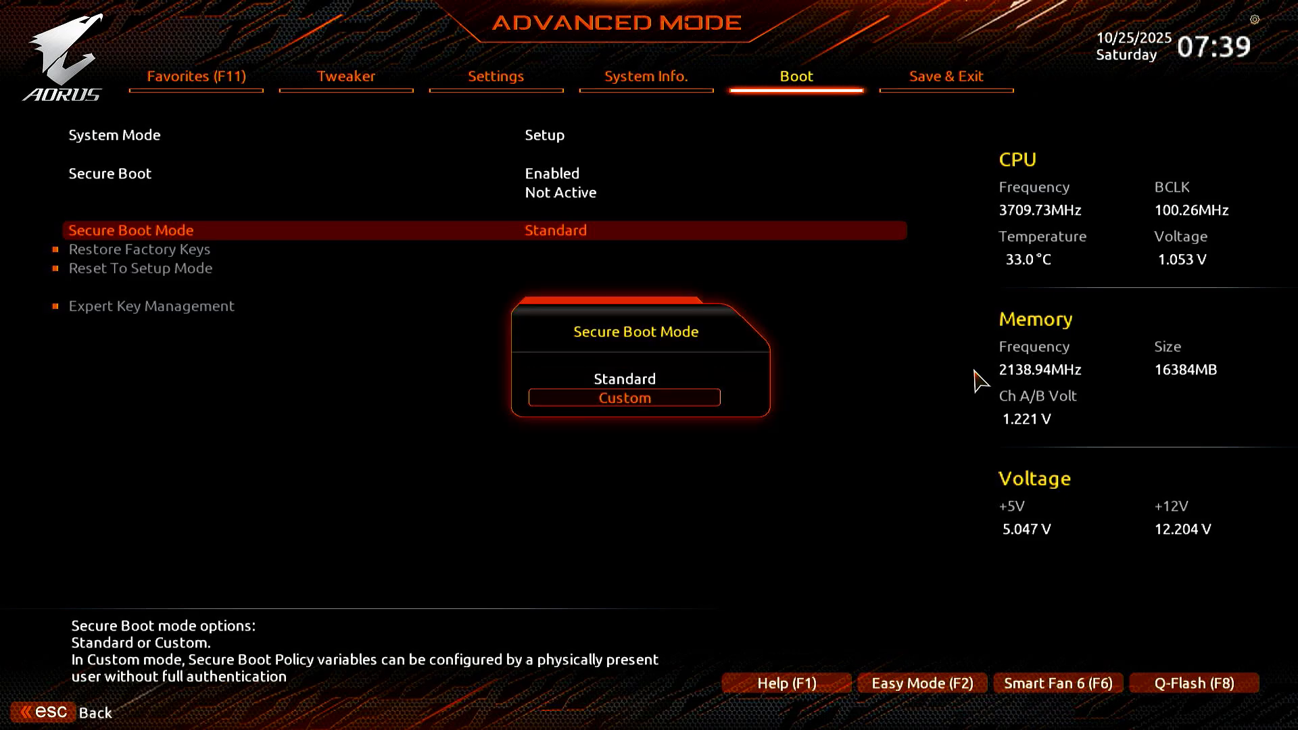
{"action": "left_click", "coordinate": [624, 397]}
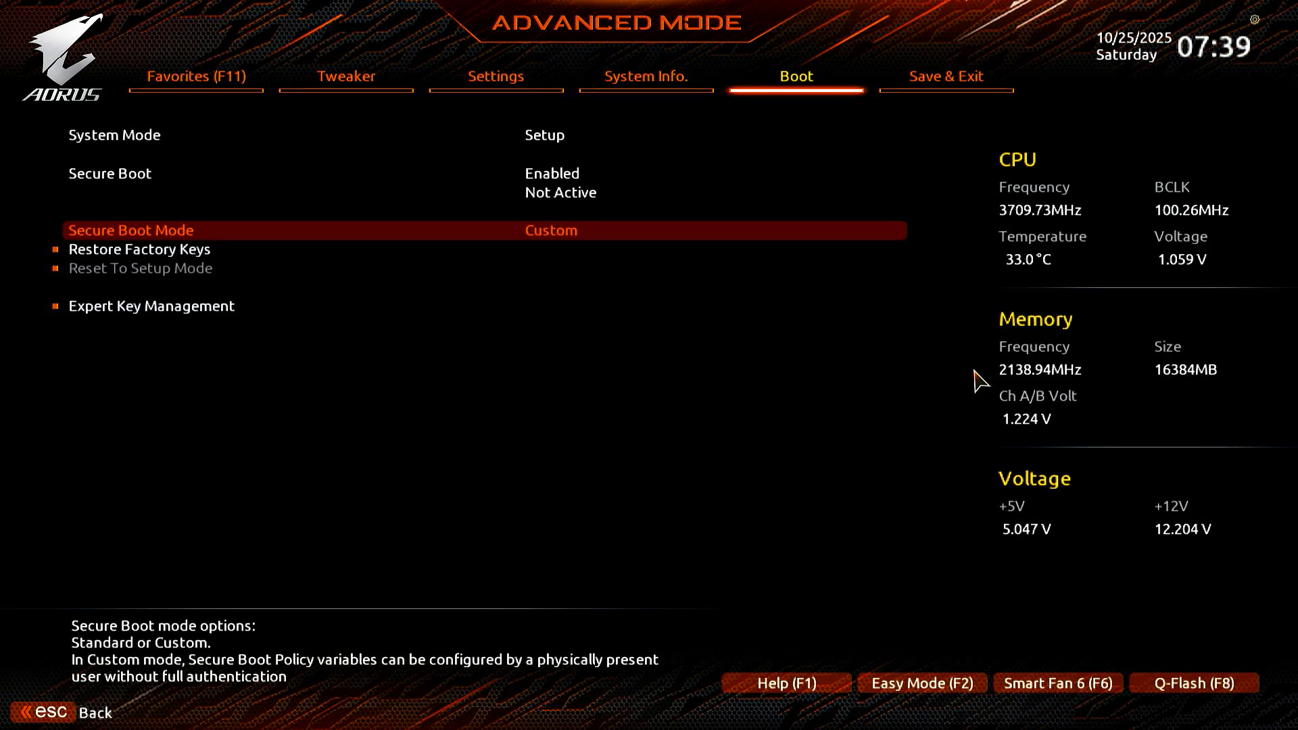
{"action": "left_click", "coordinate": [550, 230]}
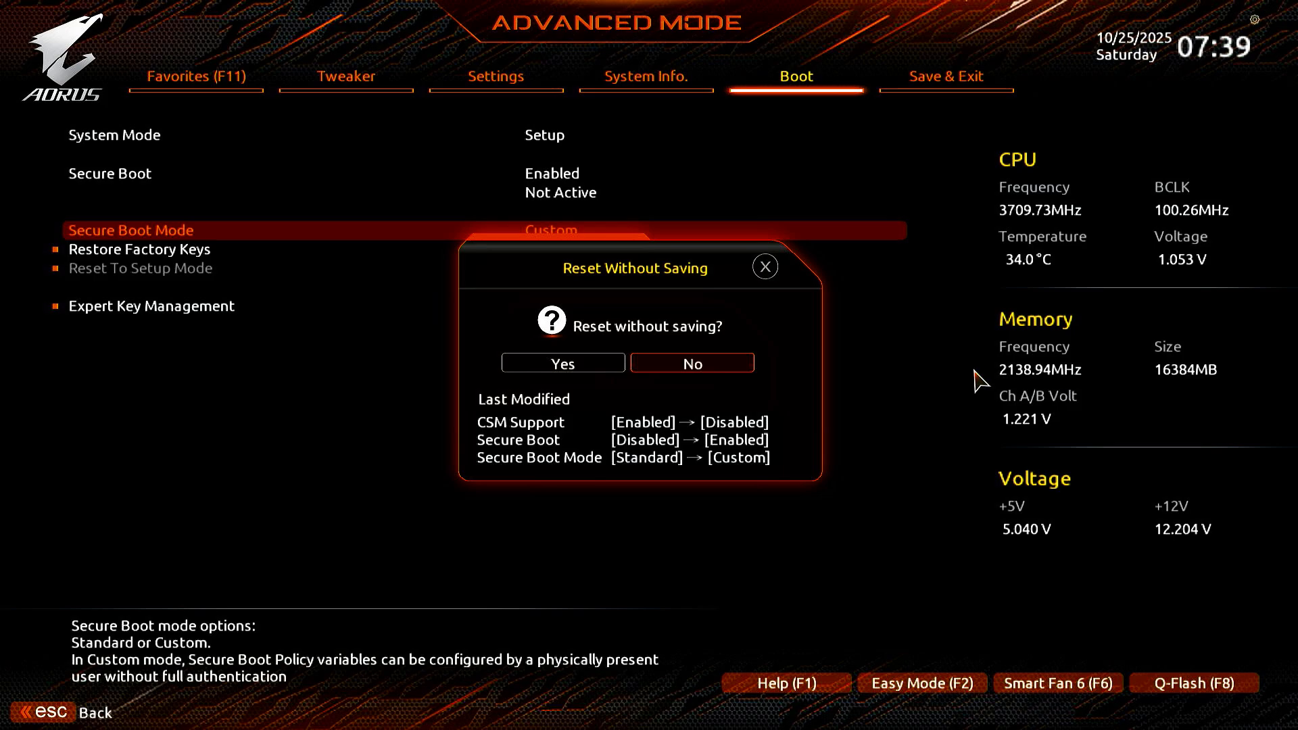
{"action": "left_click", "coordinate": [562, 363]}
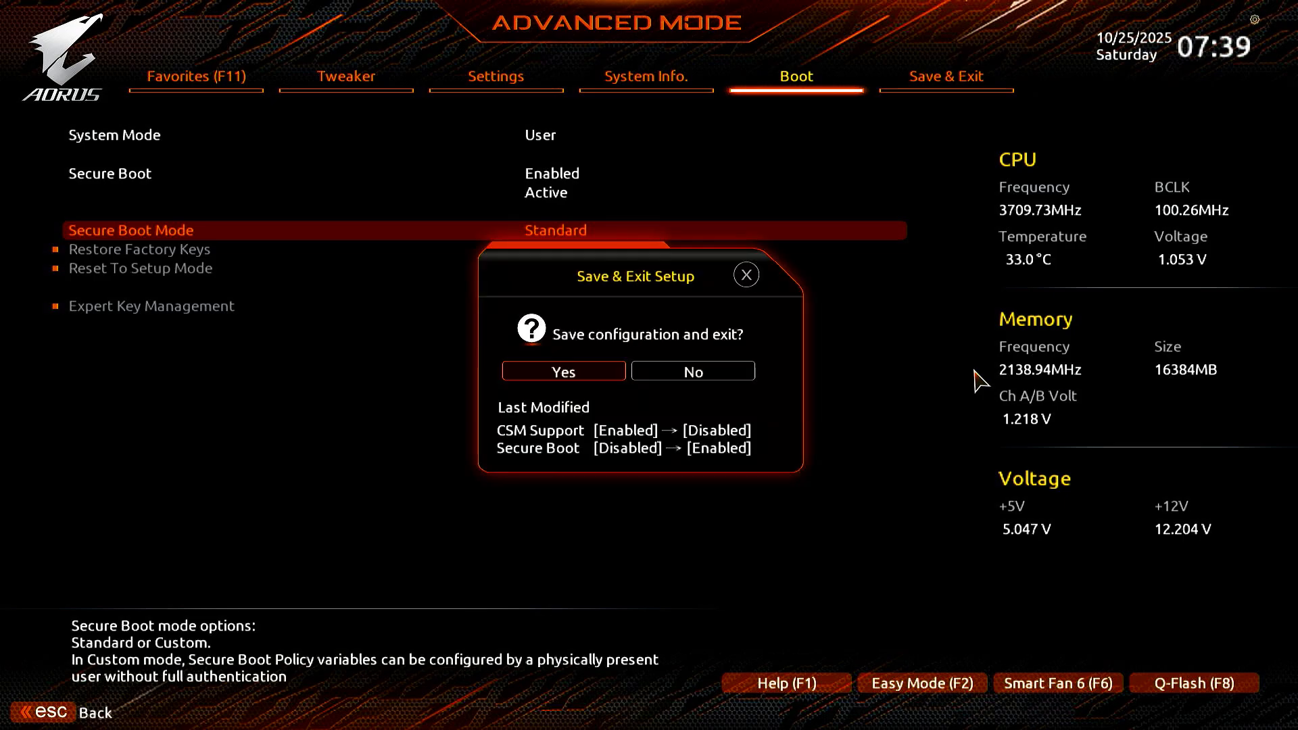
{"action": "left_click", "coordinate": [563, 372]}
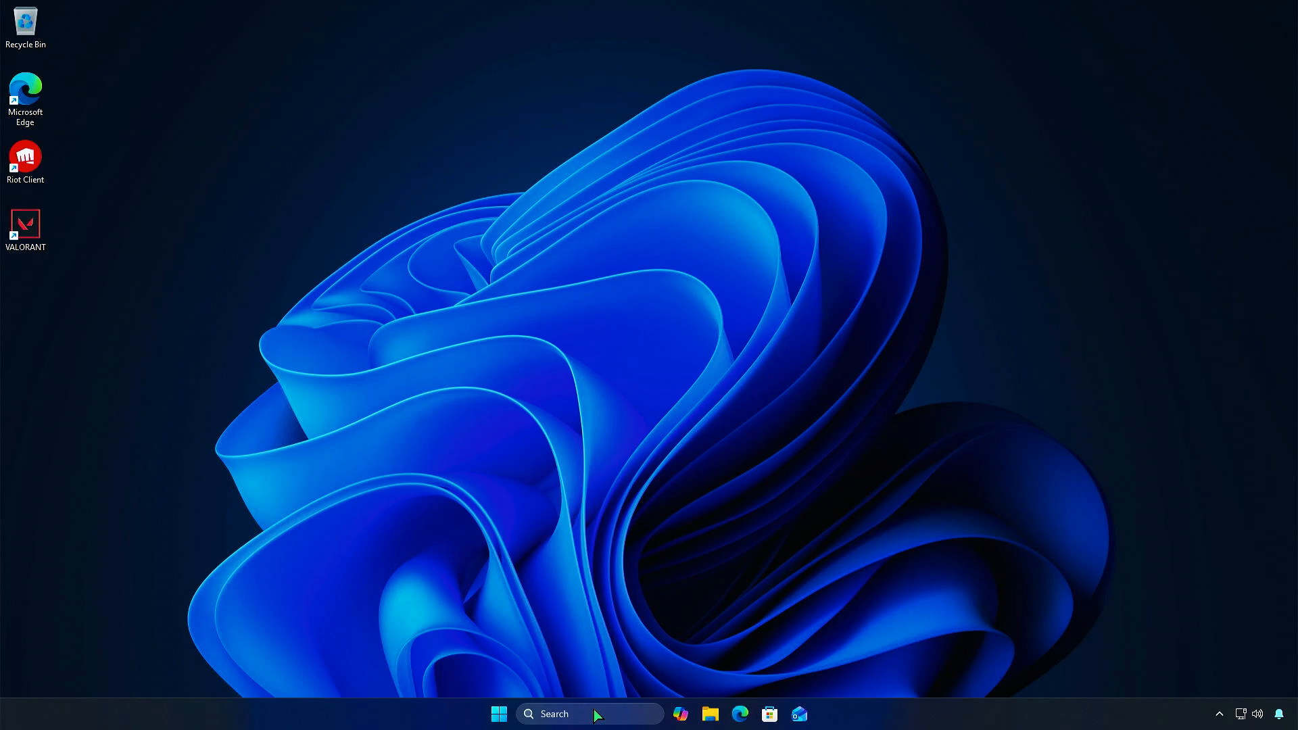
Step: Search for msinfo32 and open System Information
{"action": "type", "text": "msinfo32"}
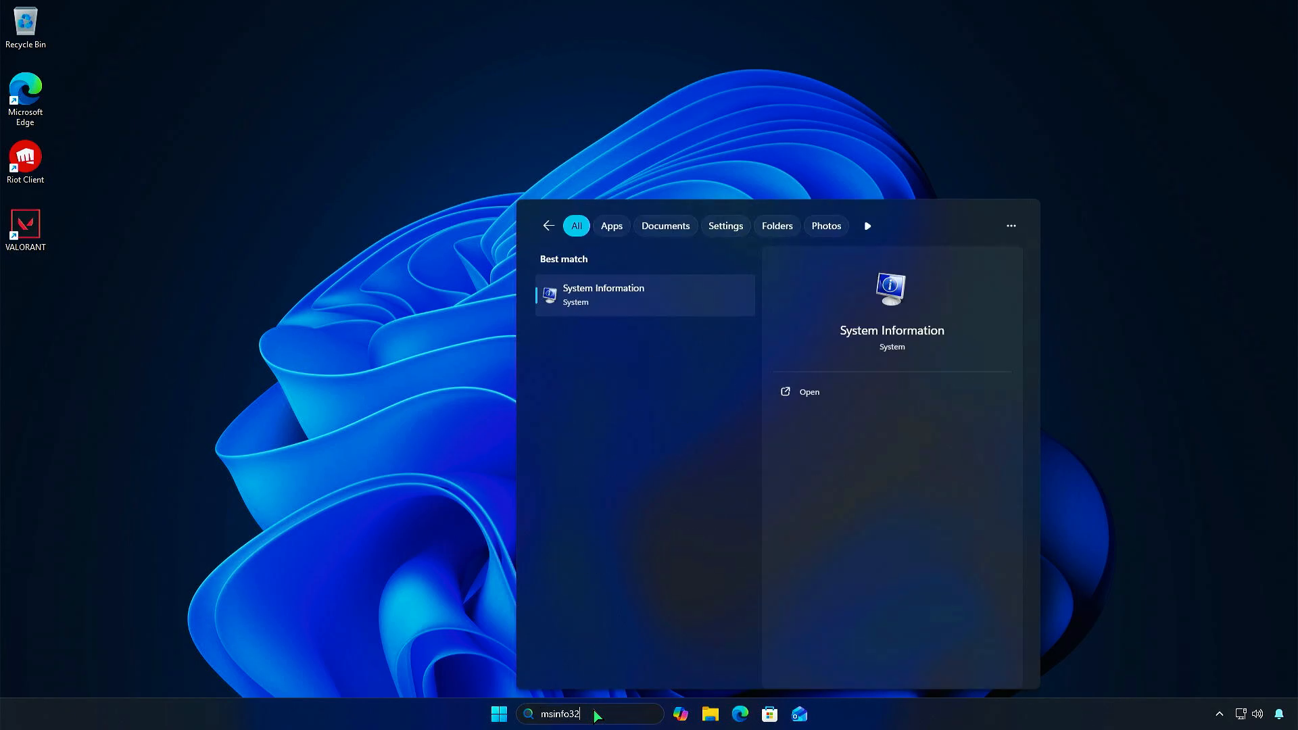
{"action": "left_click", "coordinate": [809, 391]}
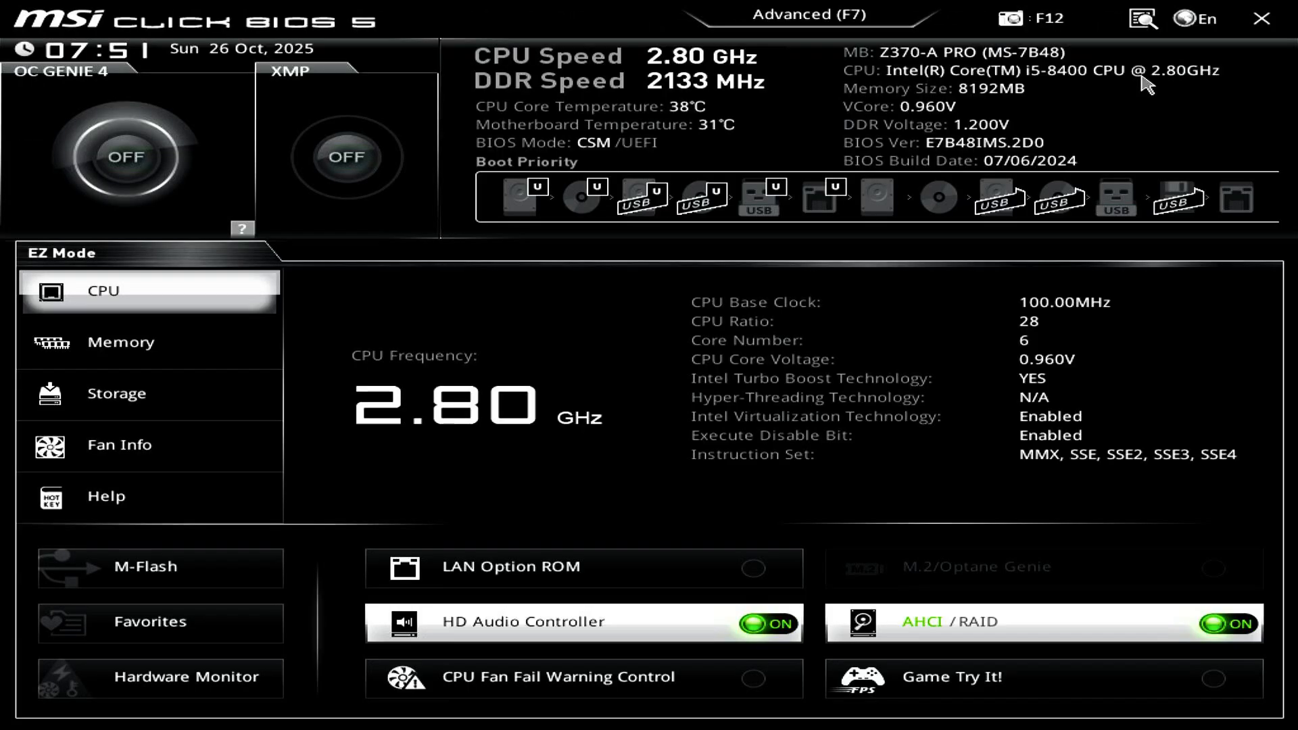
Step: Set Windows 10 WHQL Support to UEFI under Settings > Advanced > Windows OS Configuration
{"action": "left_click", "coordinate": [811, 14]}
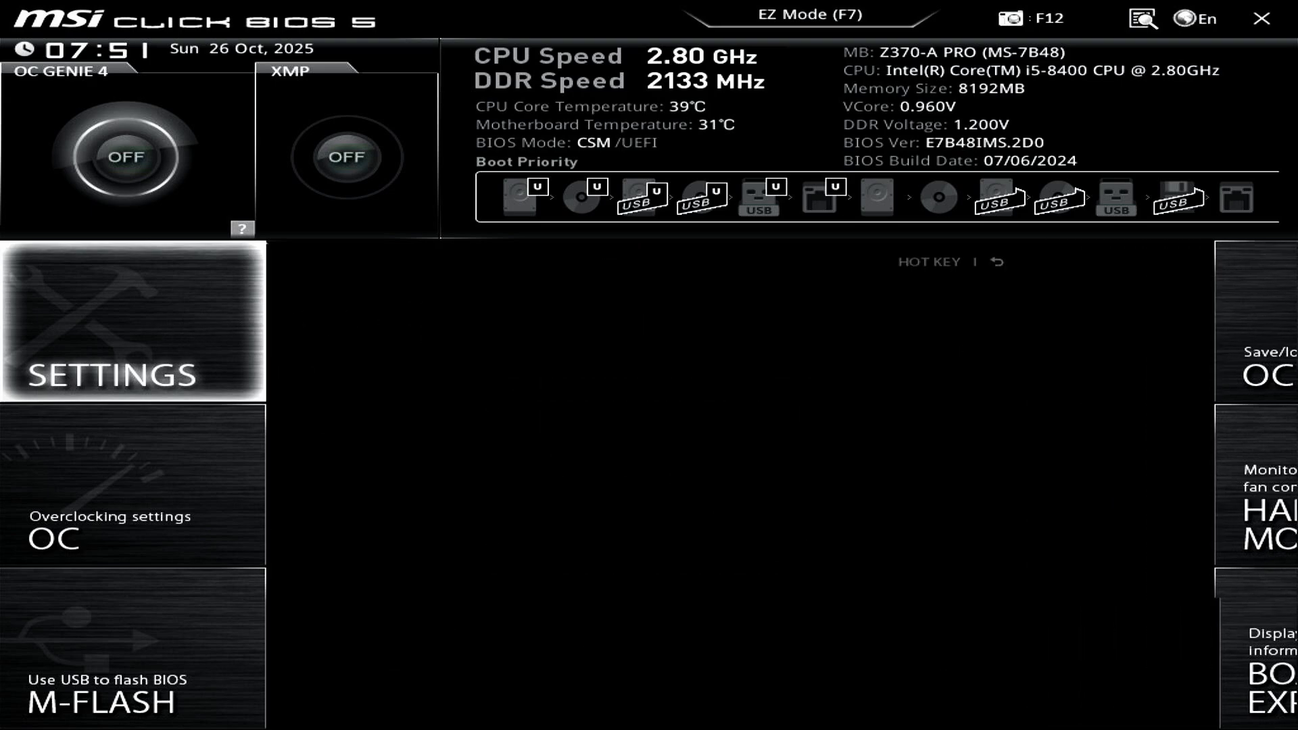
{"action": "left_click", "coordinate": [132, 323]}
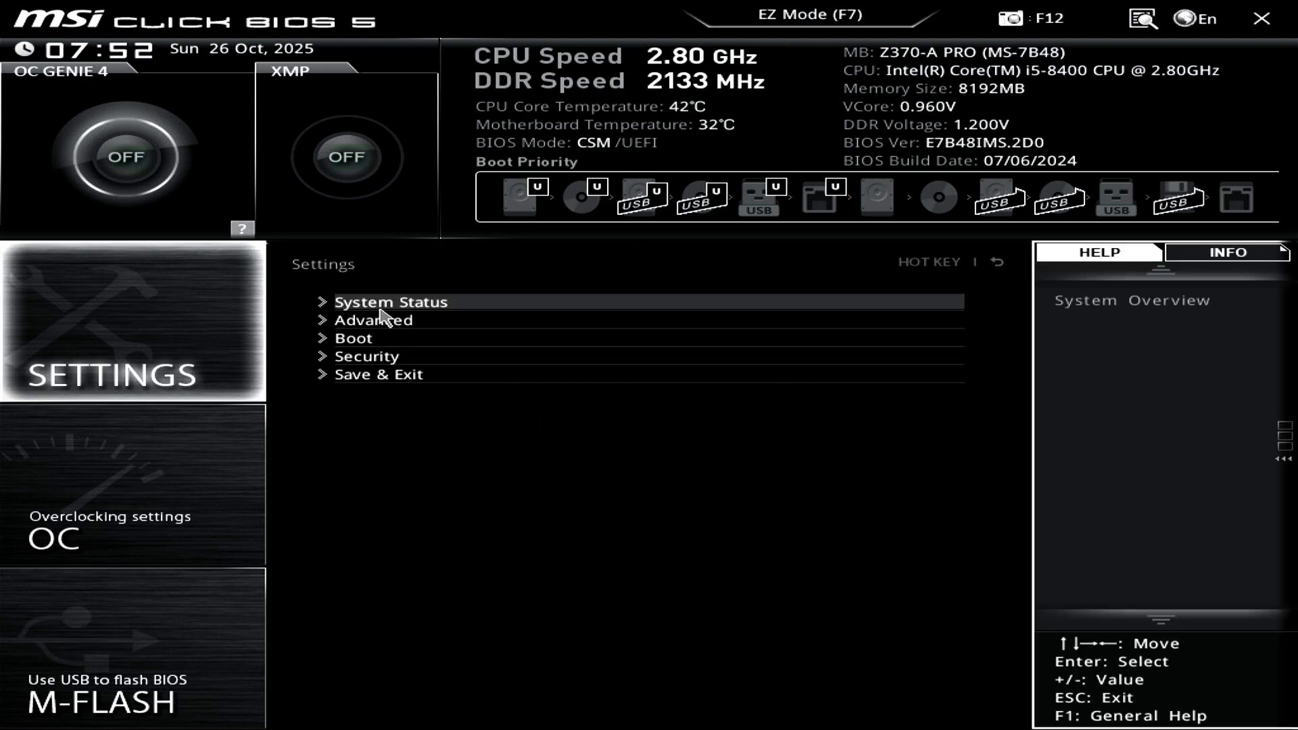
{"action": "left_click", "coordinate": [374, 320]}
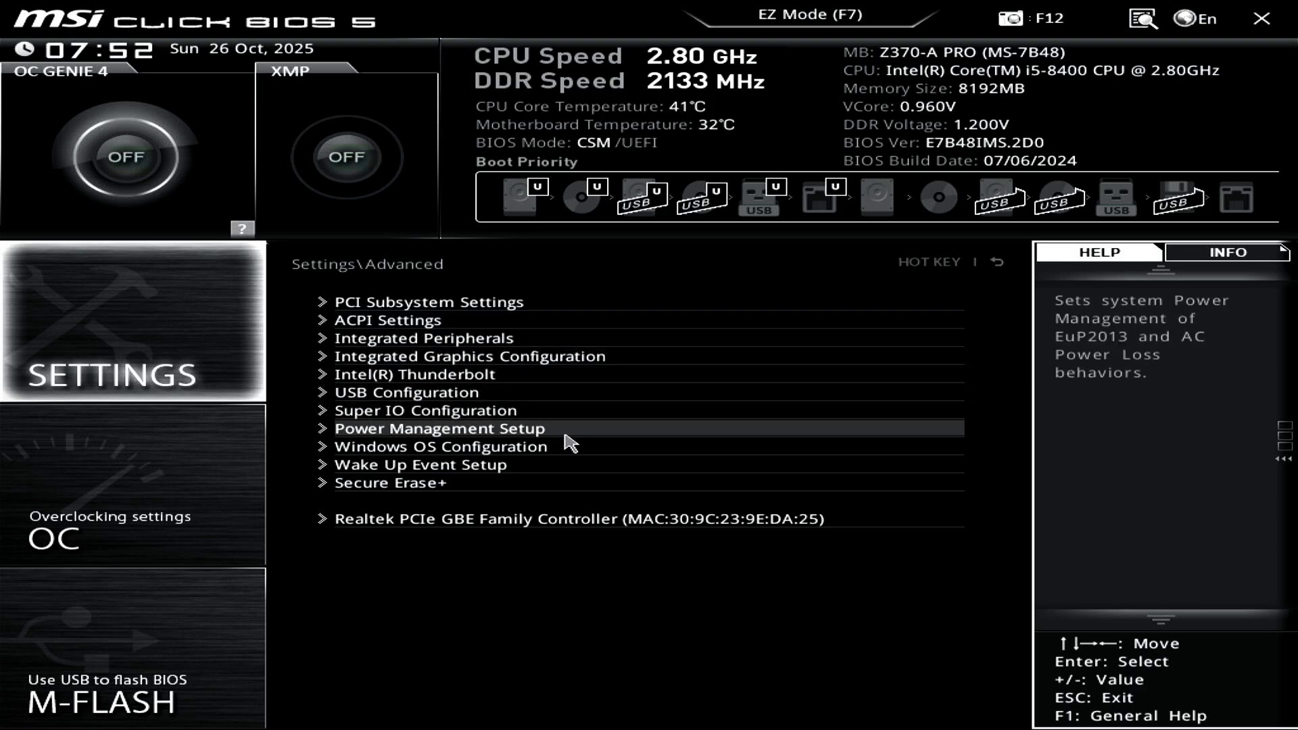
{"action": "left_click", "coordinate": [440, 446]}
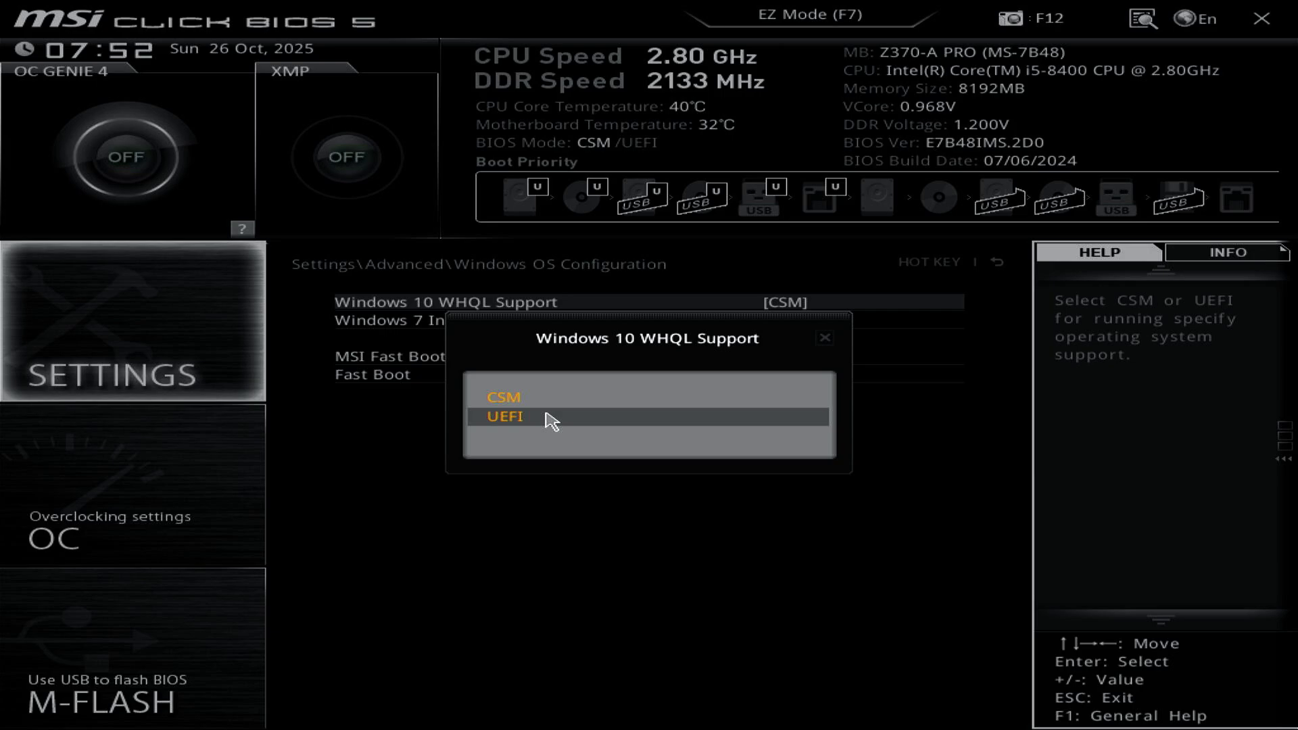
{"action": "left_click", "coordinate": [506, 417]}
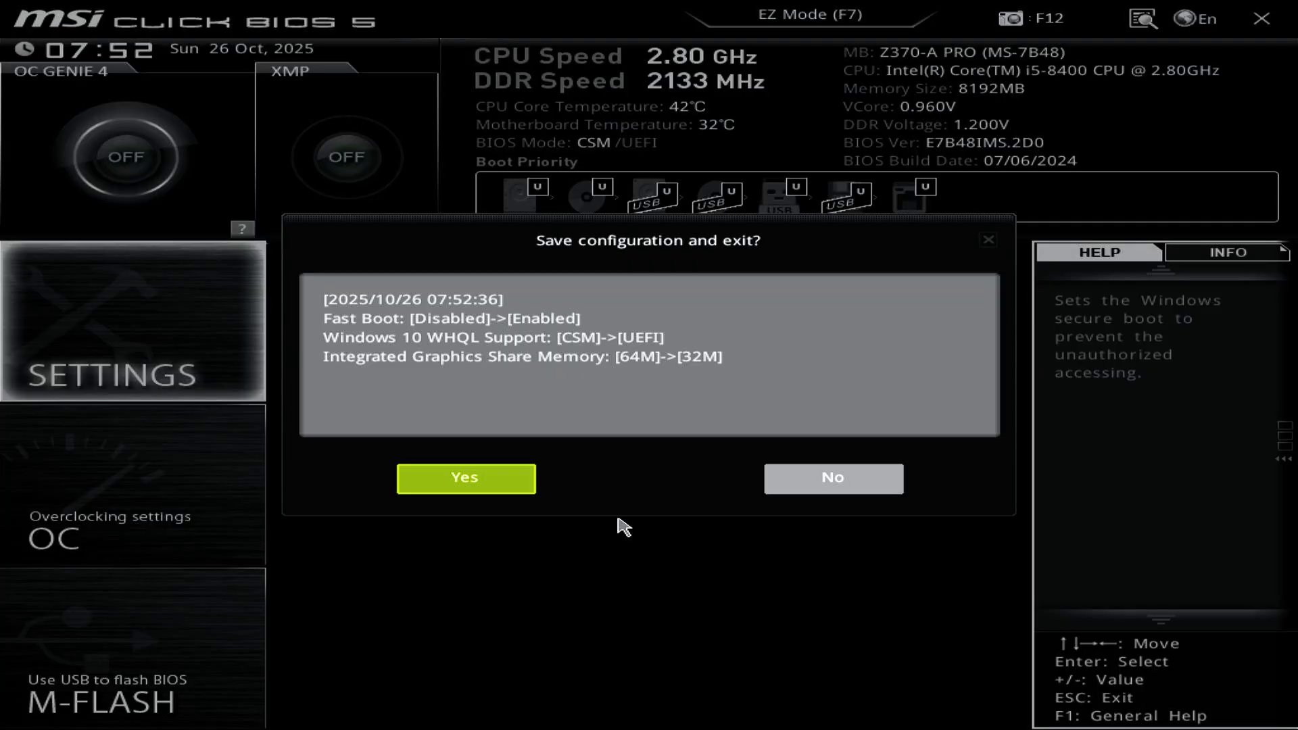
{"action": "mouse_move", "coordinate": [610, 526]}
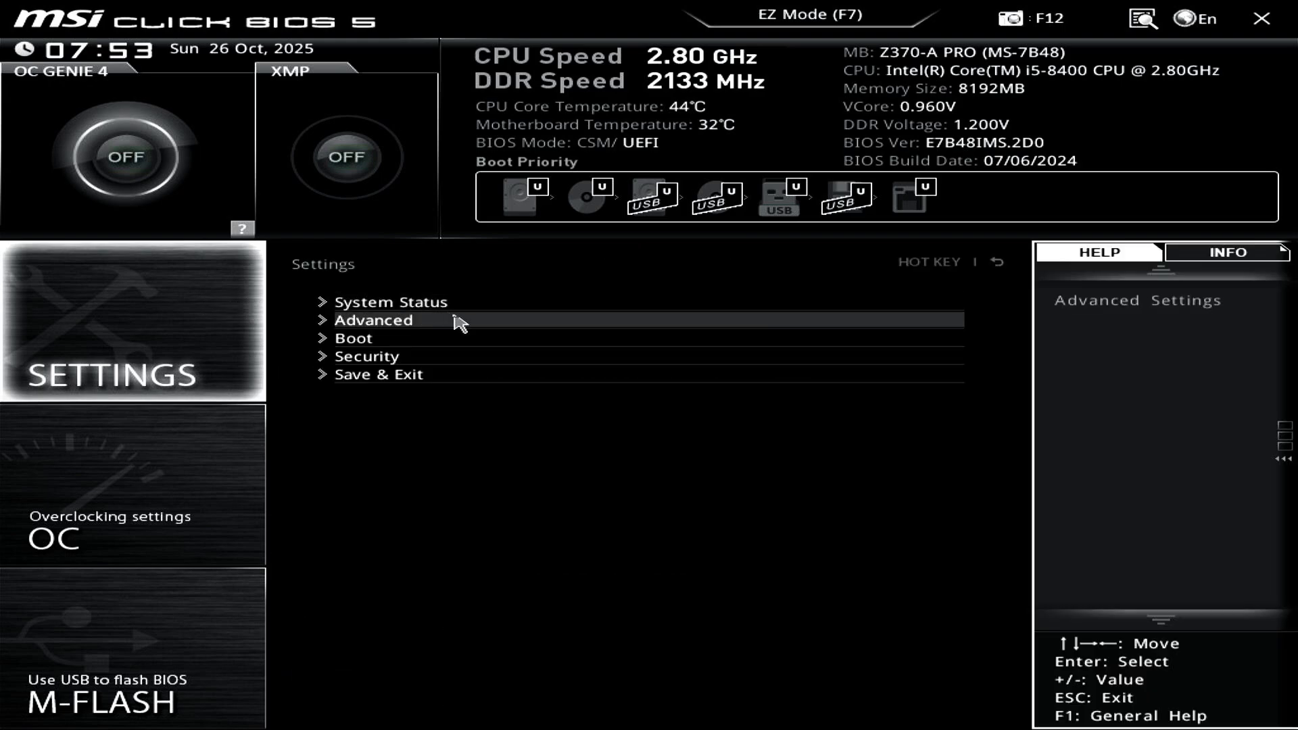
Step: Keep MSI Secure Boot Mode at Standard and install the factory default keys
{"action": "left_click", "coordinate": [373, 320]}
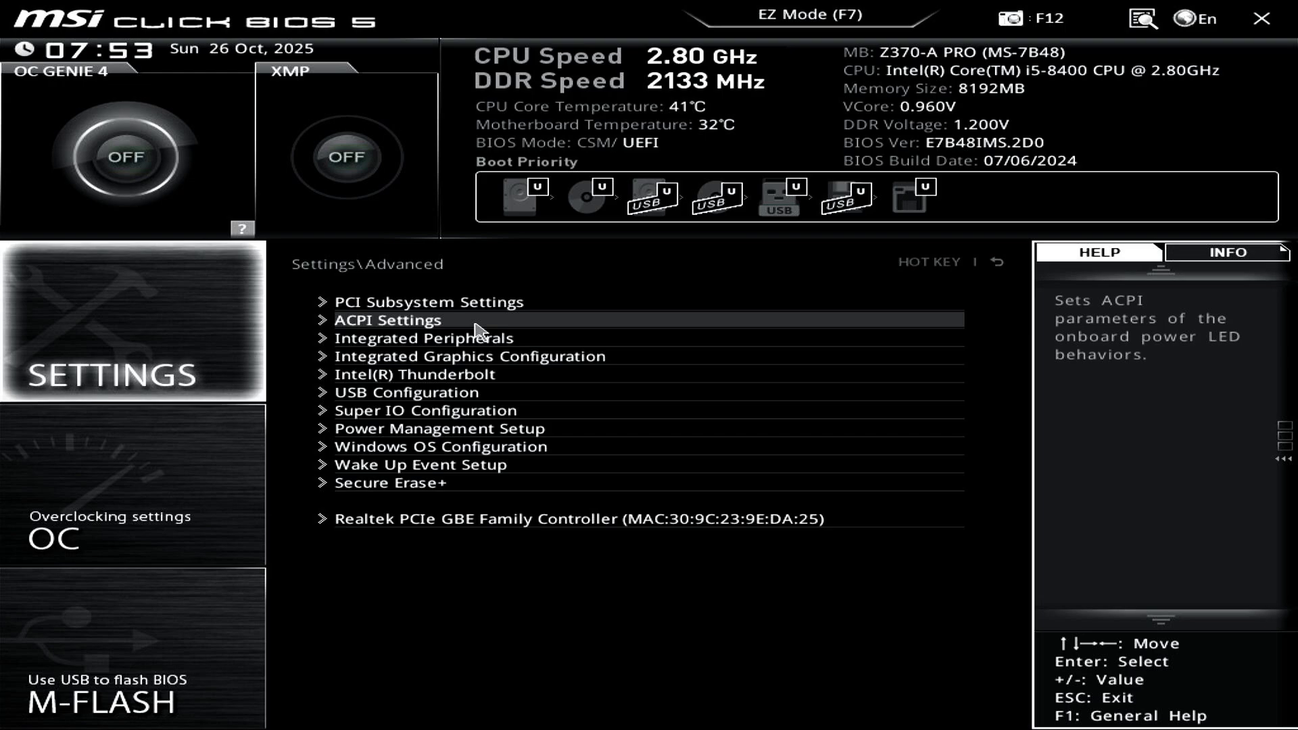
{"action": "mouse_move", "coordinate": [583, 449]}
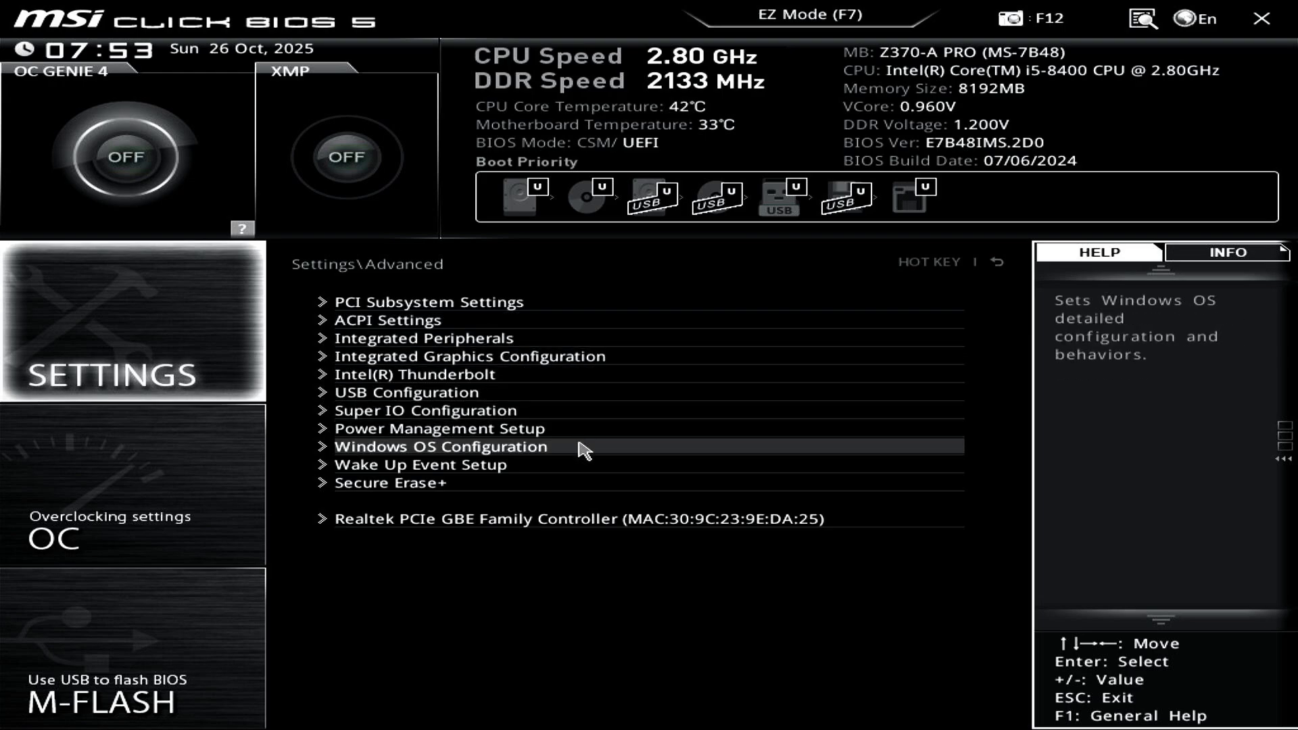
{"action": "left_click", "coordinate": [440, 446]}
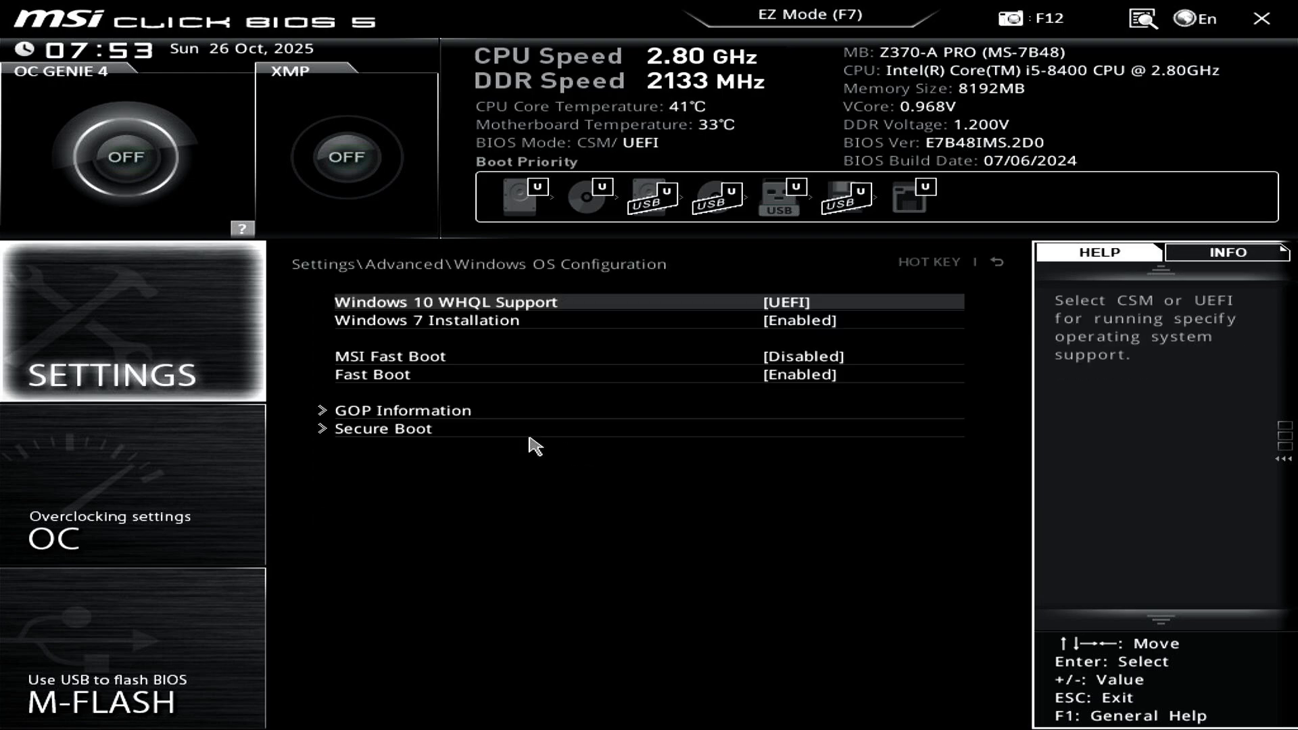
{"action": "left_click", "coordinate": [383, 428]}
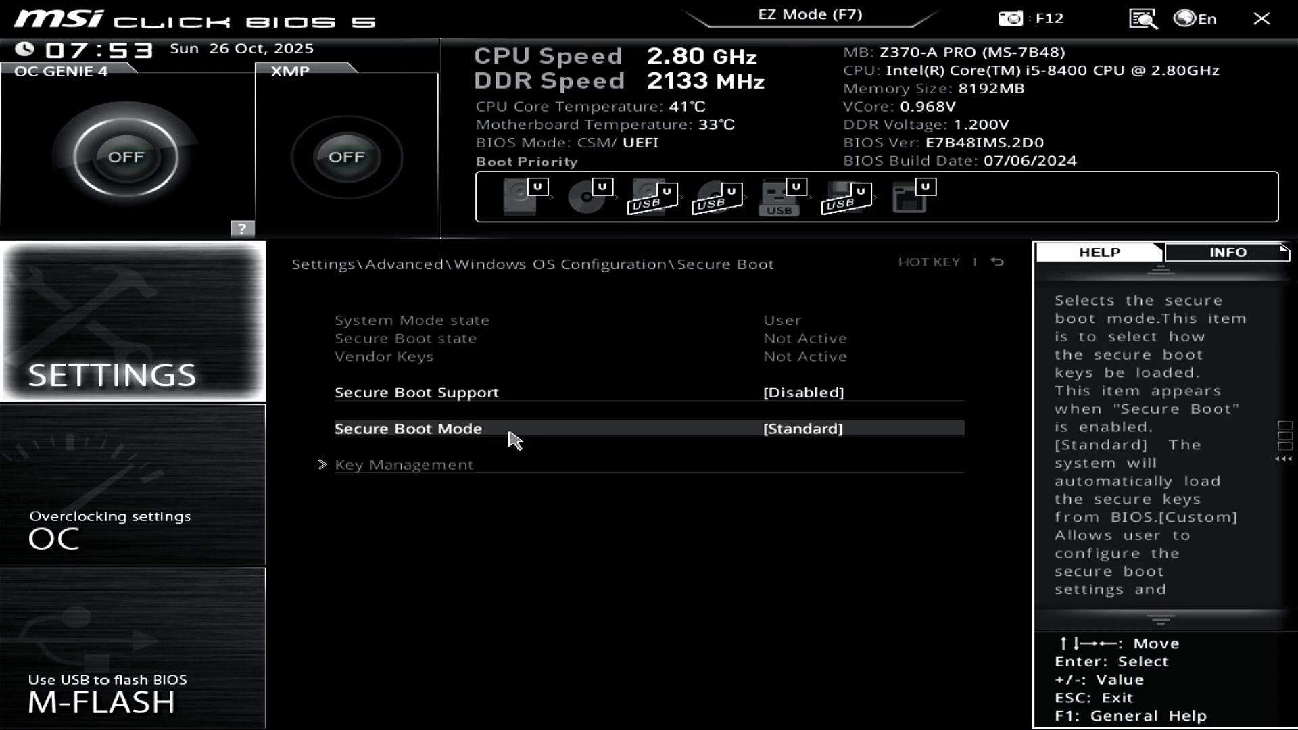
{"action": "left_click", "coordinate": [800, 428]}
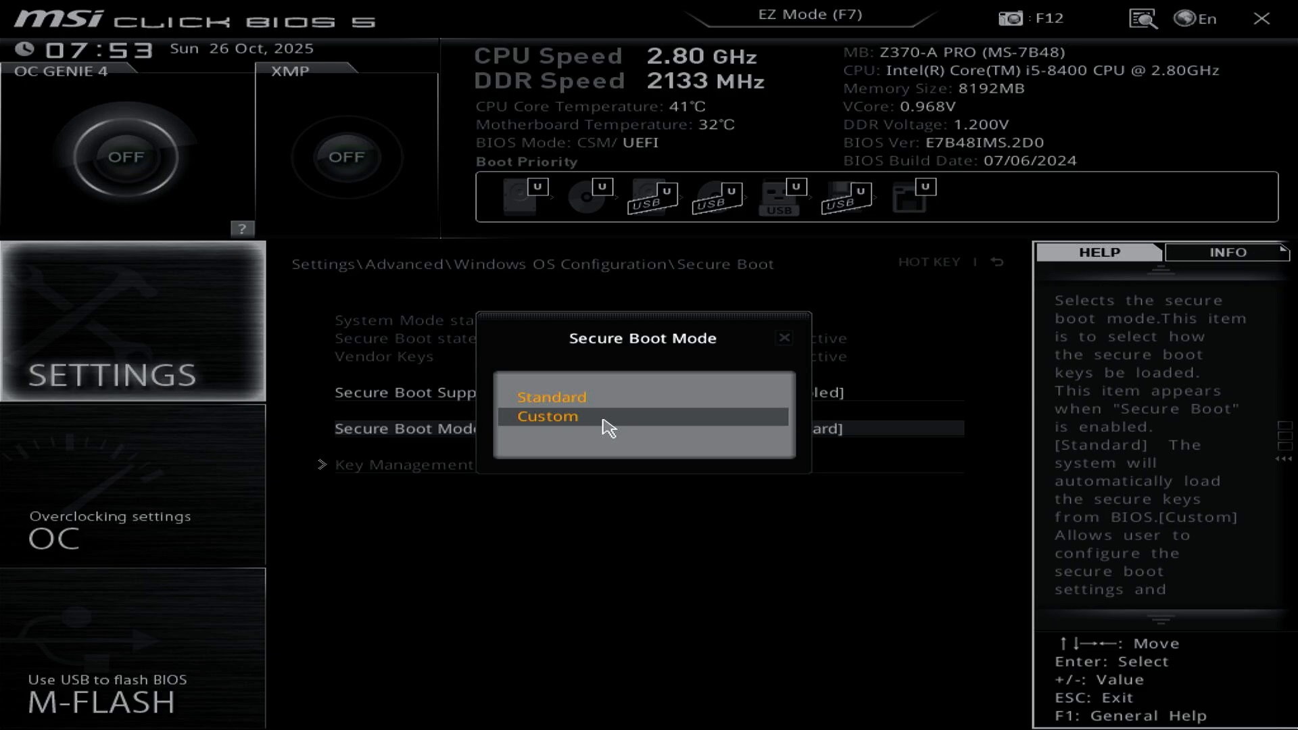
{"action": "left_click", "coordinate": [546, 416]}
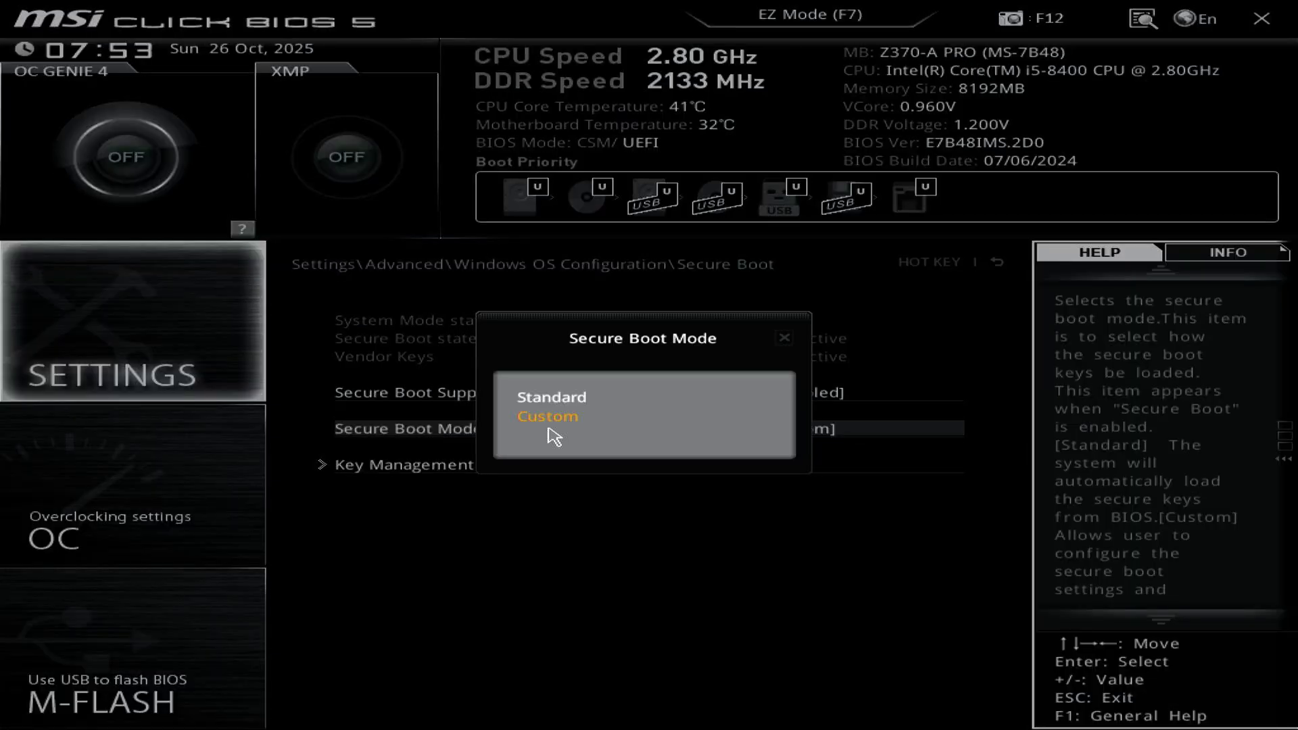
{"action": "left_click", "coordinate": [547, 416]}
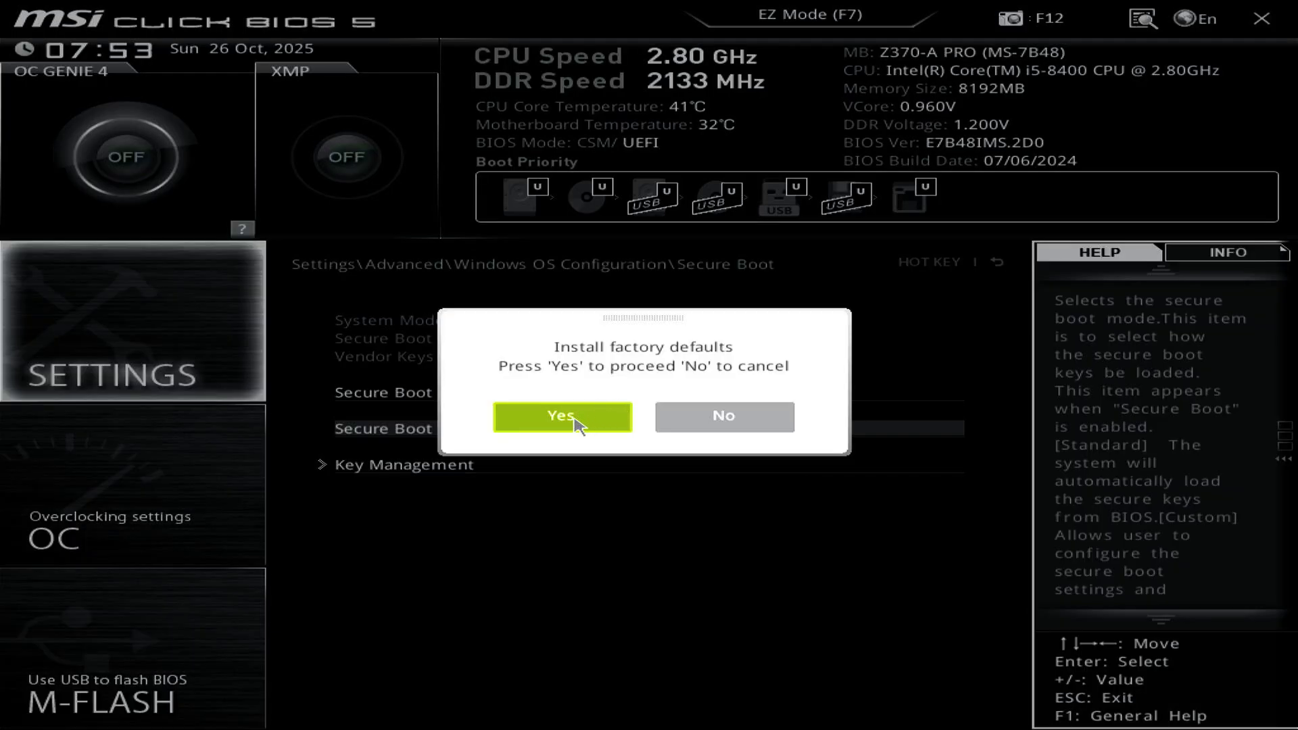
{"action": "left_click", "coordinate": [562, 416]}
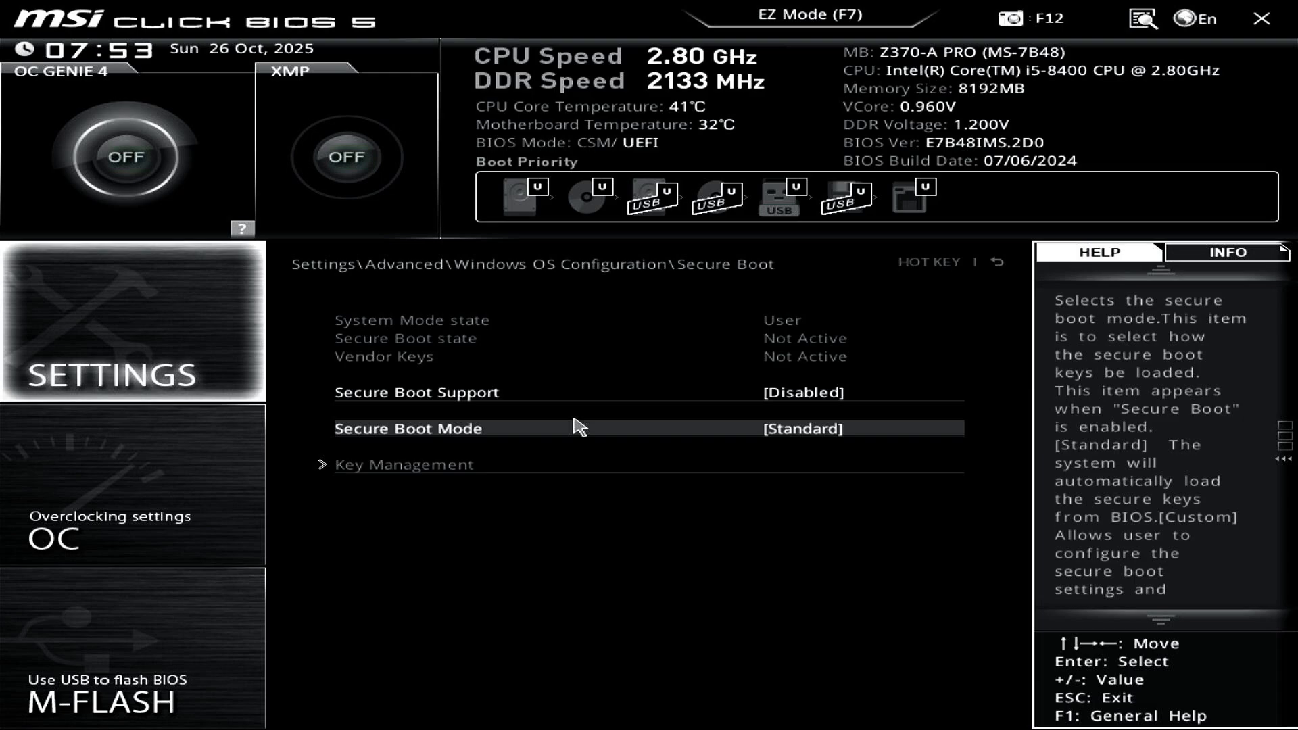
{"action": "mouse_move", "coordinate": [625, 404]}
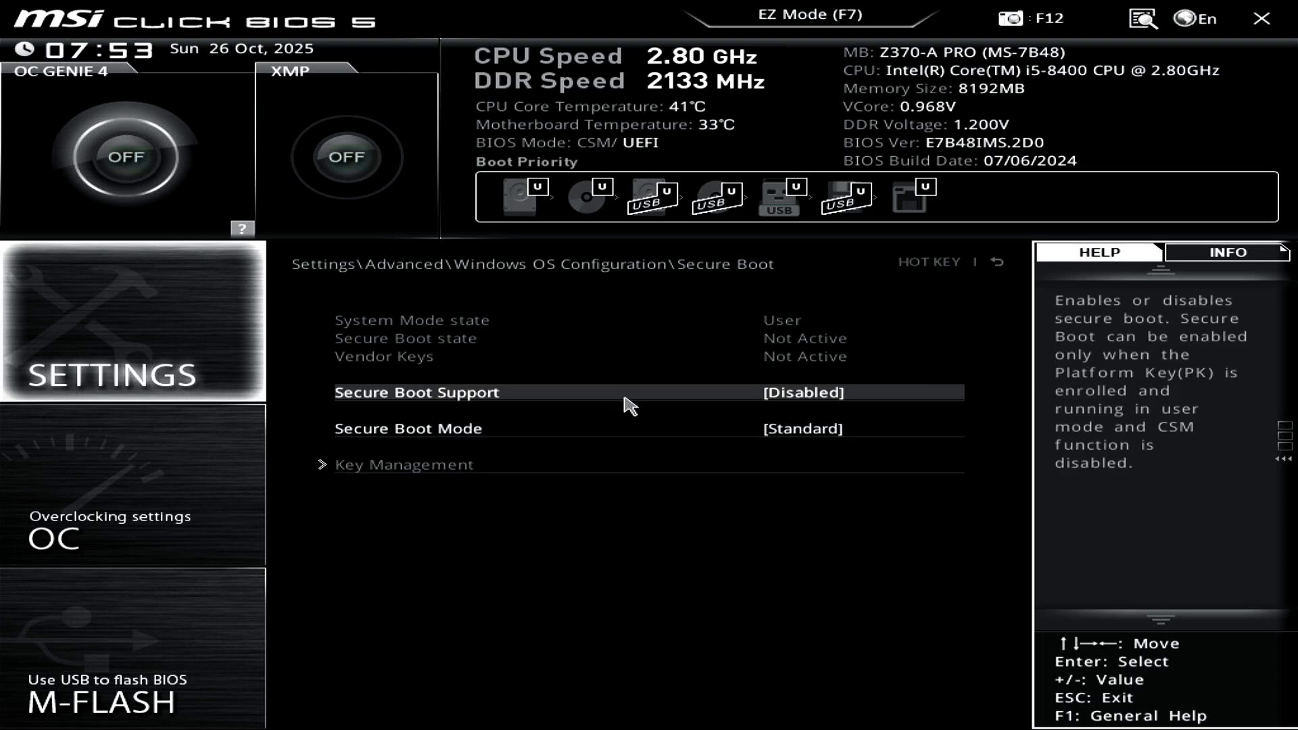
Step: Set Secure Boot Support to Enabled and save the configuration on exit
{"action": "left_click", "coordinate": [648, 392]}
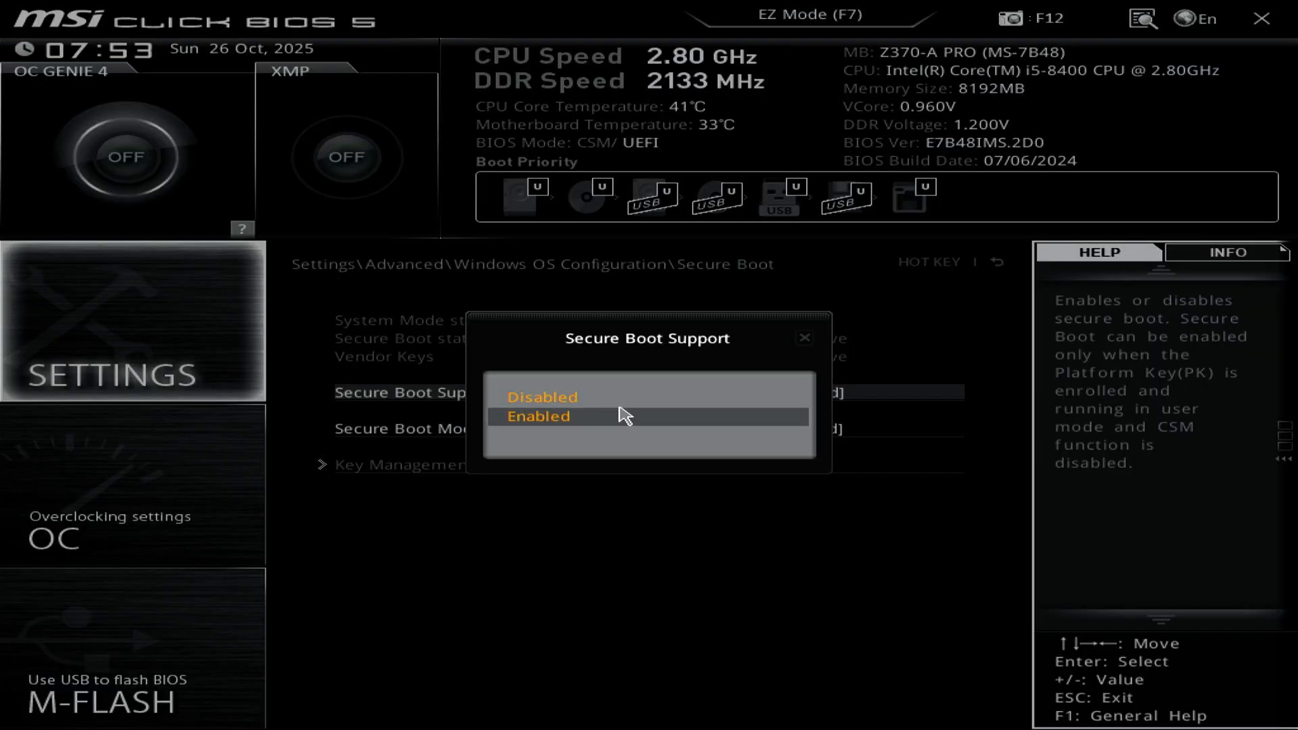
{"action": "left_click", "coordinate": [539, 416]}
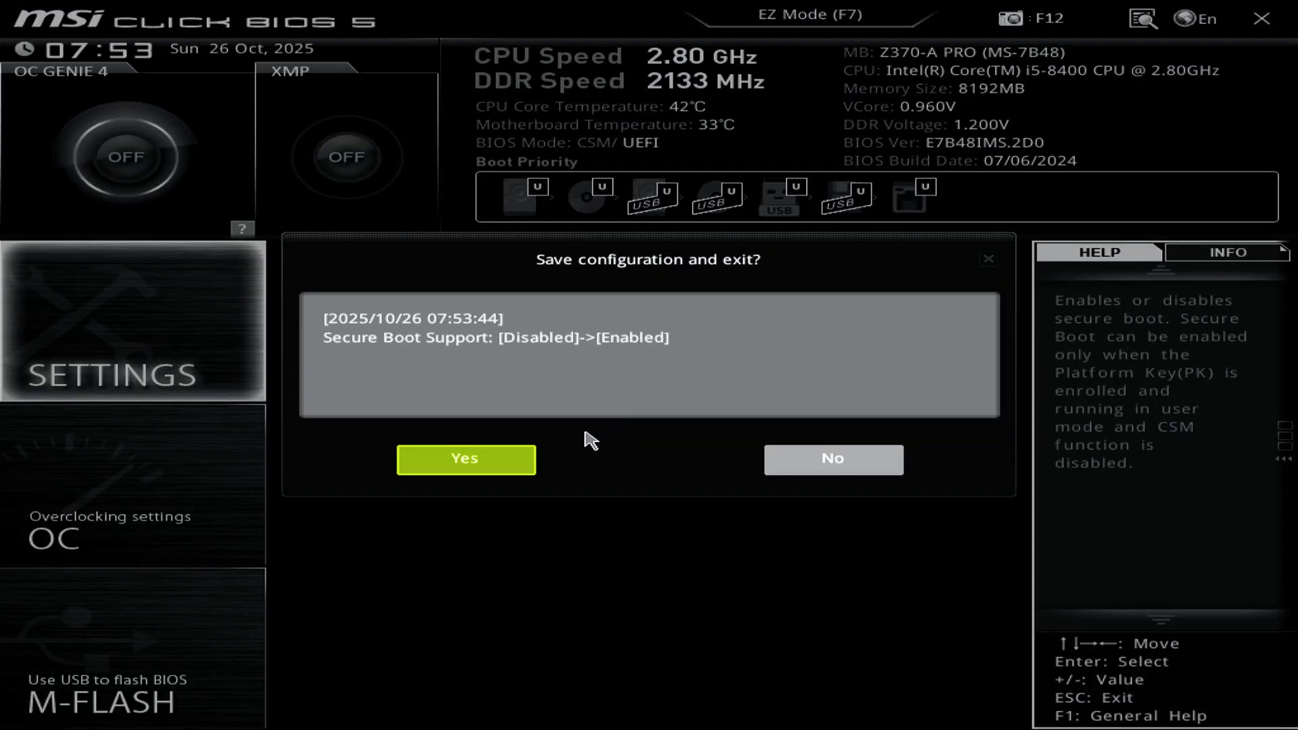
{"action": "left_click", "coordinate": [464, 460]}
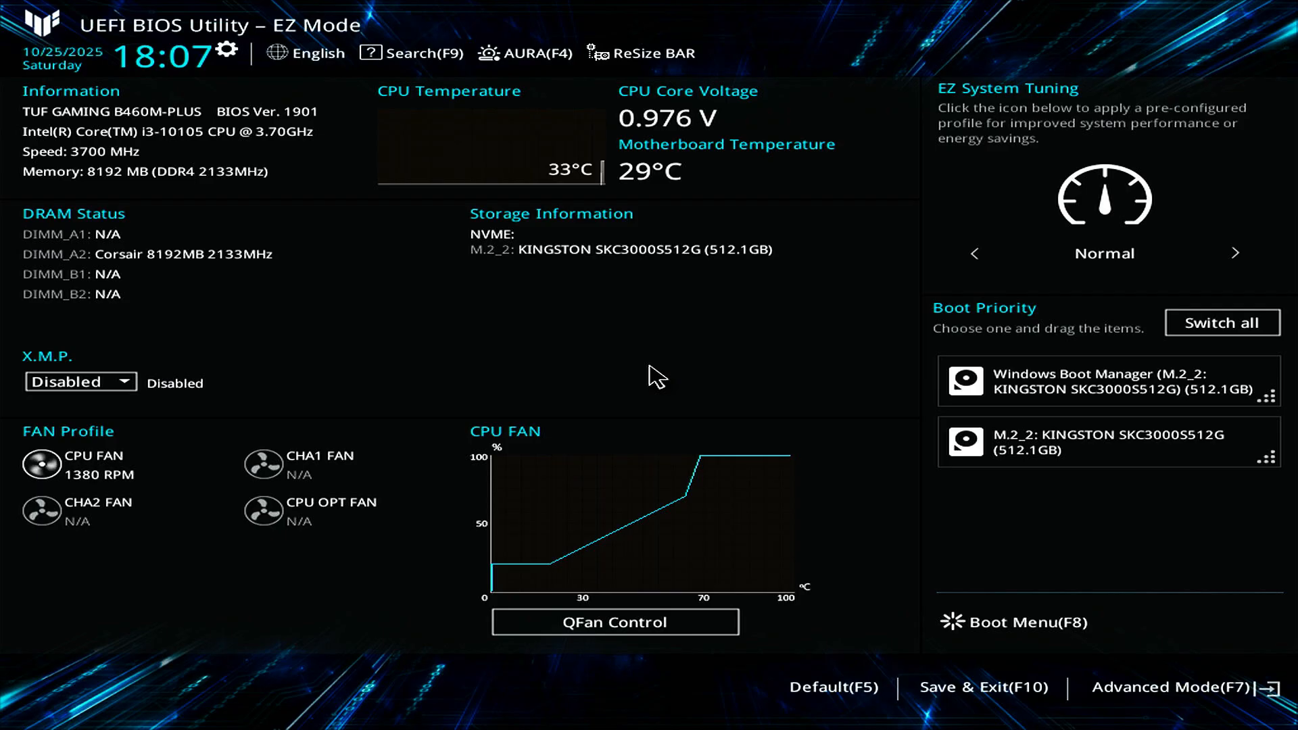
Step: Set ASUS Launch CSM to Disabled in Advanced Mode, acknowledging the Secure Boot notice
{"action": "left_click", "coordinate": [1173, 688]}
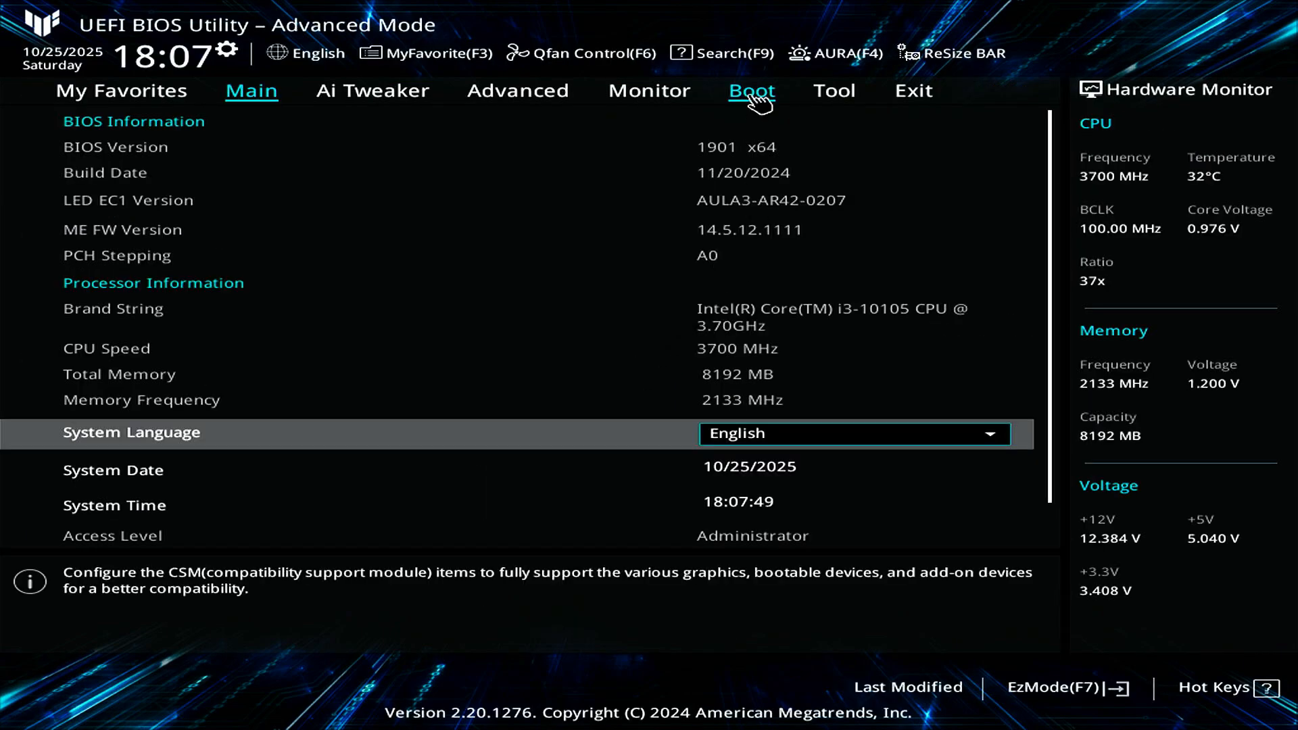
{"action": "left_click", "coordinate": [752, 91]}
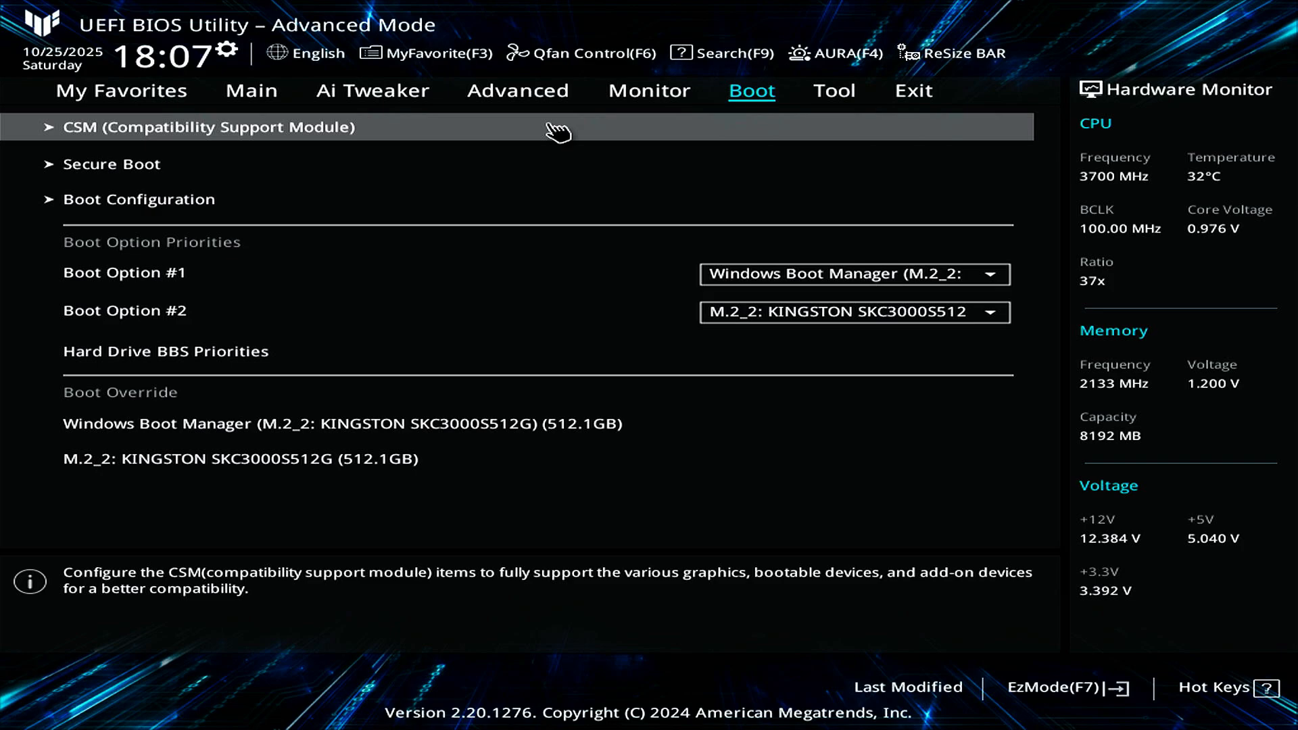
{"action": "left_click", "coordinate": [209, 127]}
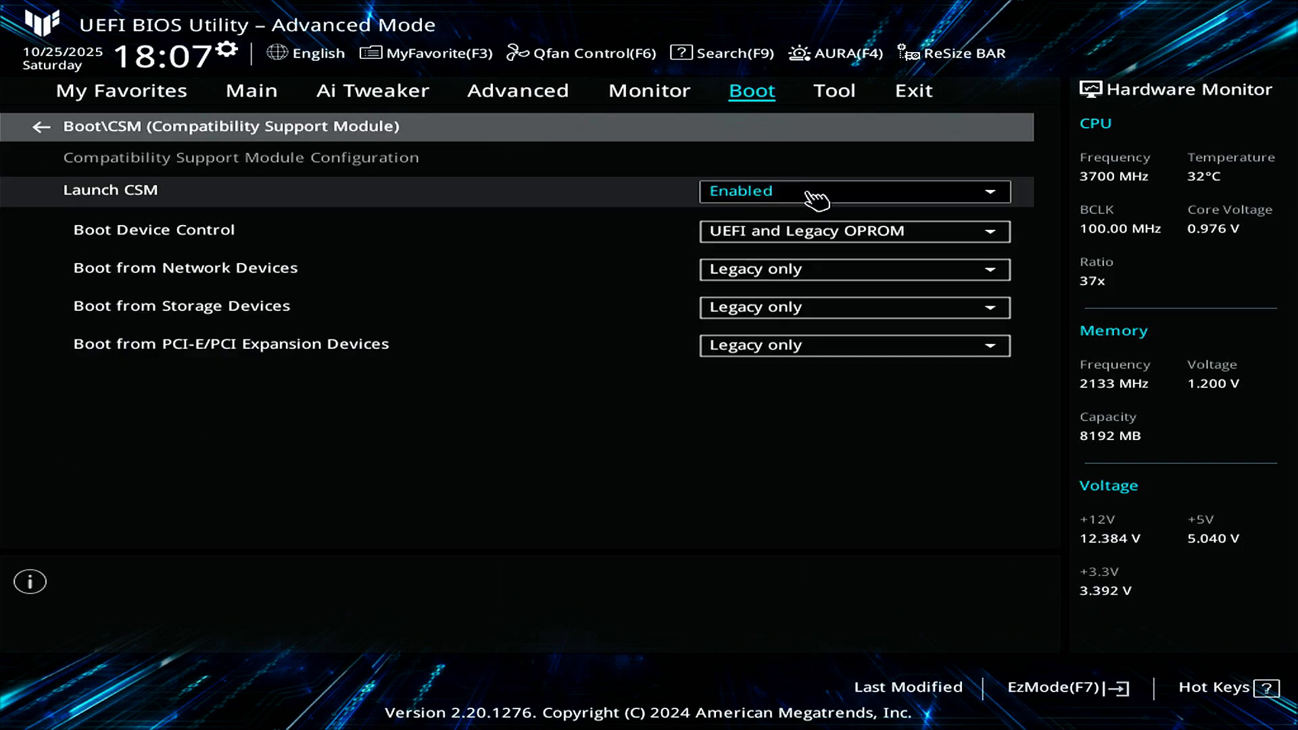
{"action": "left_click", "coordinate": [855, 192]}
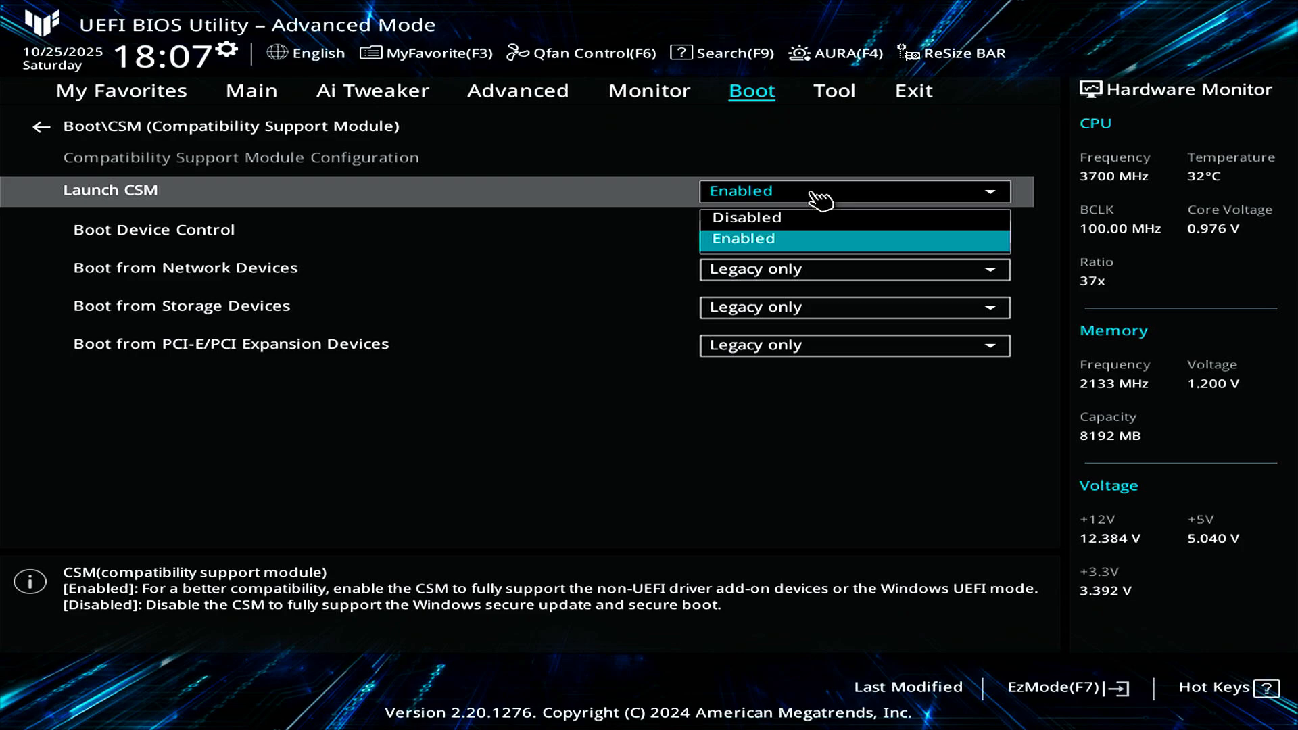
{"action": "left_click", "coordinate": [743, 239]}
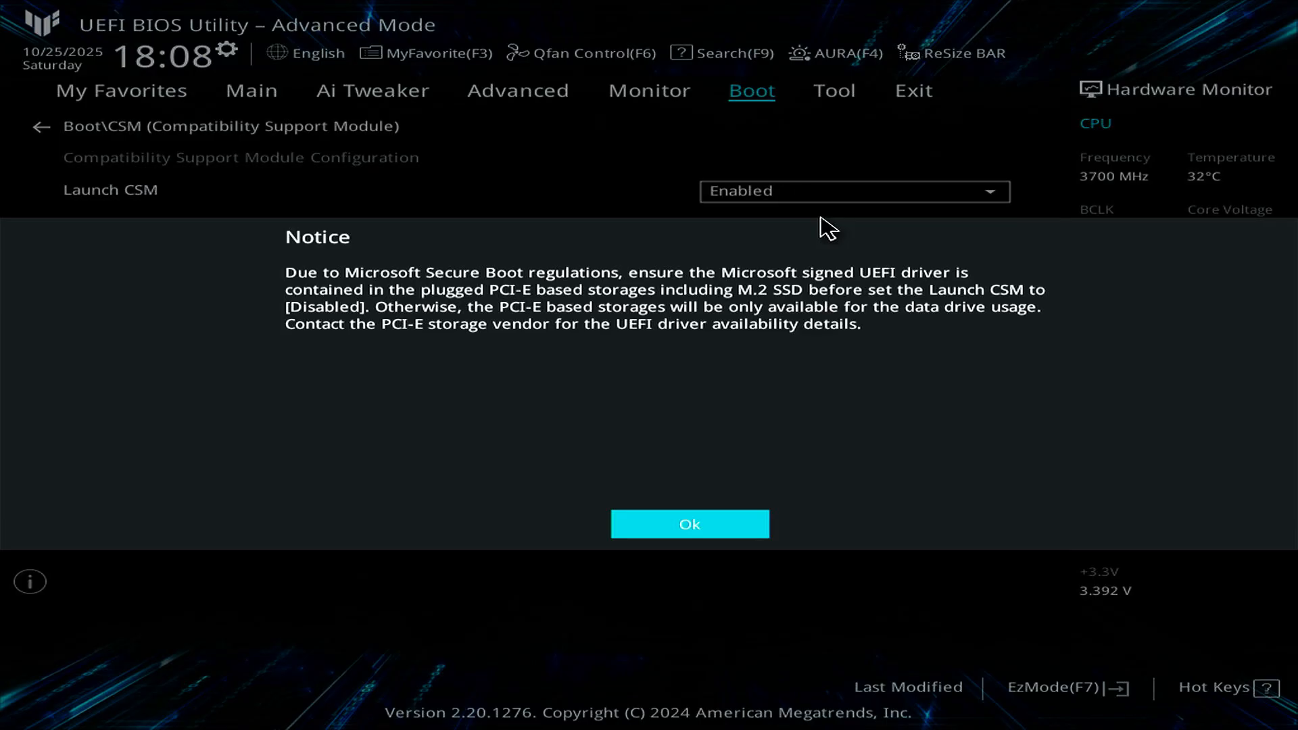
{"action": "mouse_move", "coordinate": [757, 395]}
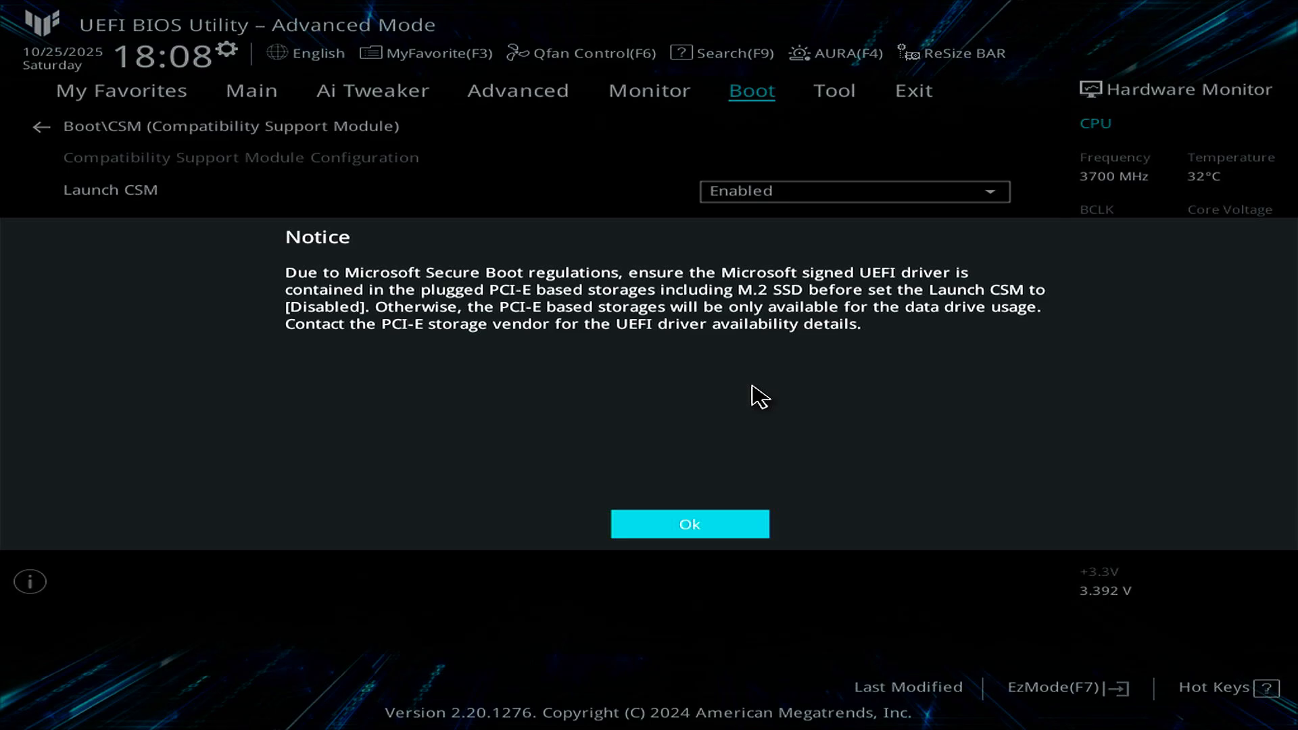
{"action": "left_click", "coordinate": [689, 524]}
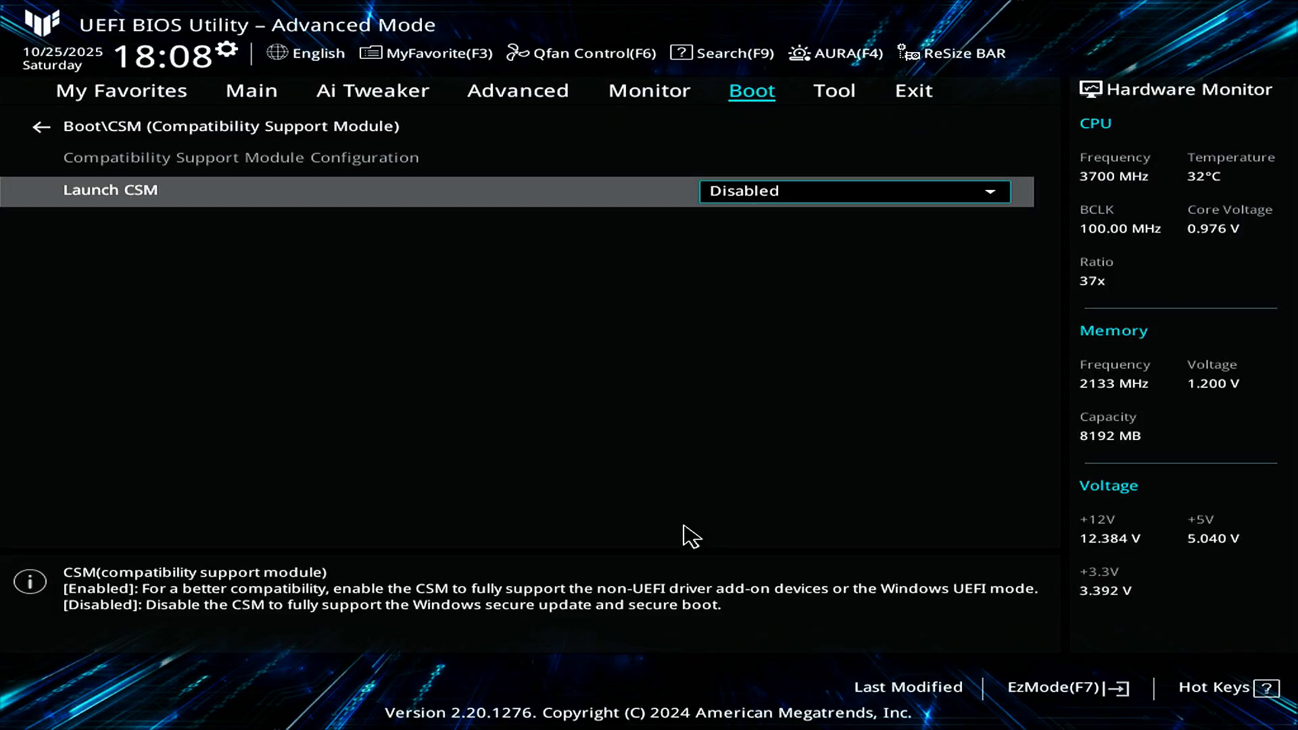
{"action": "mouse_move", "coordinate": [676, 432]}
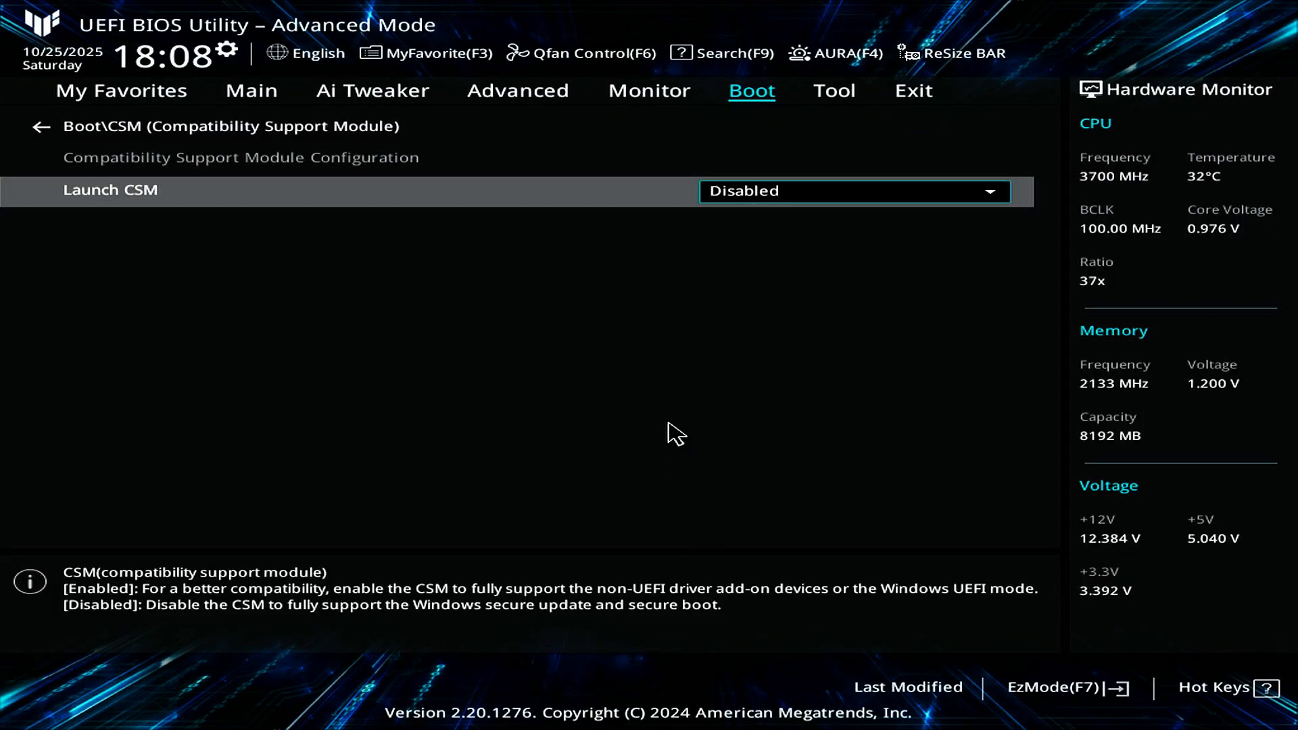
{"action": "left_click", "coordinate": [40, 127]}
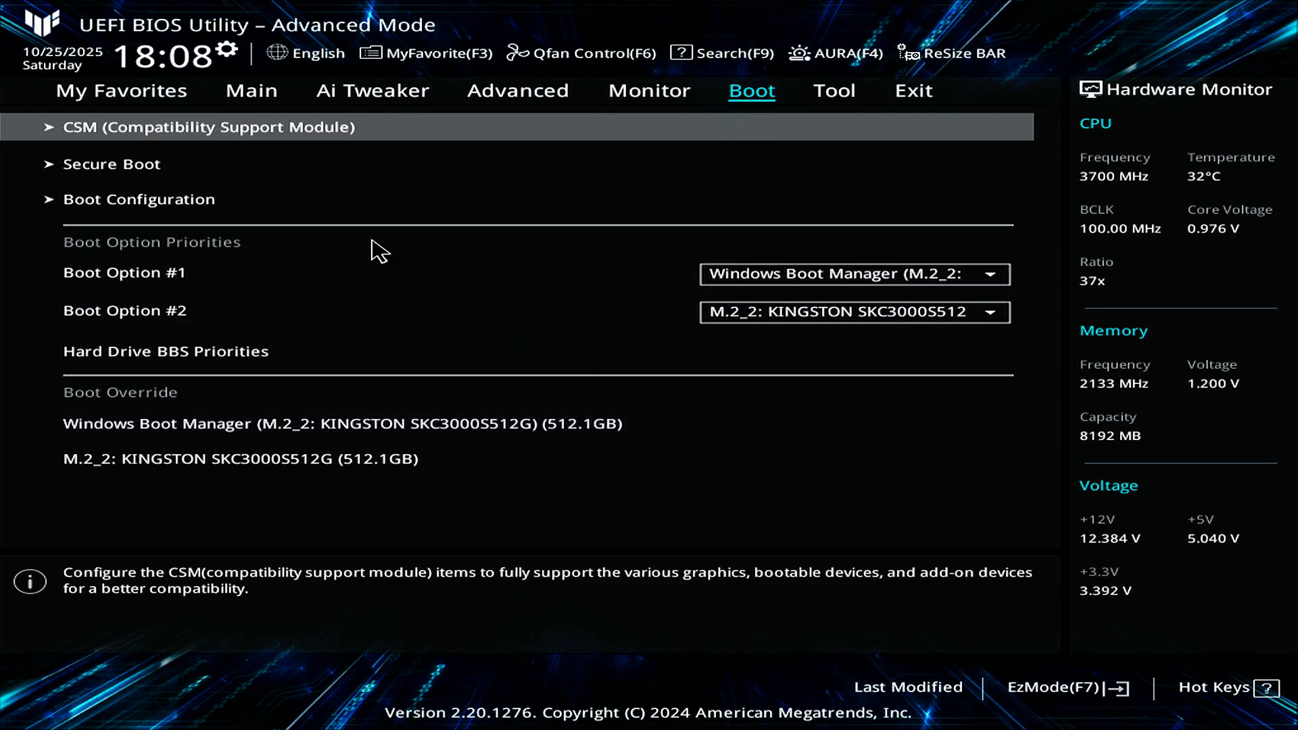
Step: Set the ASUS Secure Boot OS Type to Windows UEFI mode
{"action": "left_click", "coordinate": [112, 164]}
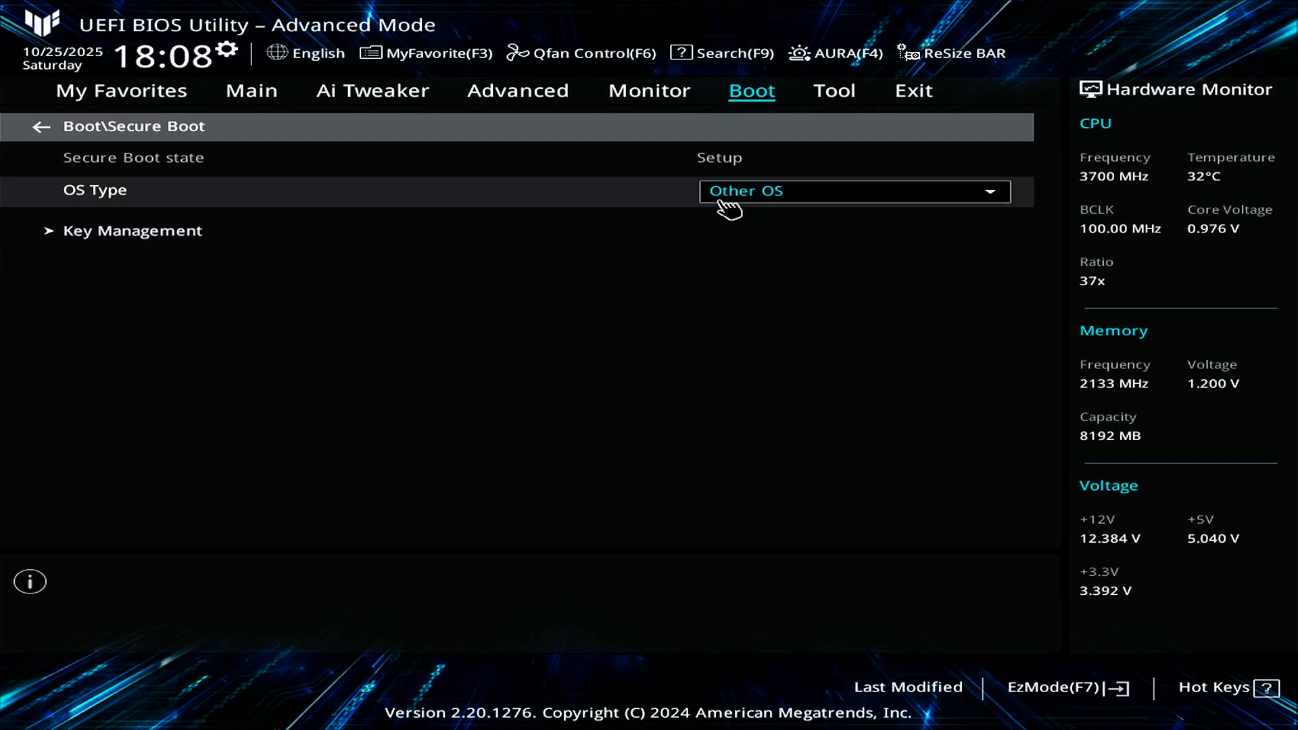
{"action": "left_click", "coordinate": [852, 191]}
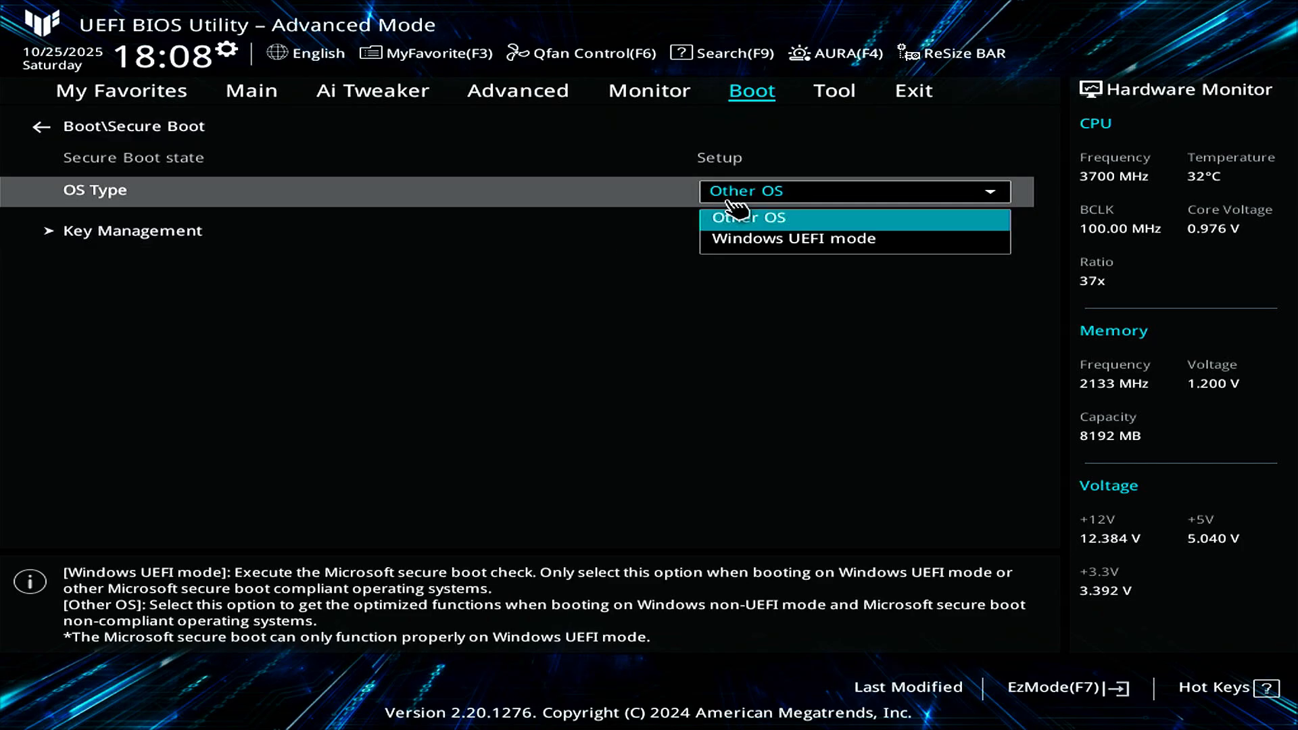
{"action": "left_click", "coordinate": [791, 239]}
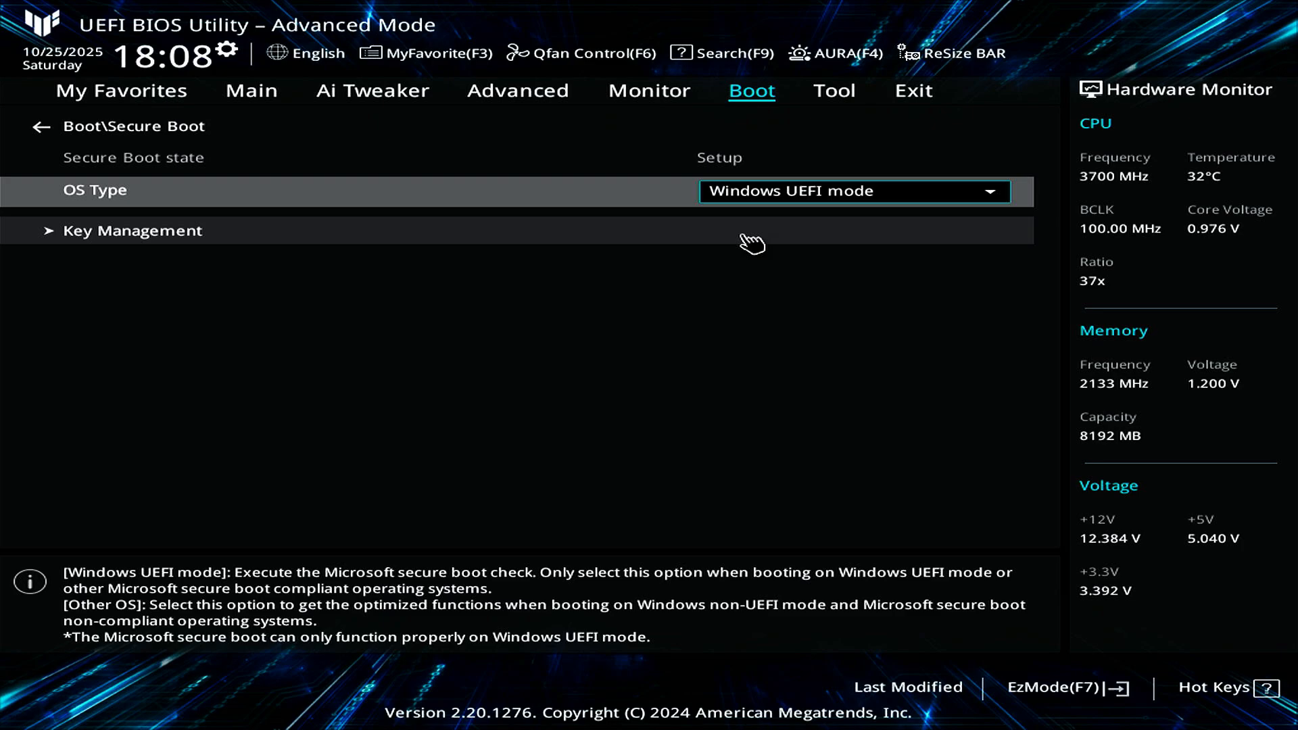
{"action": "mouse_move", "coordinate": [316, 255]}
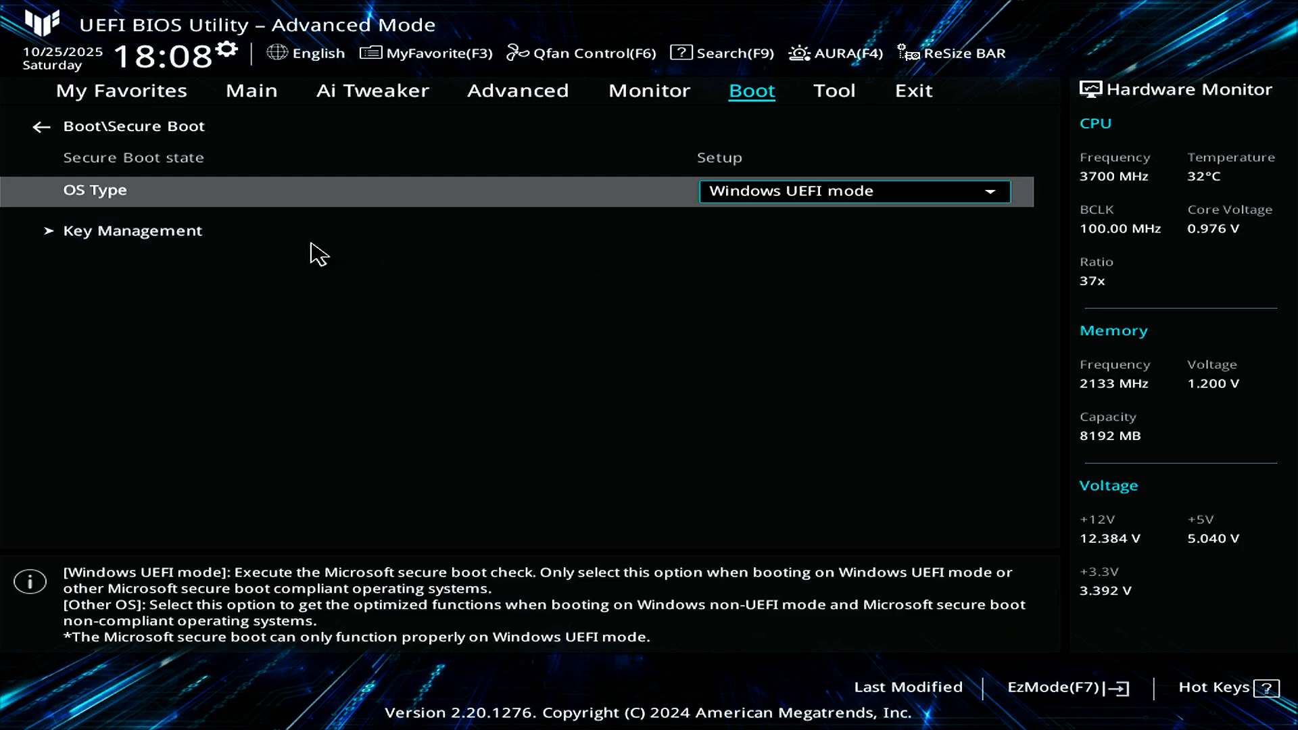
Step: Install the default Secure Boot keys, then save changes and reset
{"action": "left_click", "coordinate": [133, 230]}
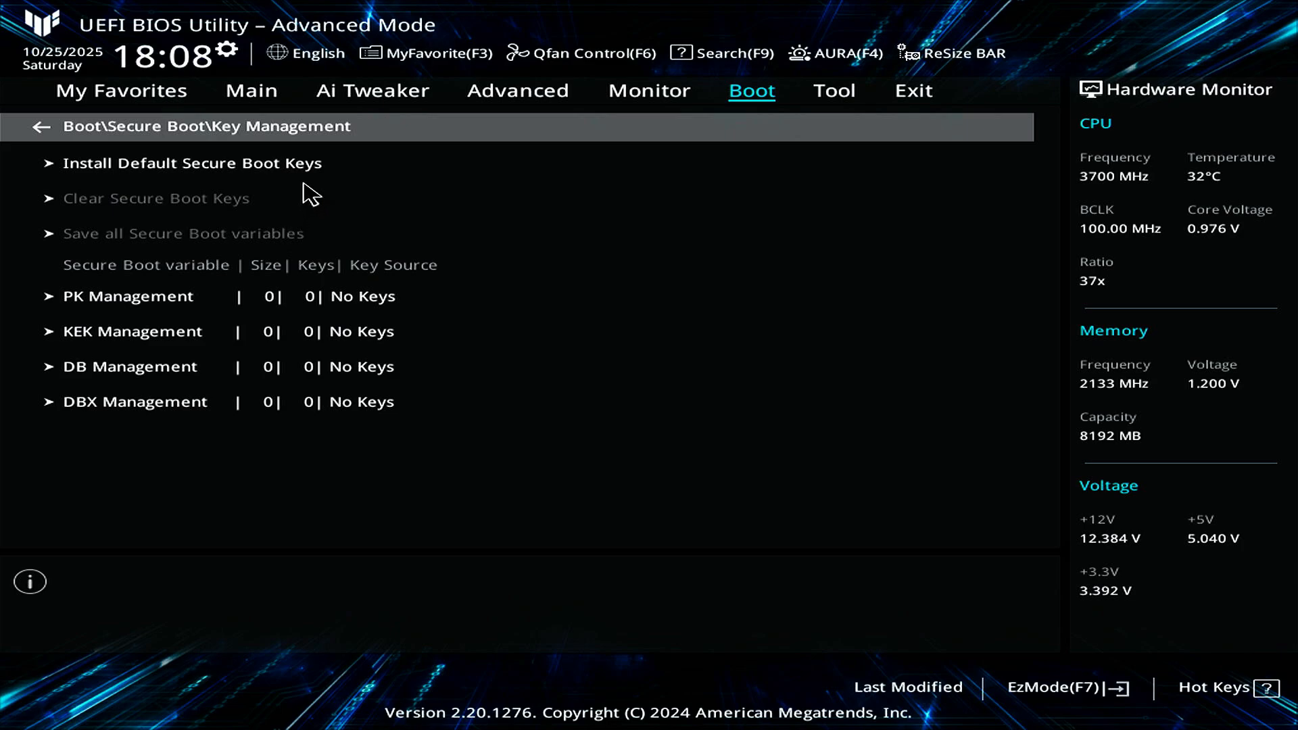
{"action": "left_click", "coordinate": [192, 163]}
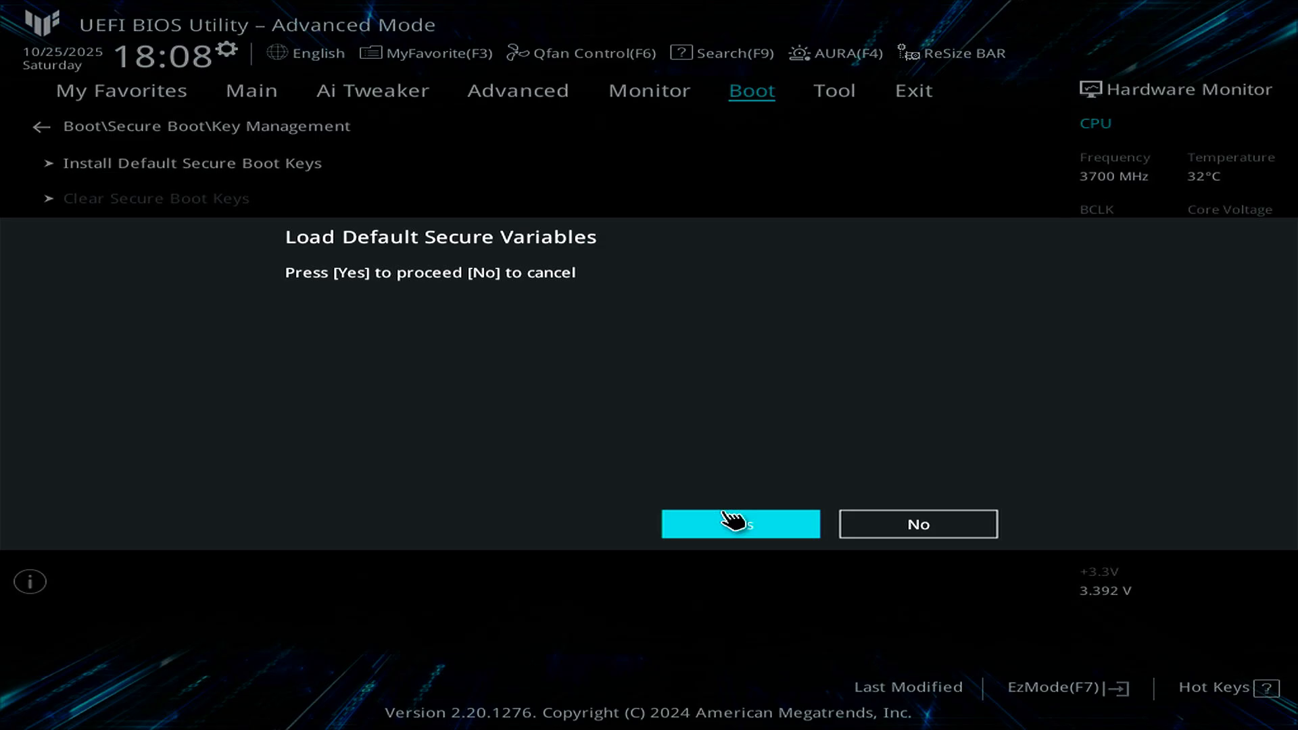
{"action": "left_click", "coordinate": [739, 524]}
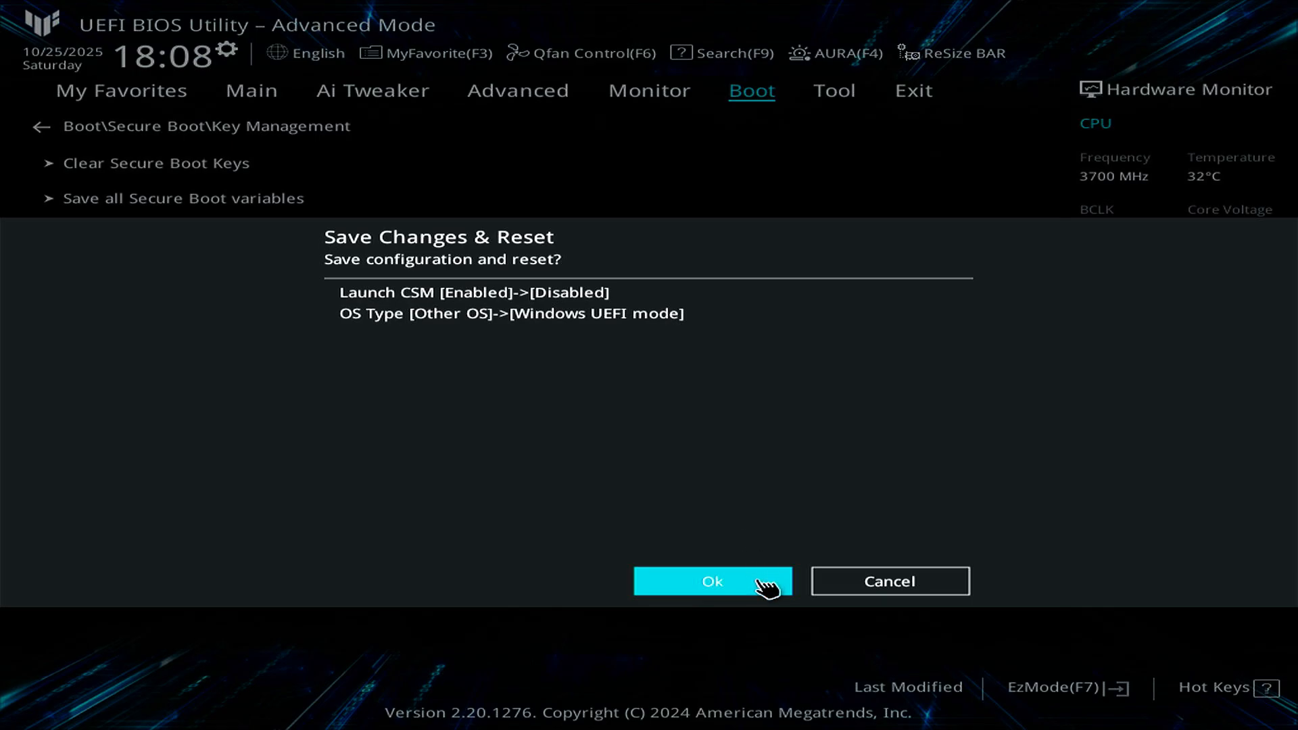
{"action": "left_click", "coordinate": [710, 580]}
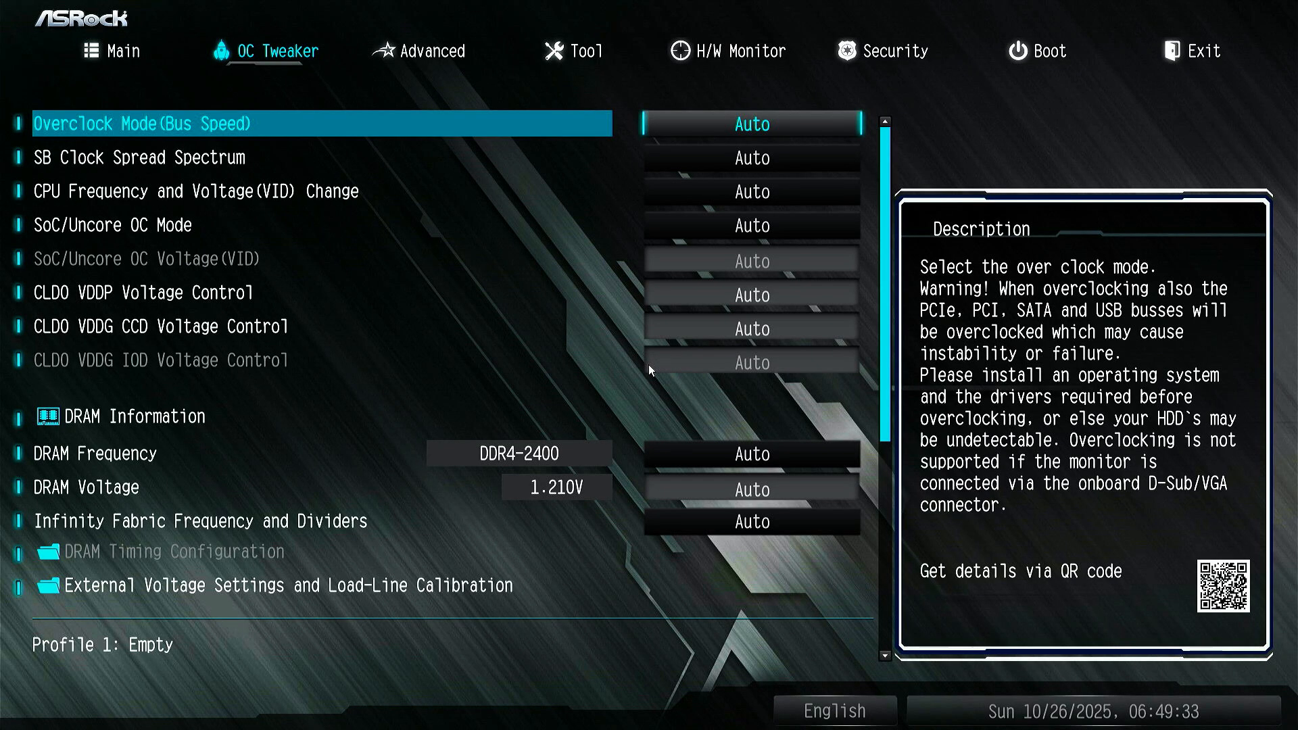
Step: Set ASRock's Boot > CSM option to Disabled and save changes on exit
{"action": "left_click", "coordinate": [881, 51]}
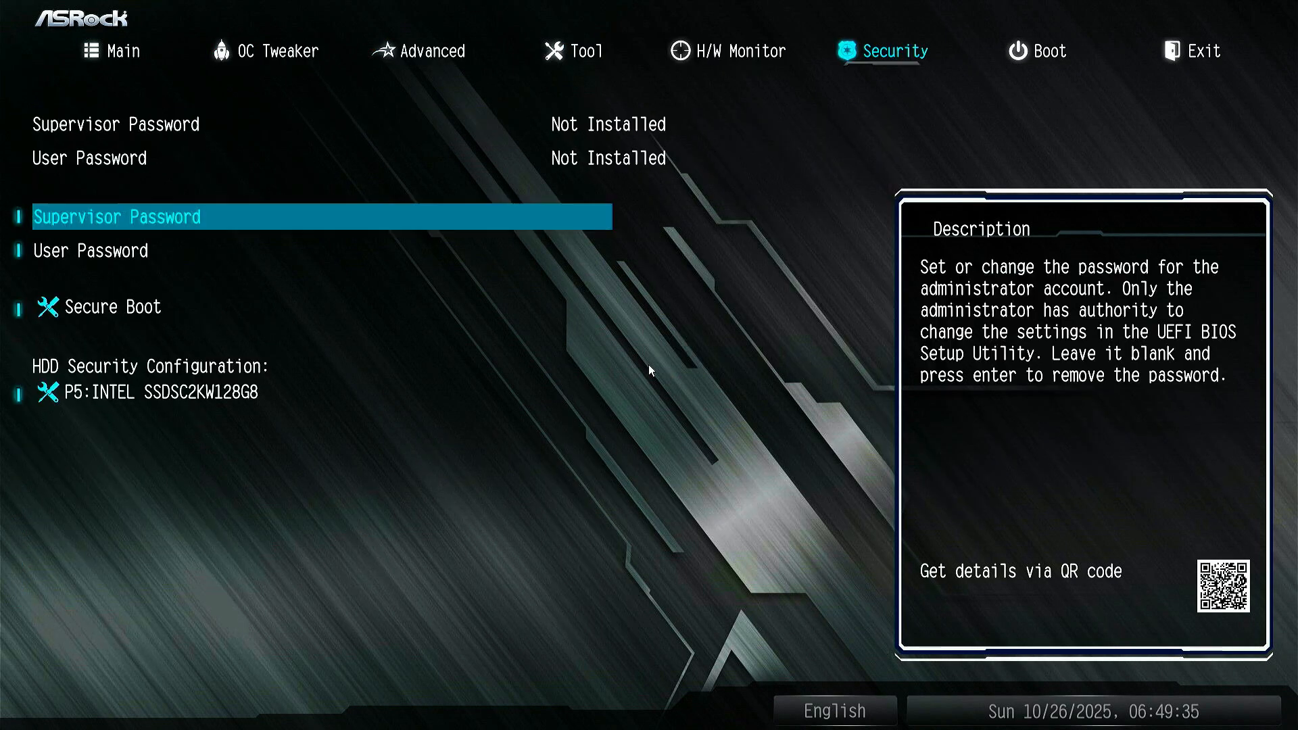
{"action": "left_click", "coordinate": [1049, 51]}
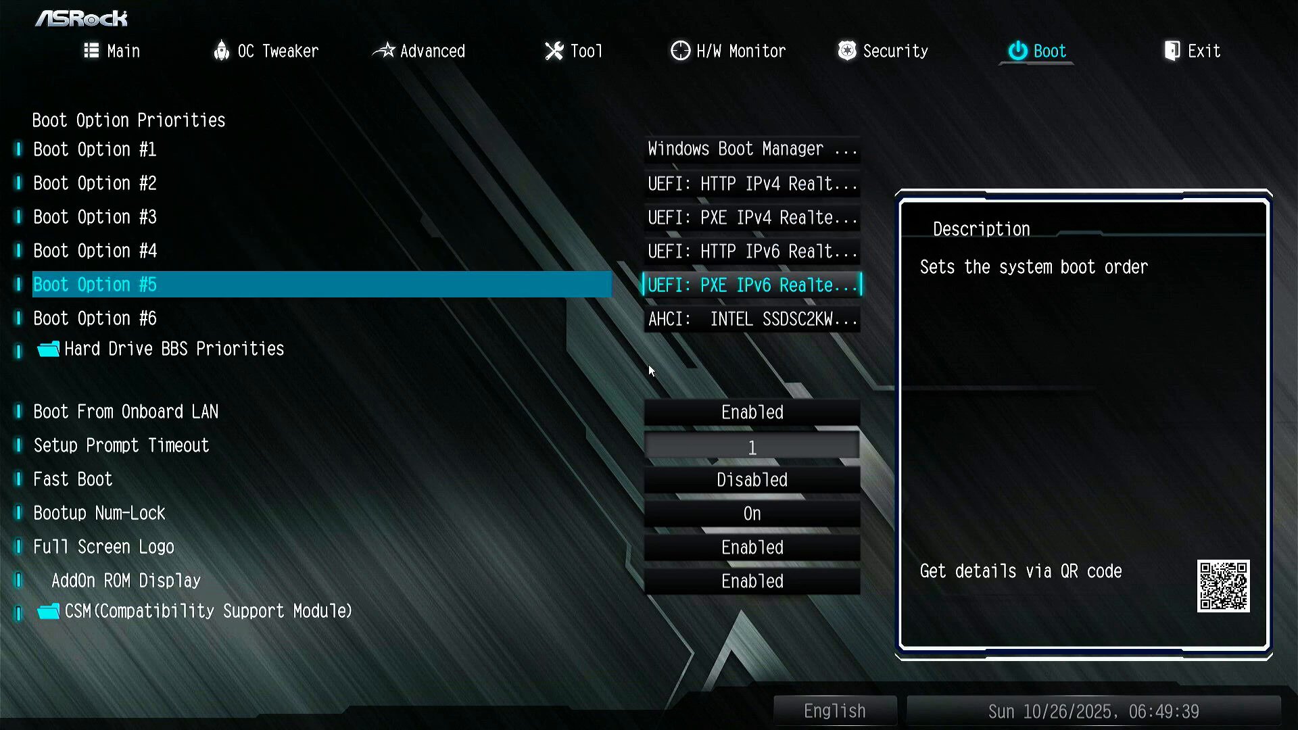
{"action": "left_click", "coordinate": [99, 514]}
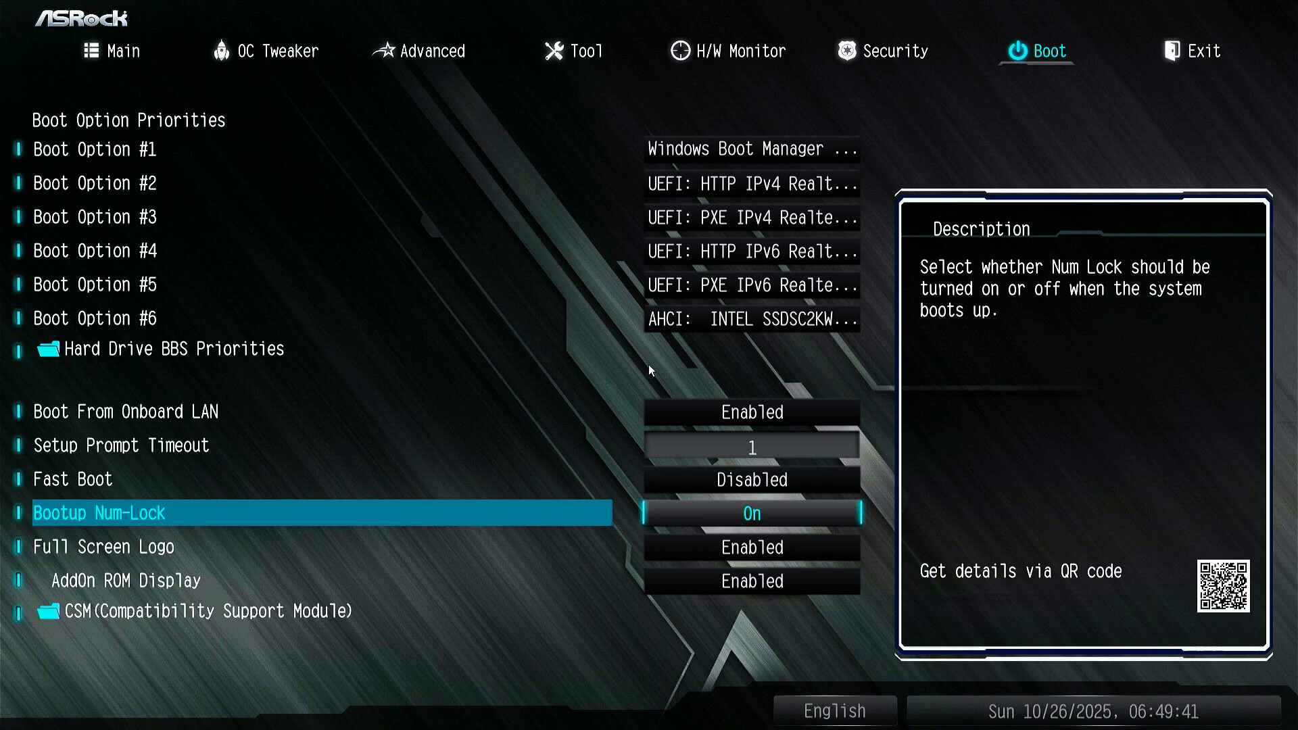
{"action": "key", "text": "Down"}
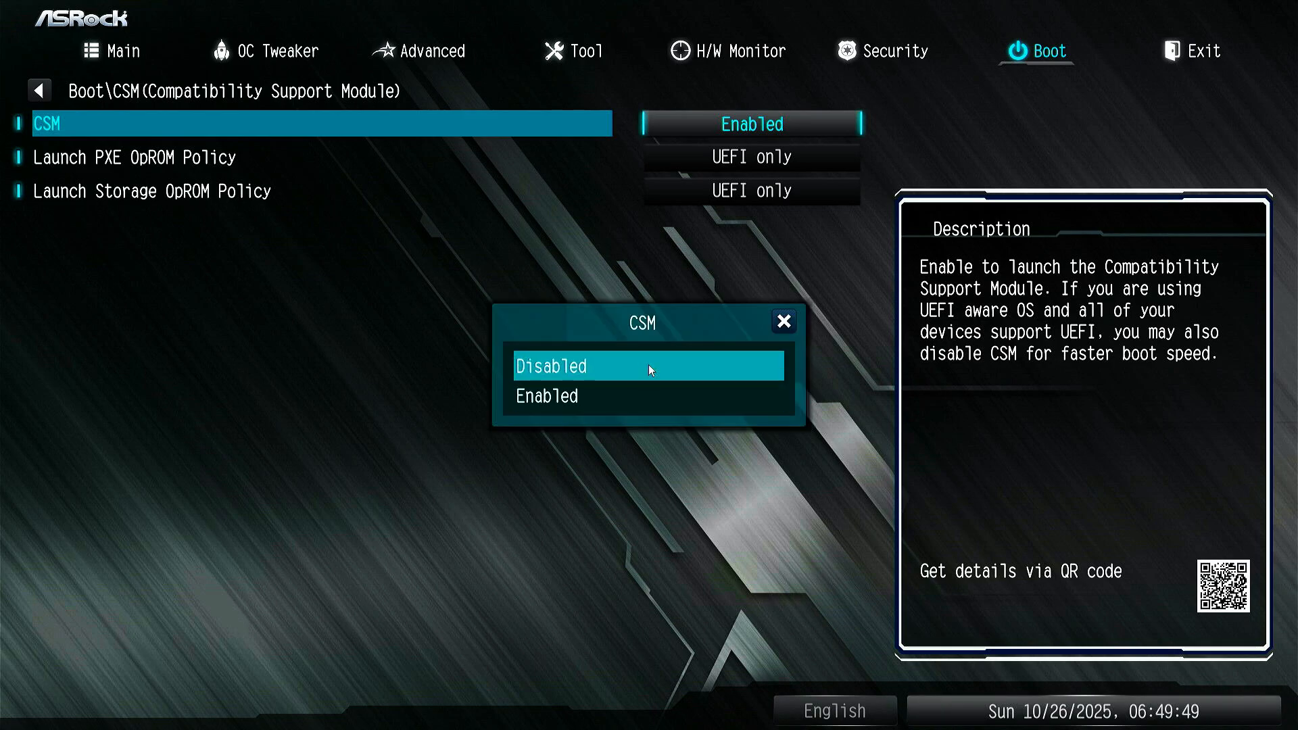
{"action": "left_click", "coordinate": [552, 366]}
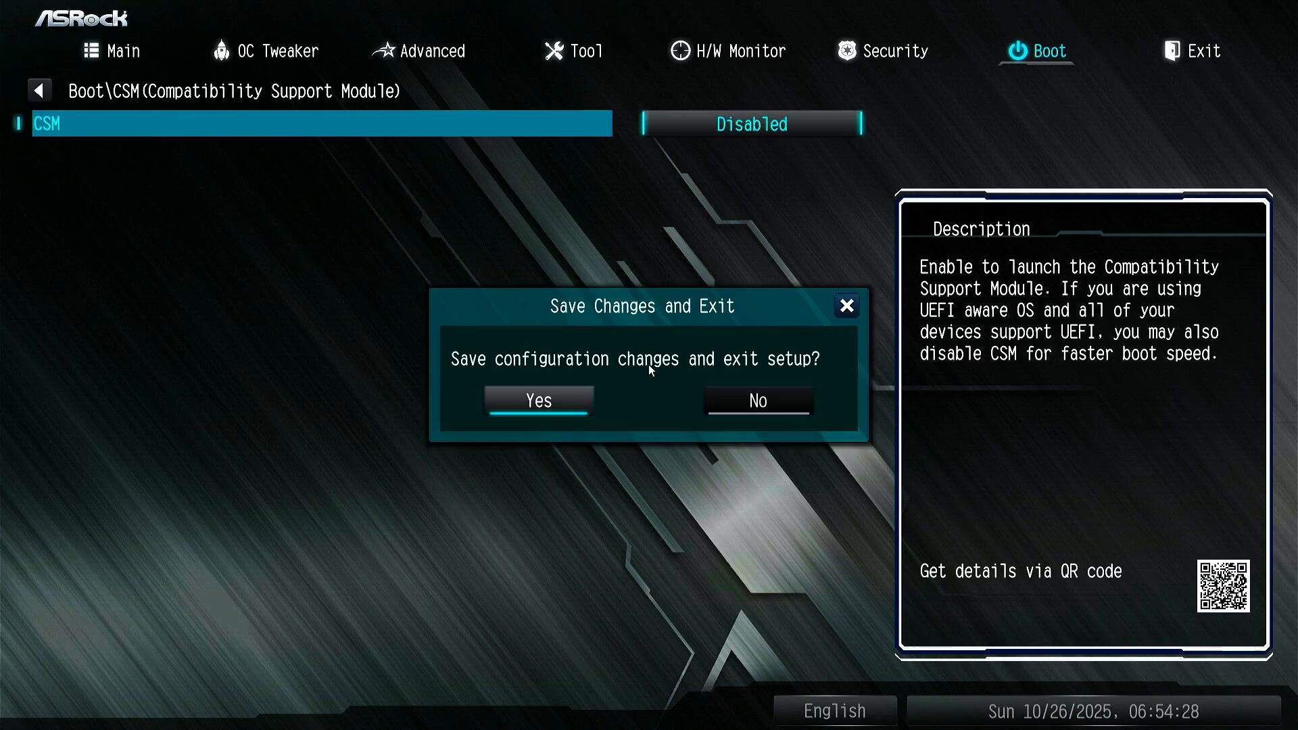
{"action": "left_click", "coordinate": [536, 402]}
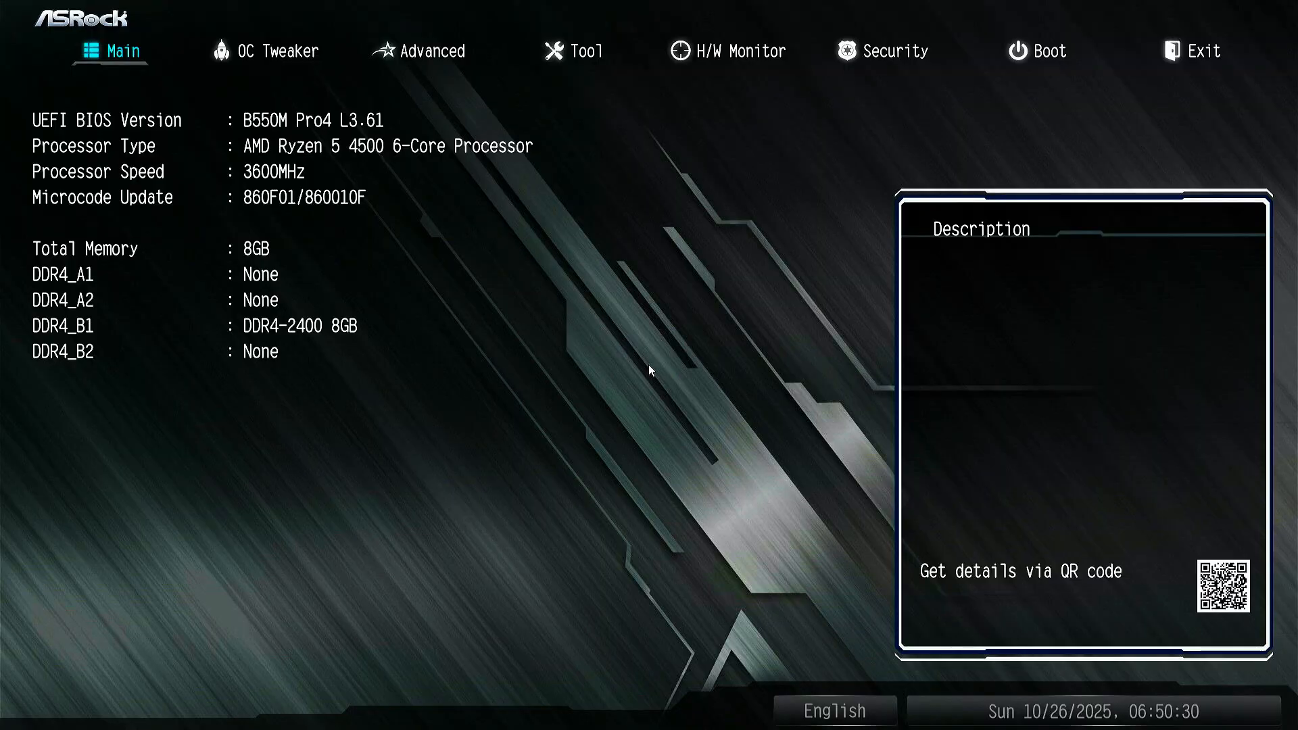
Step: Set ASRock Security > Secure Boot to Enabled
{"action": "left_click", "coordinate": [276, 51]}
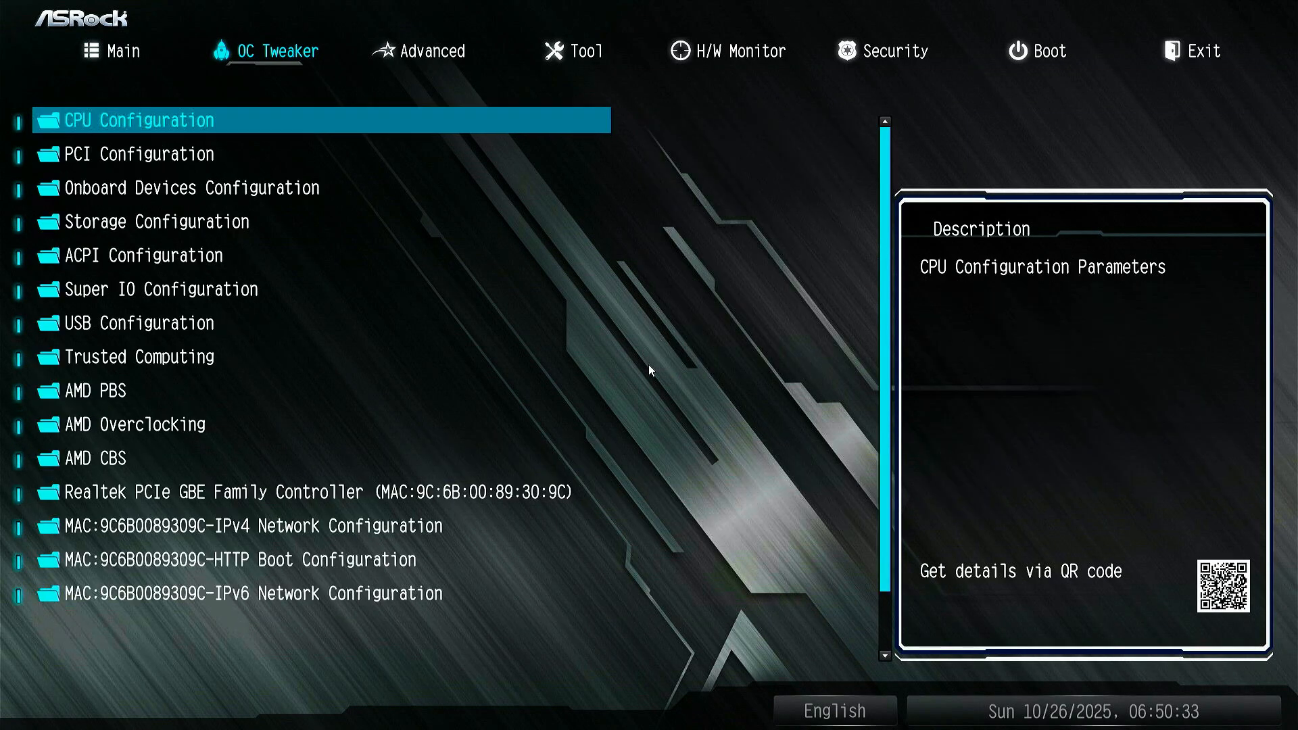
{"action": "left_click", "coordinate": [893, 51]}
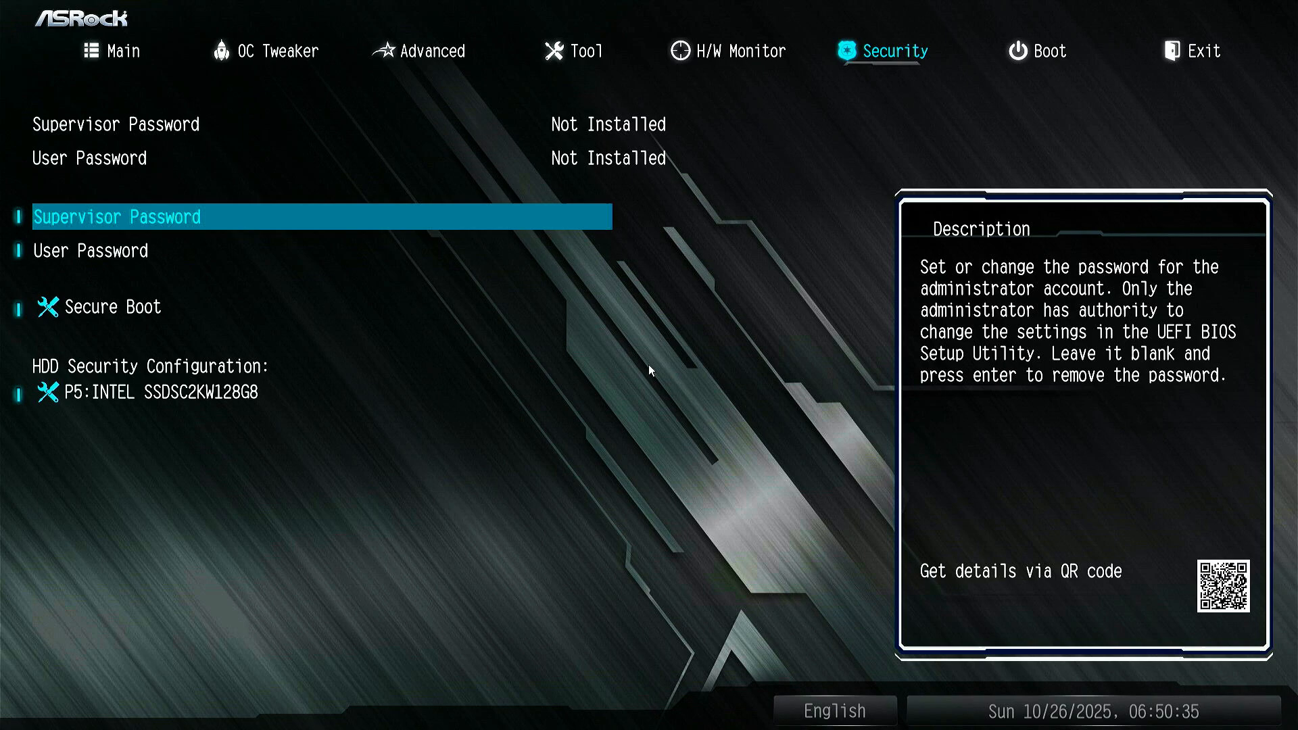
{"action": "key", "text": "Down"}
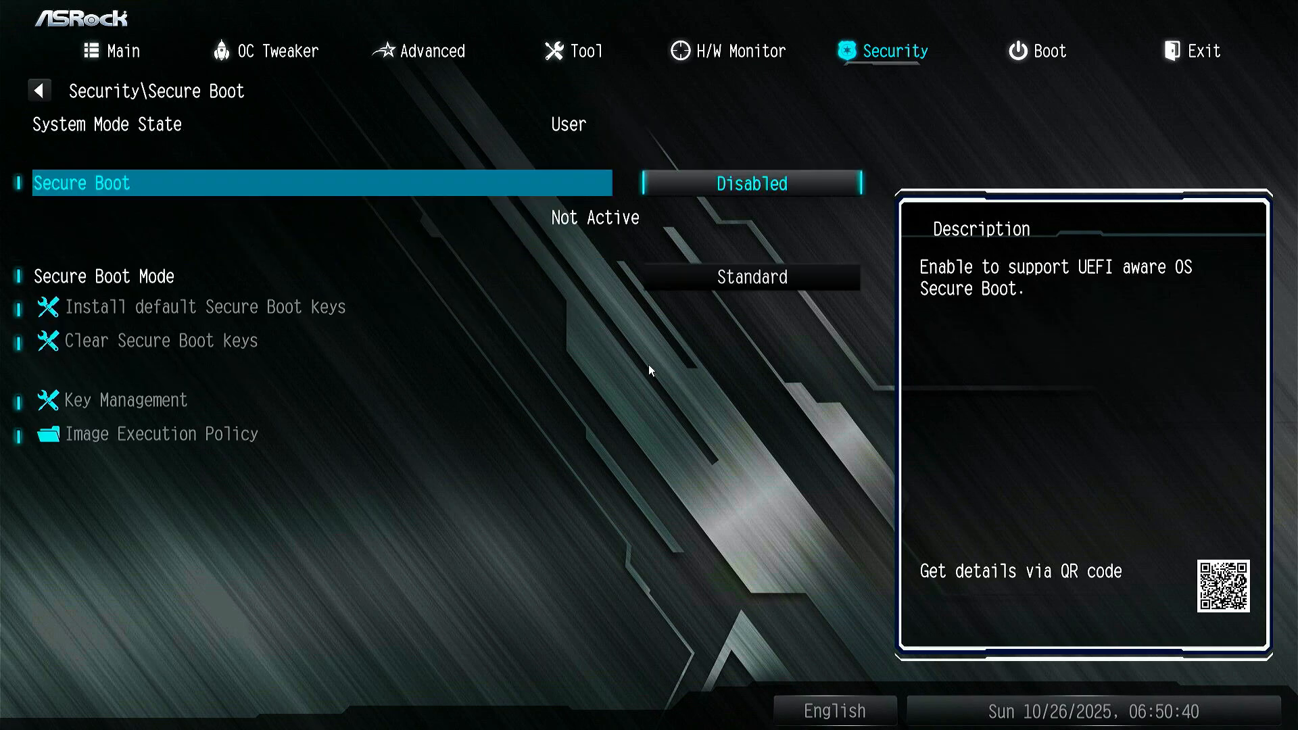
{"action": "left_click", "coordinate": [749, 183]}
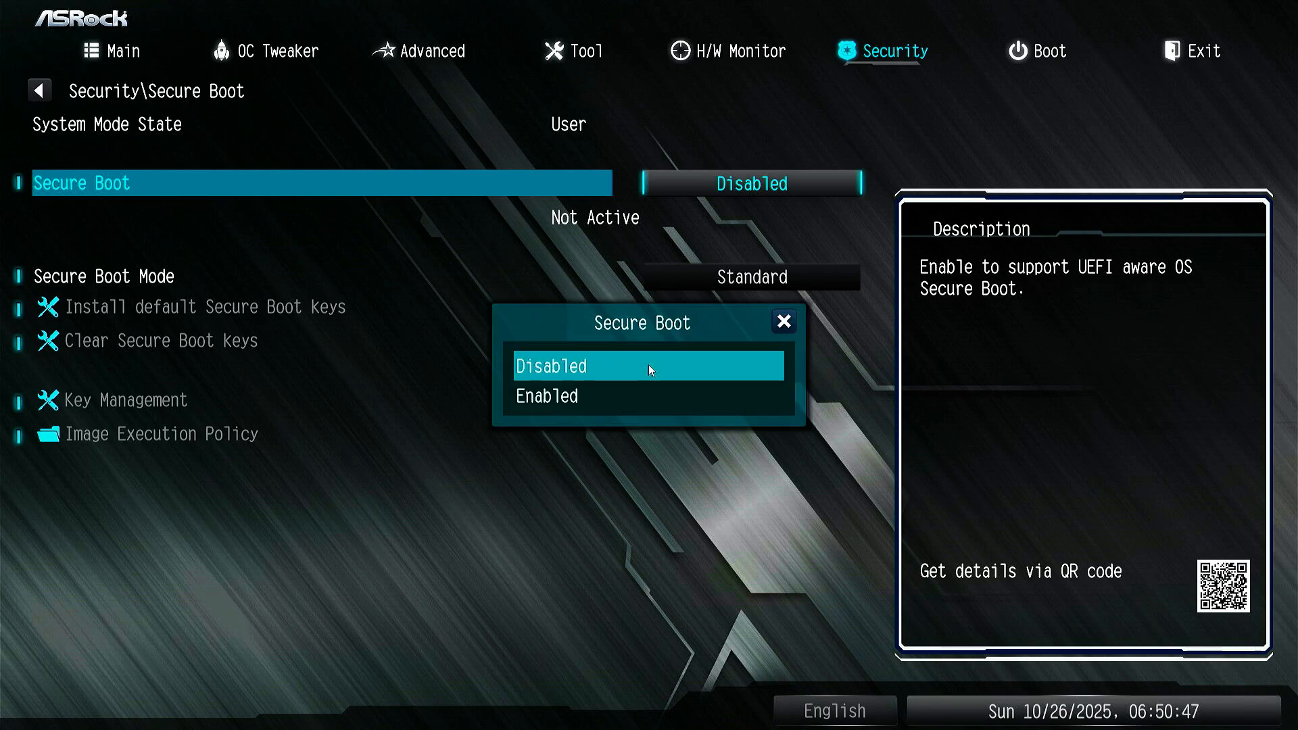
{"action": "left_click", "coordinate": [546, 395]}
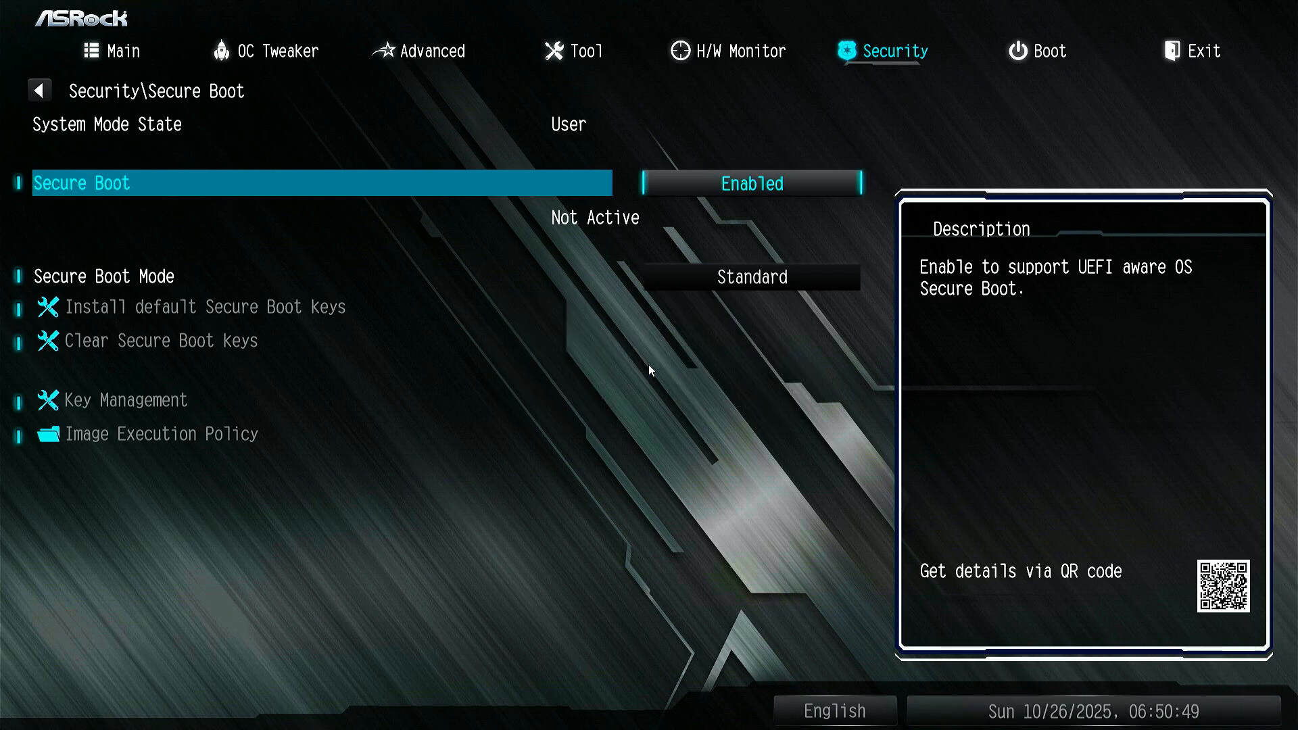
Step: Set Secure Boot Mode to Custom and load the default secure variables
{"action": "key", "text": "Down"}
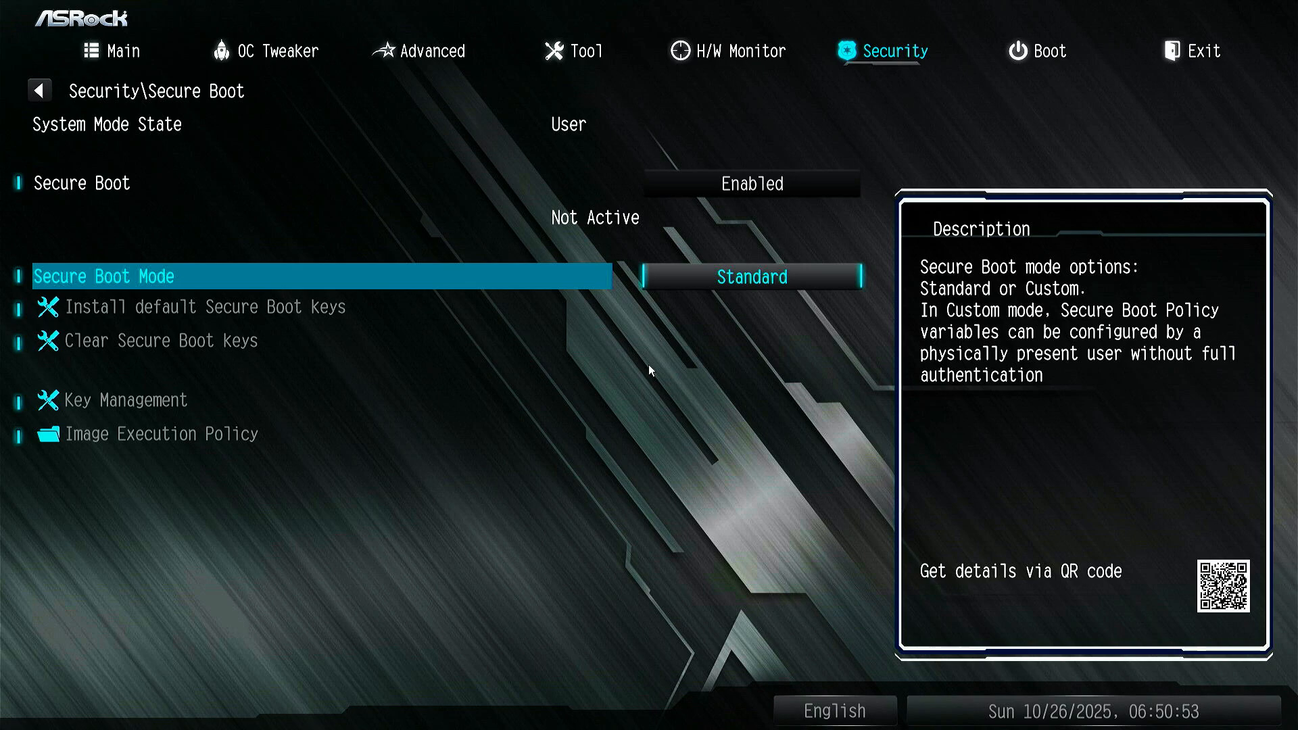
{"action": "left_click", "coordinate": [750, 277]}
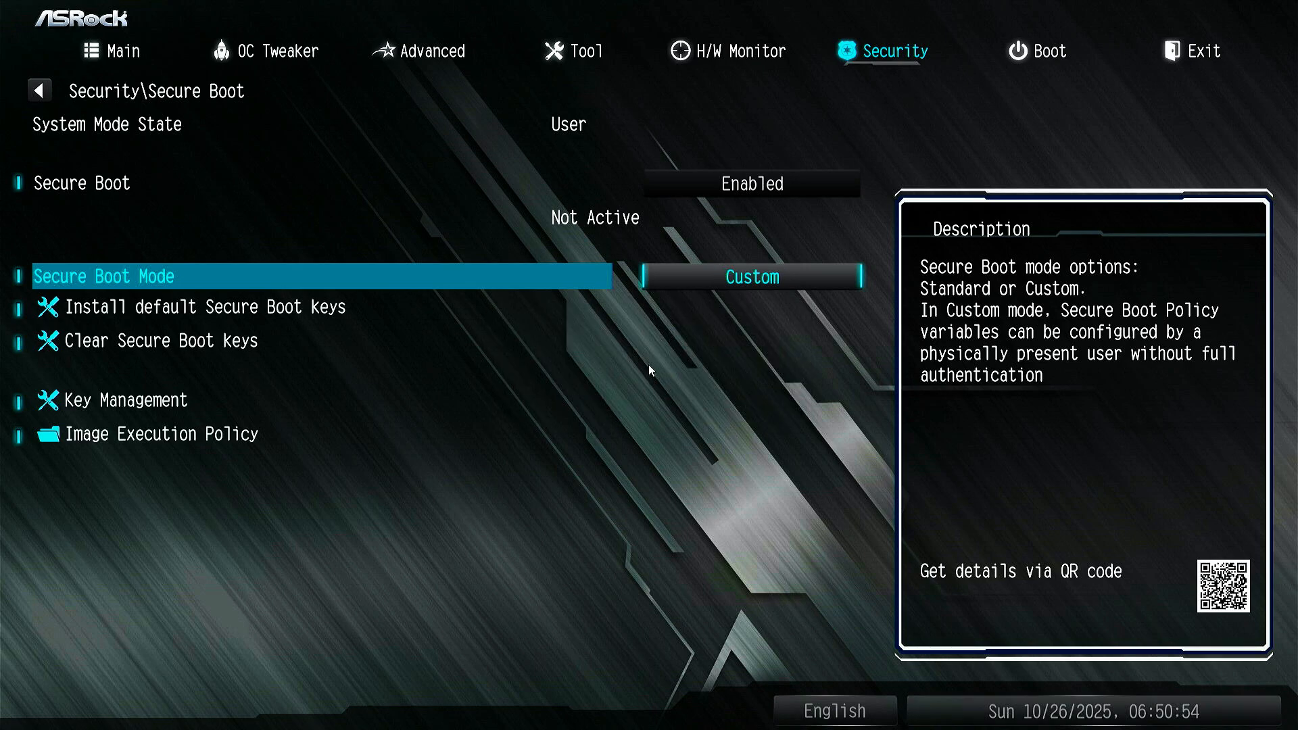
{"action": "left_click", "coordinate": [750, 277]}
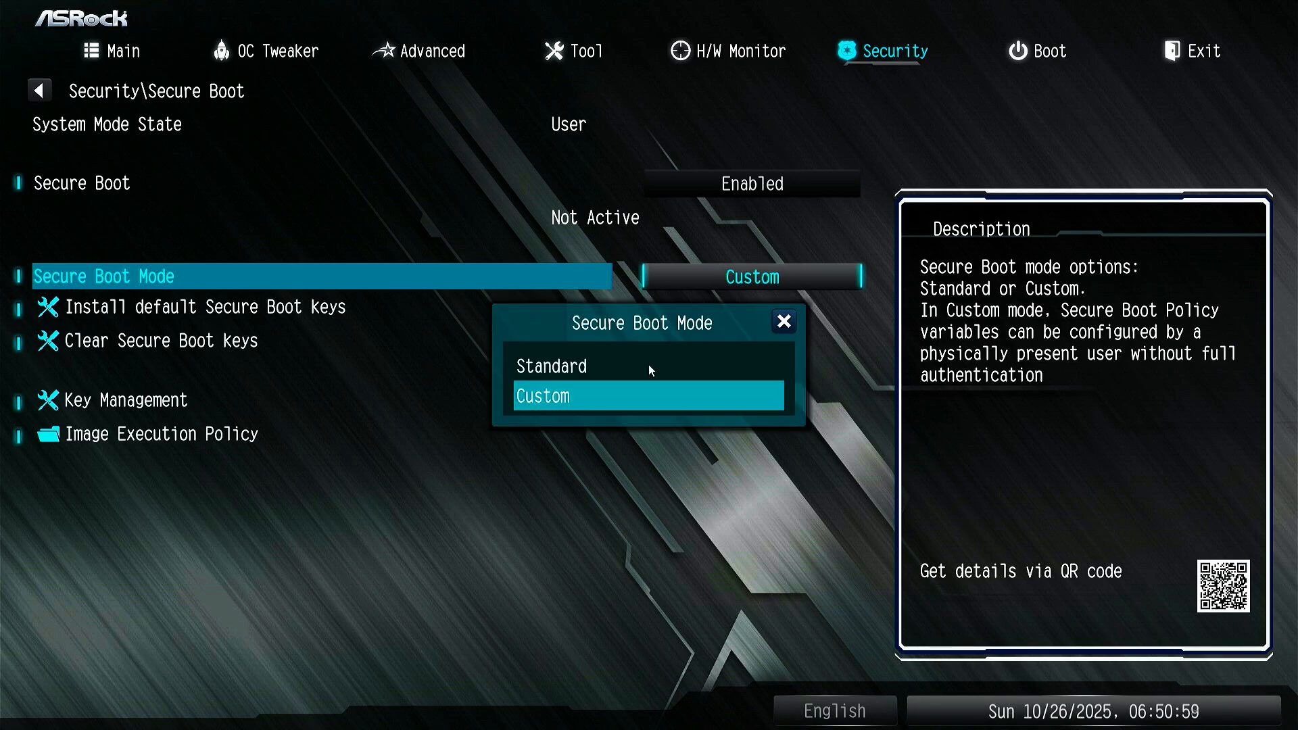
{"action": "left_click", "coordinate": [550, 366]}
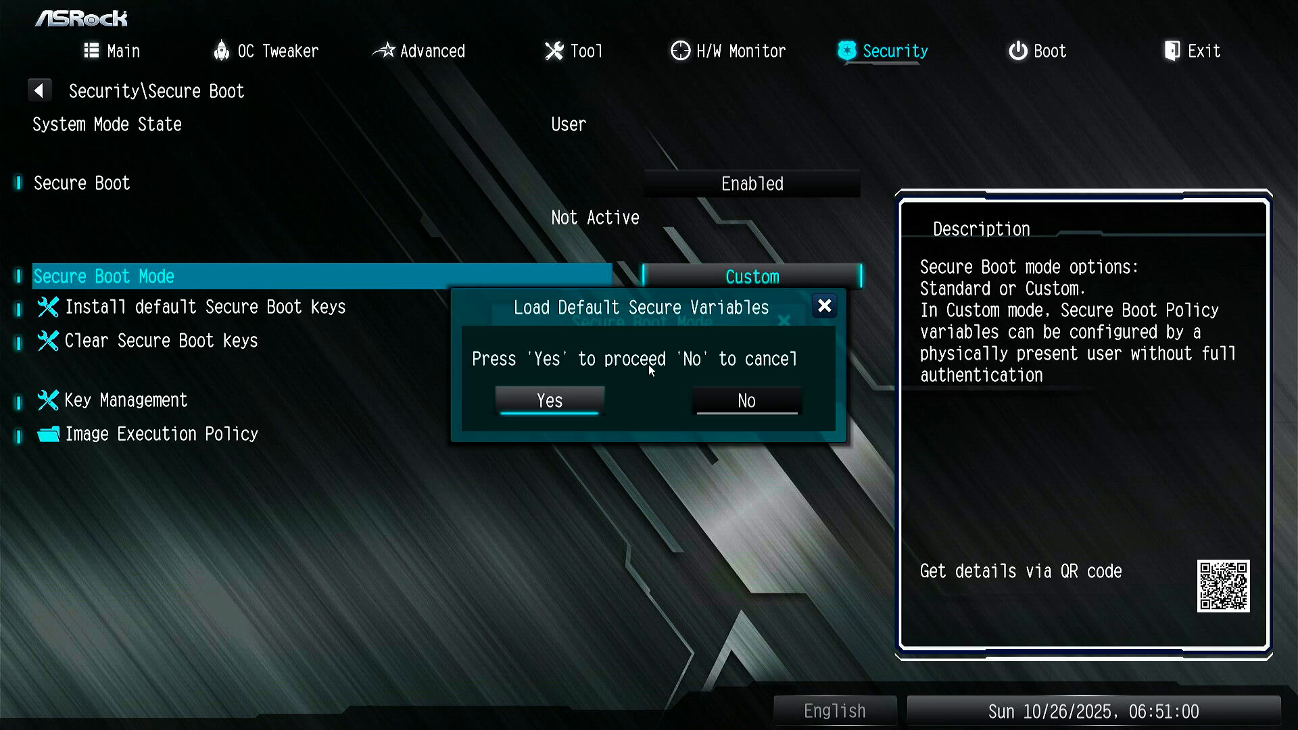
{"action": "left_click", "coordinate": [549, 401]}
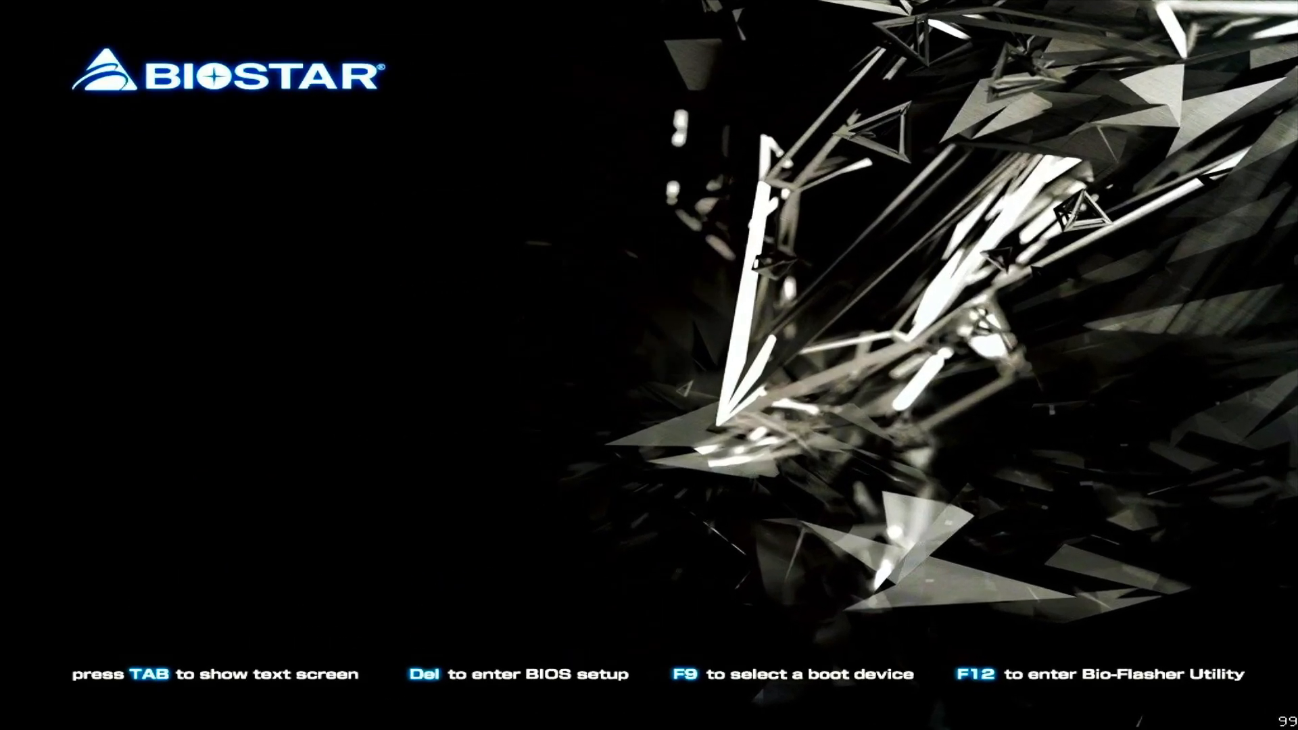
Step: Enter Biostar setup with Del and set Advanced > CSM Support to Disabled
{"action": "key", "text": "Del"}
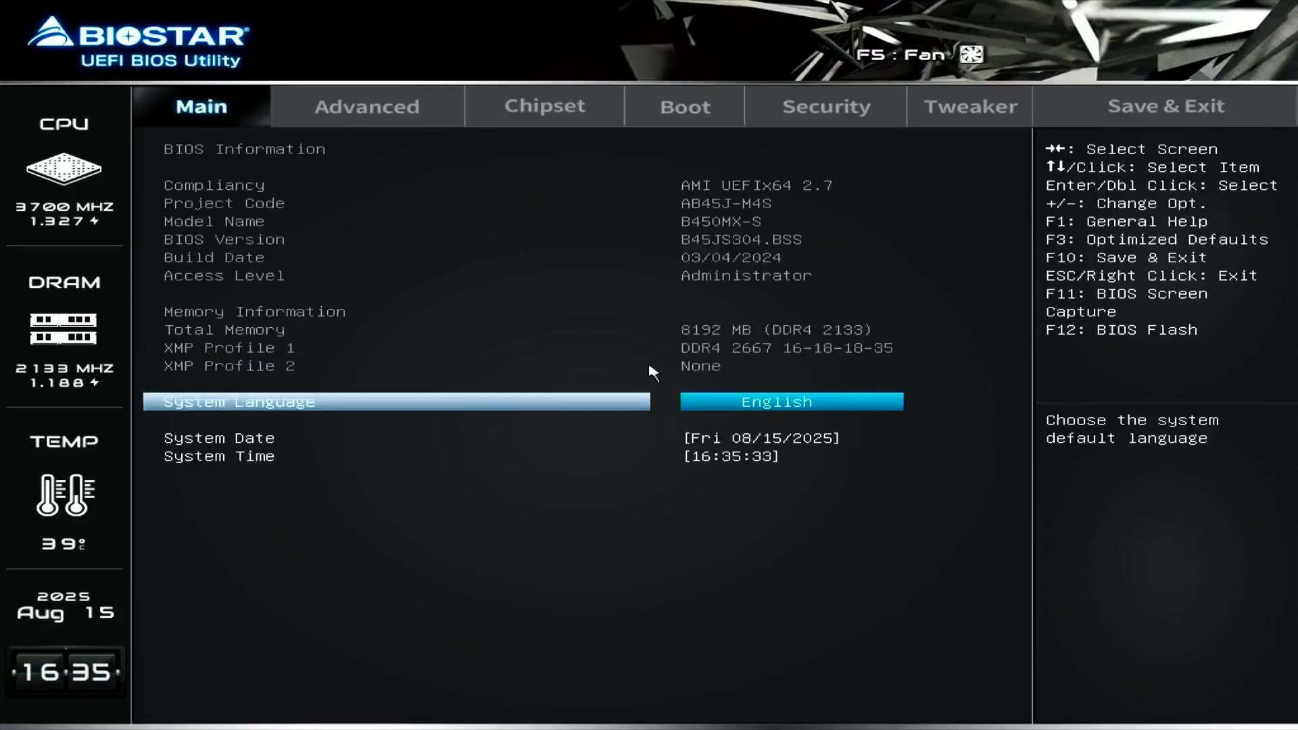
{"action": "mouse_move", "coordinate": [421, 132]}
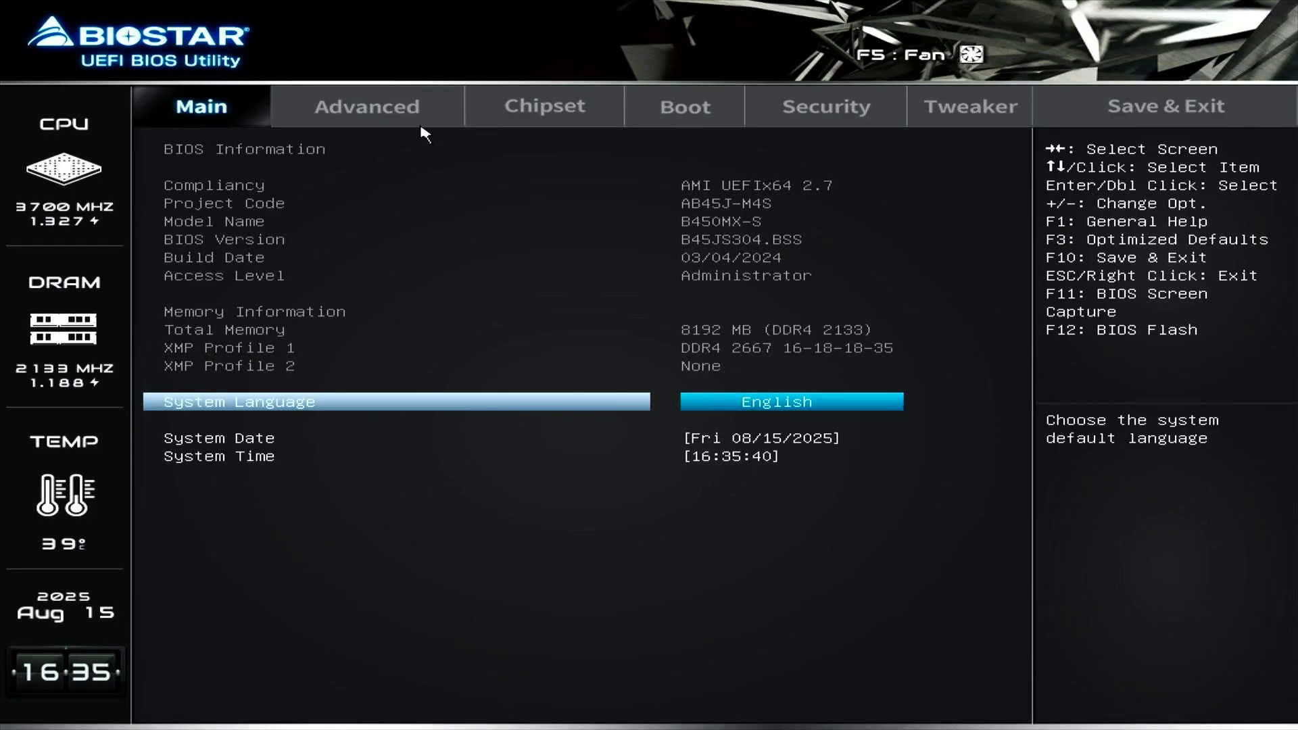
{"action": "left_click", "coordinate": [366, 106]}
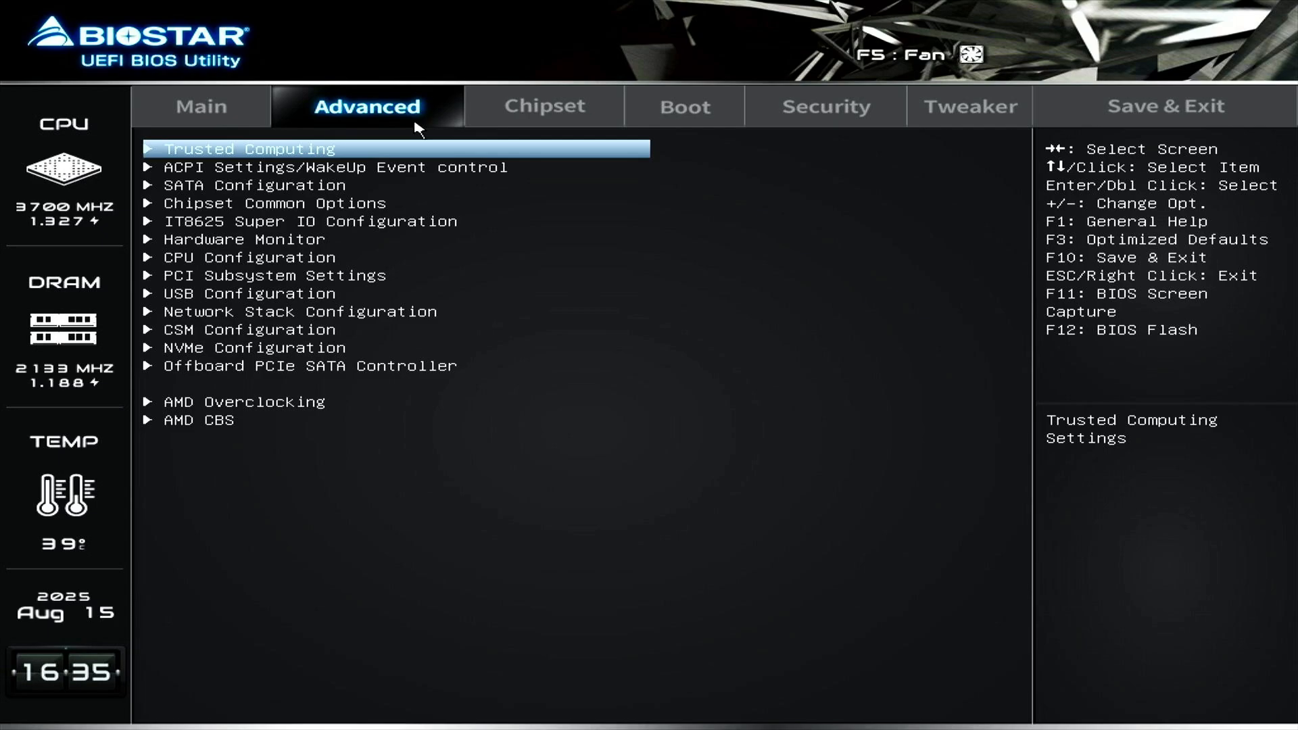
{"action": "mouse_move", "coordinate": [350, 342]}
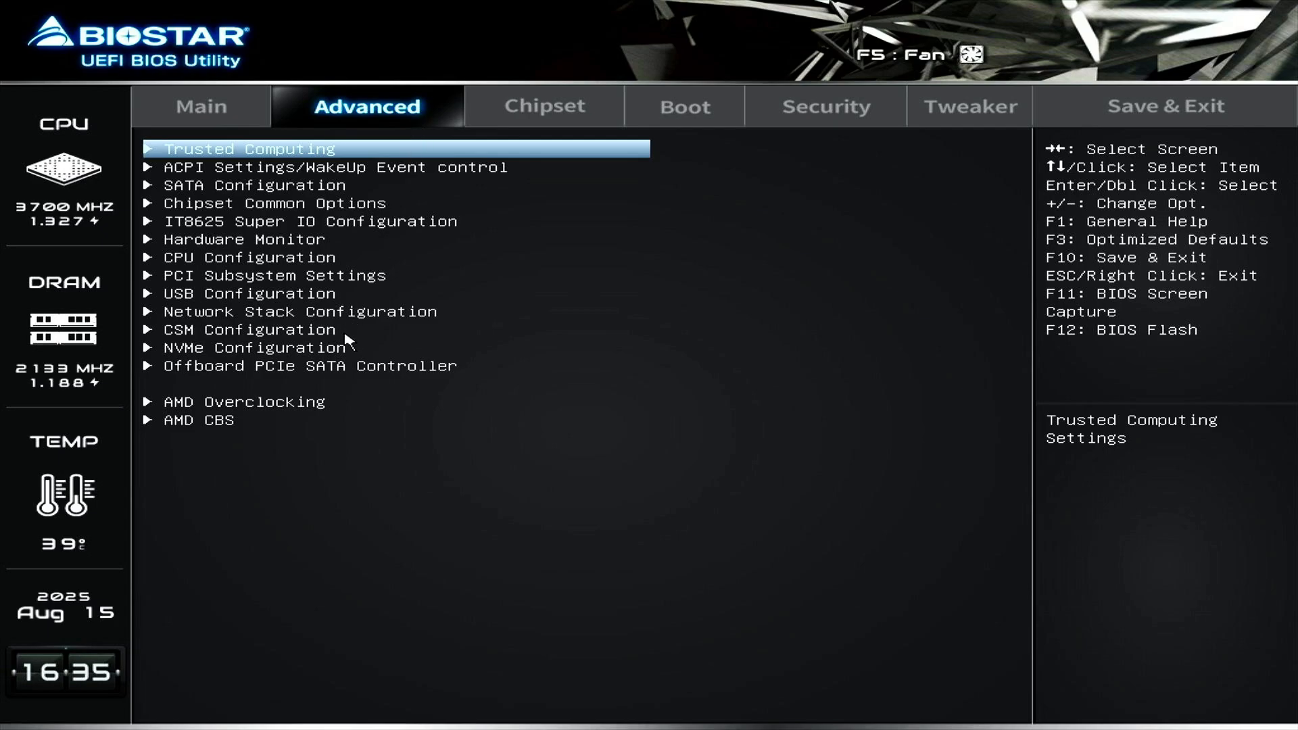
{"action": "left_click", "coordinate": [265, 330]}
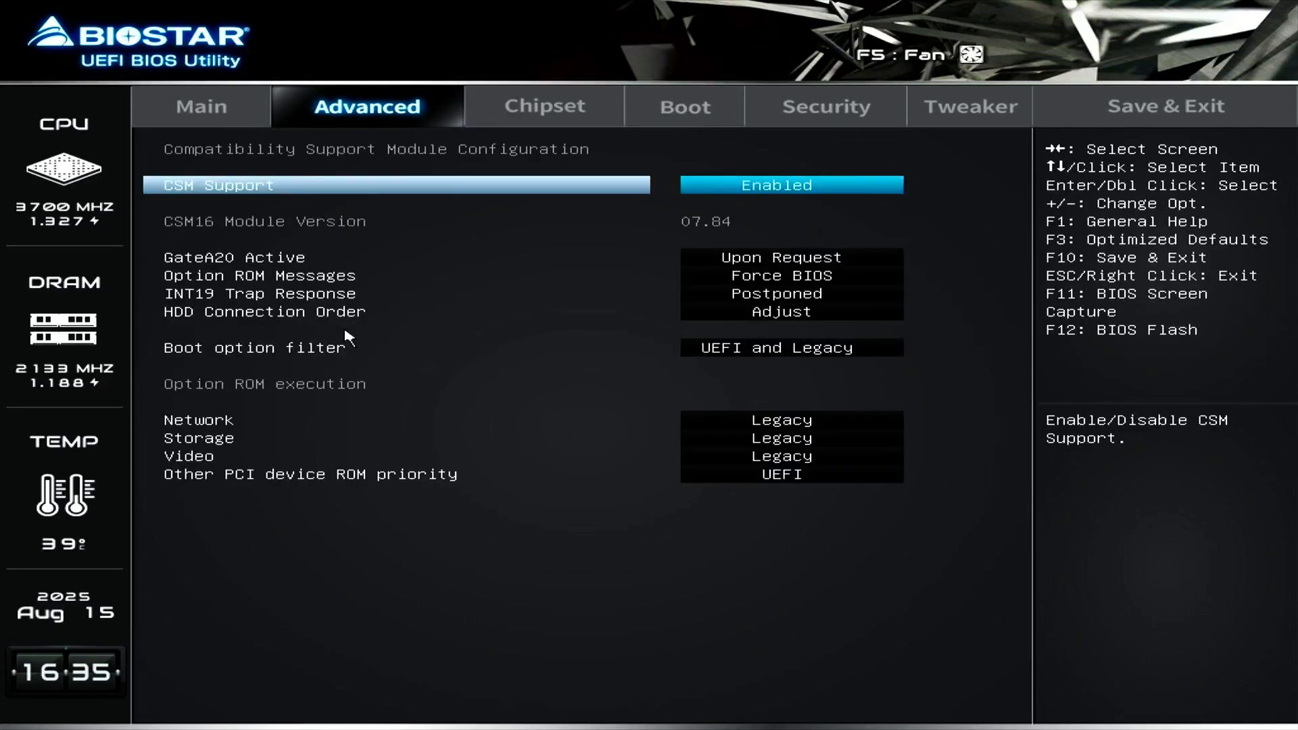
{"action": "mouse_move", "coordinate": [783, 209]}
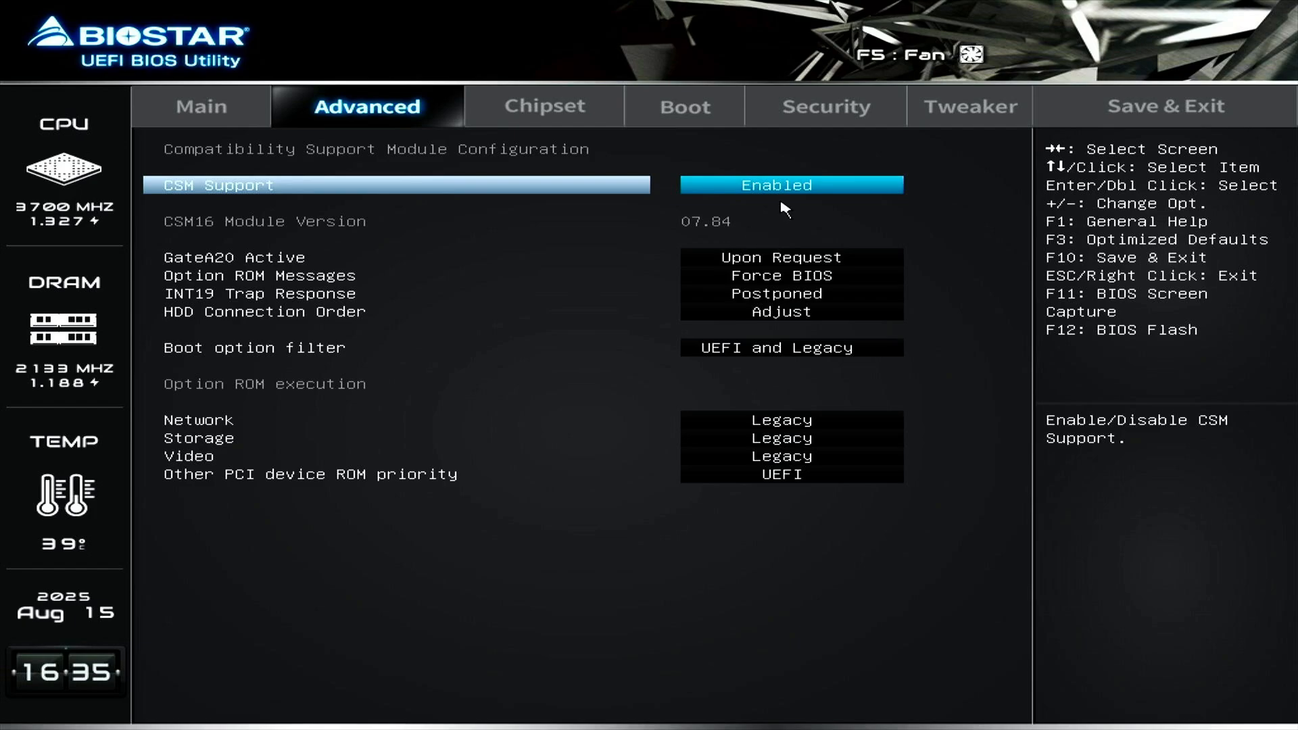
{"action": "left_click", "coordinate": [789, 184]}
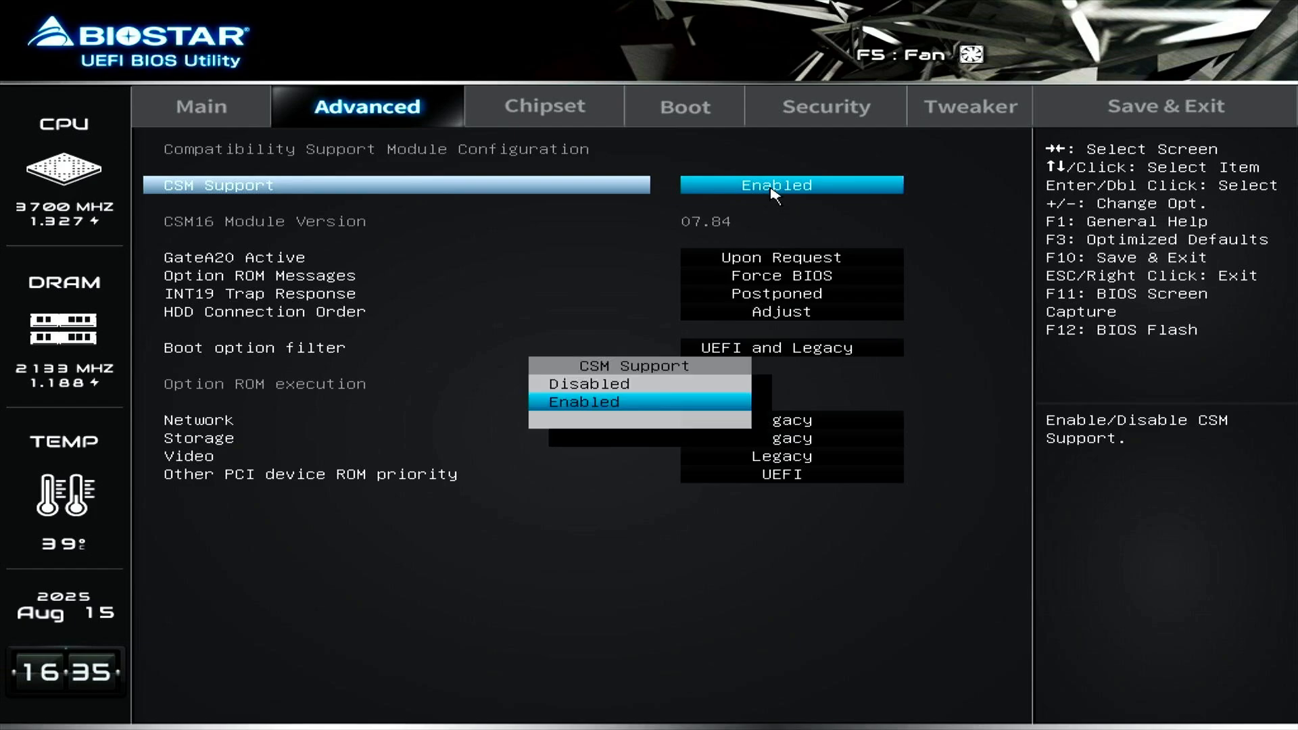
{"action": "mouse_move", "coordinate": [662, 383]}
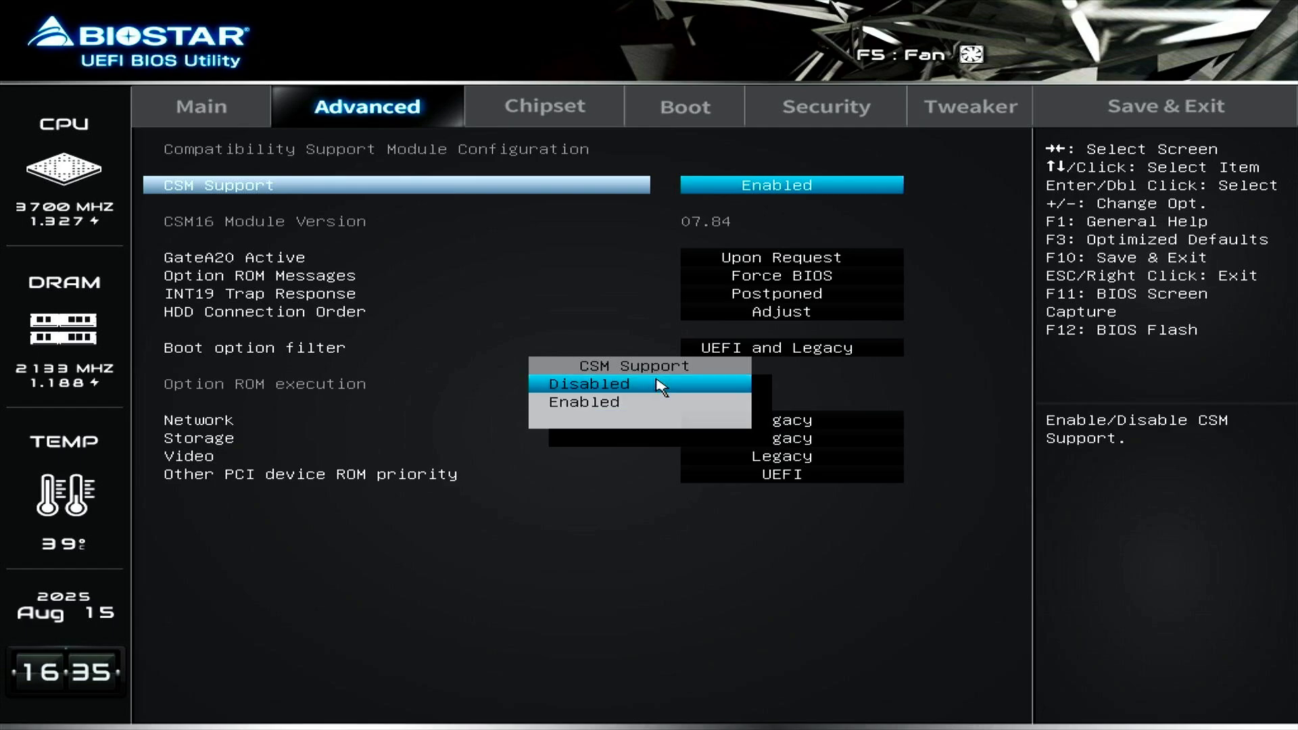
{"action": "left_click", "coordinate": [588, 383]}
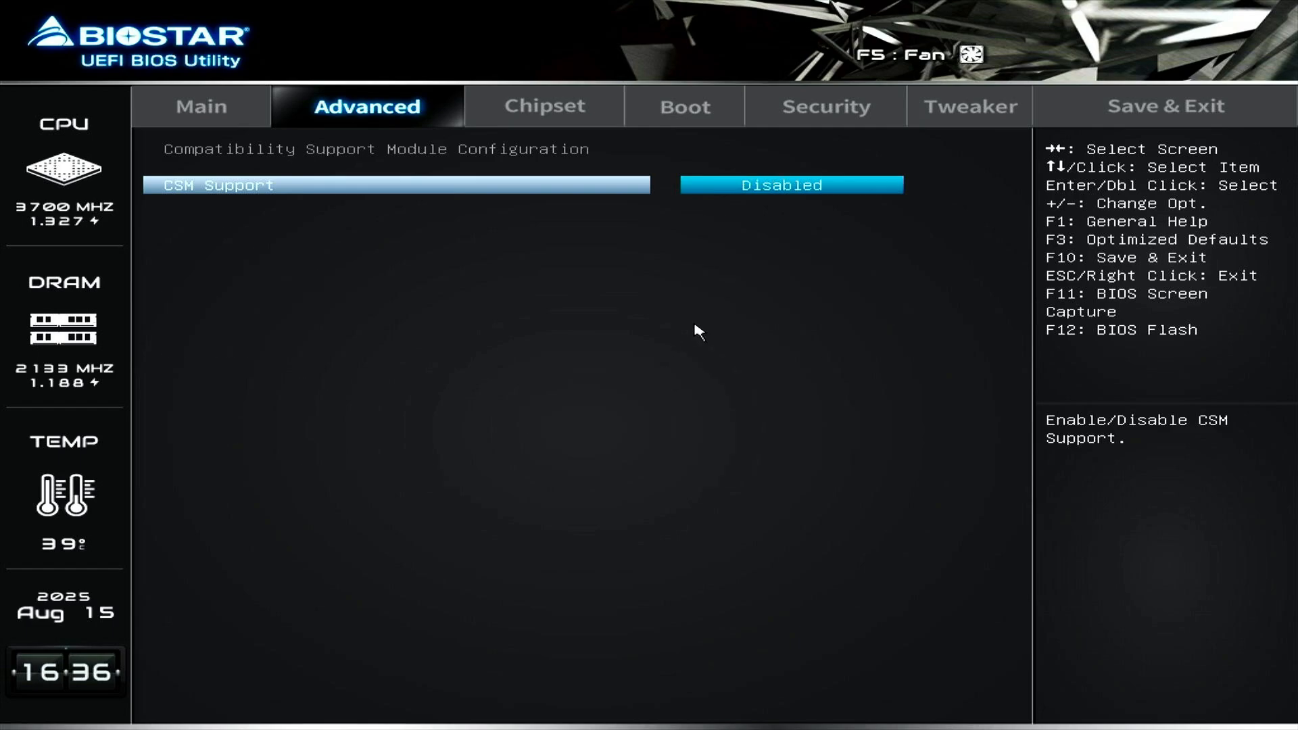
{"action": "mouse_move", "coordinate": [777, 121]}
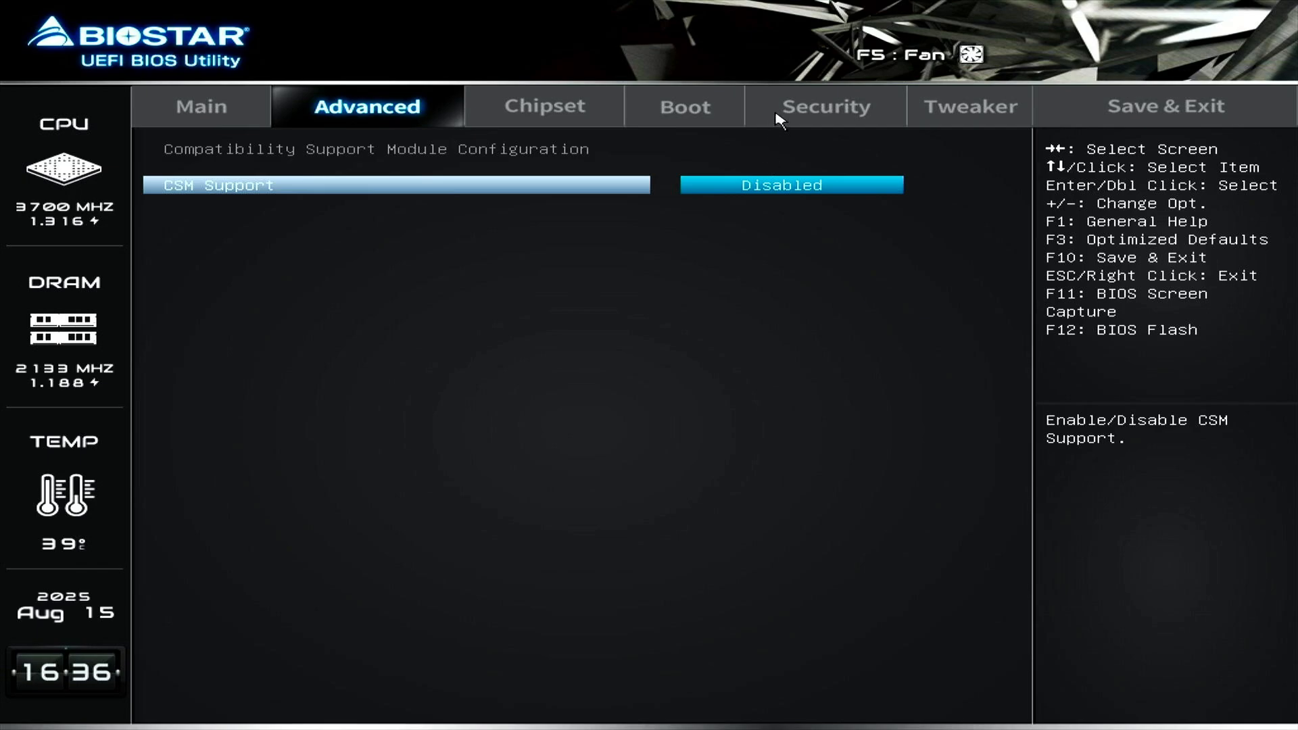
Step: Set Secure Boot to Enabled under Biostar's Security > Secure Boot page
{"action": "left_click", "coordinate": [825, 107]}
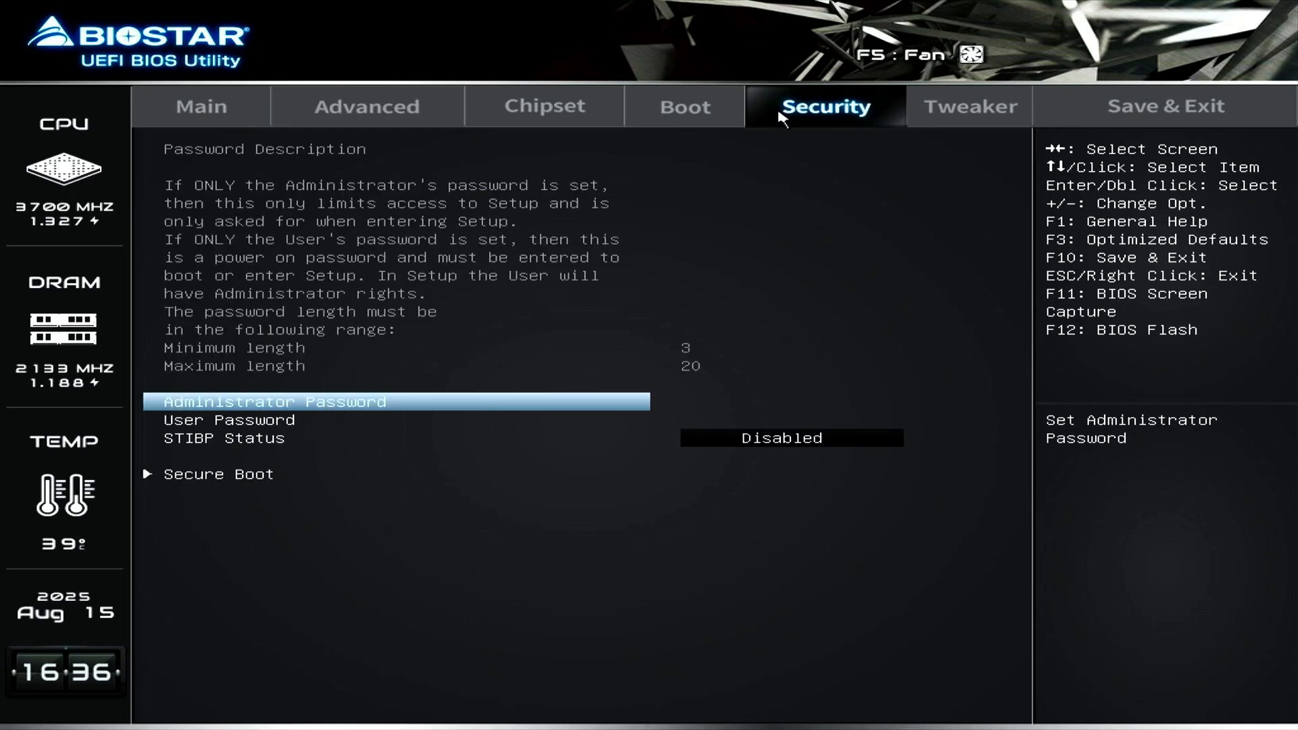
{"action": "mouse_move", "coordinate": [298, 472]}
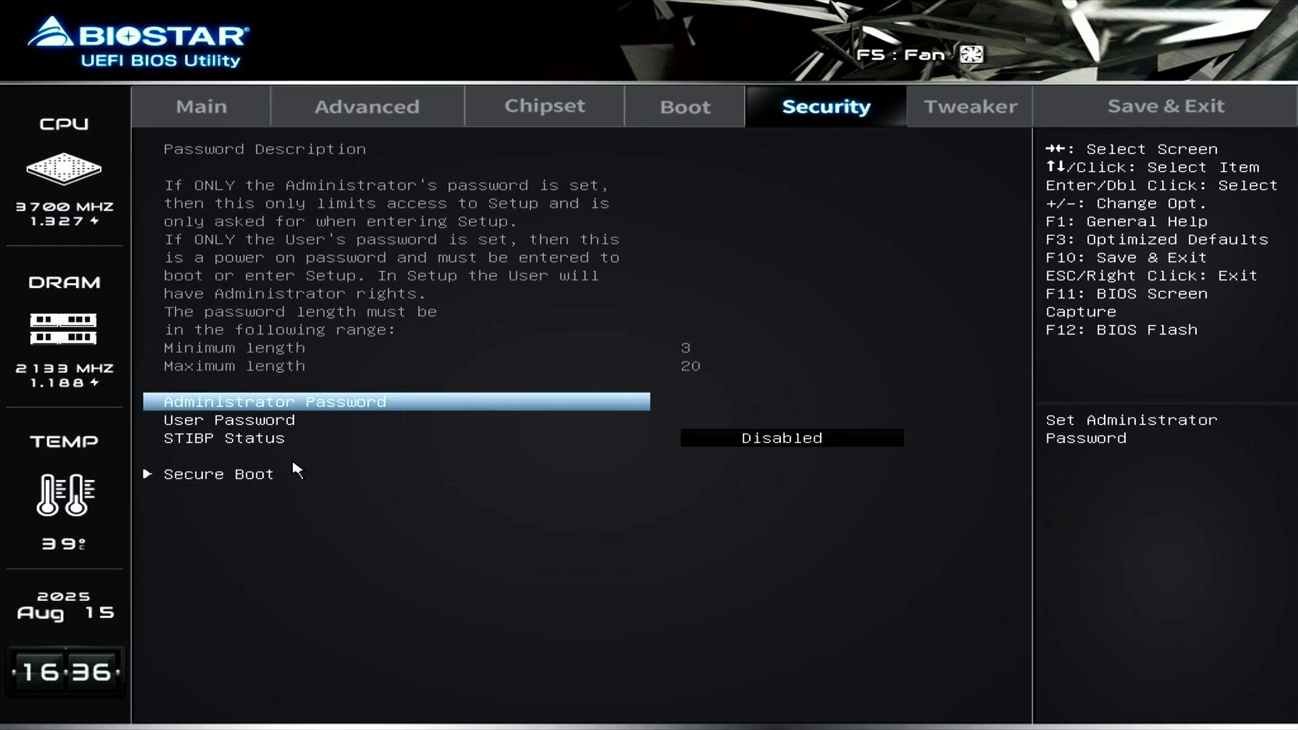
{"action": "left_click", "coordinate": [218, 473]}
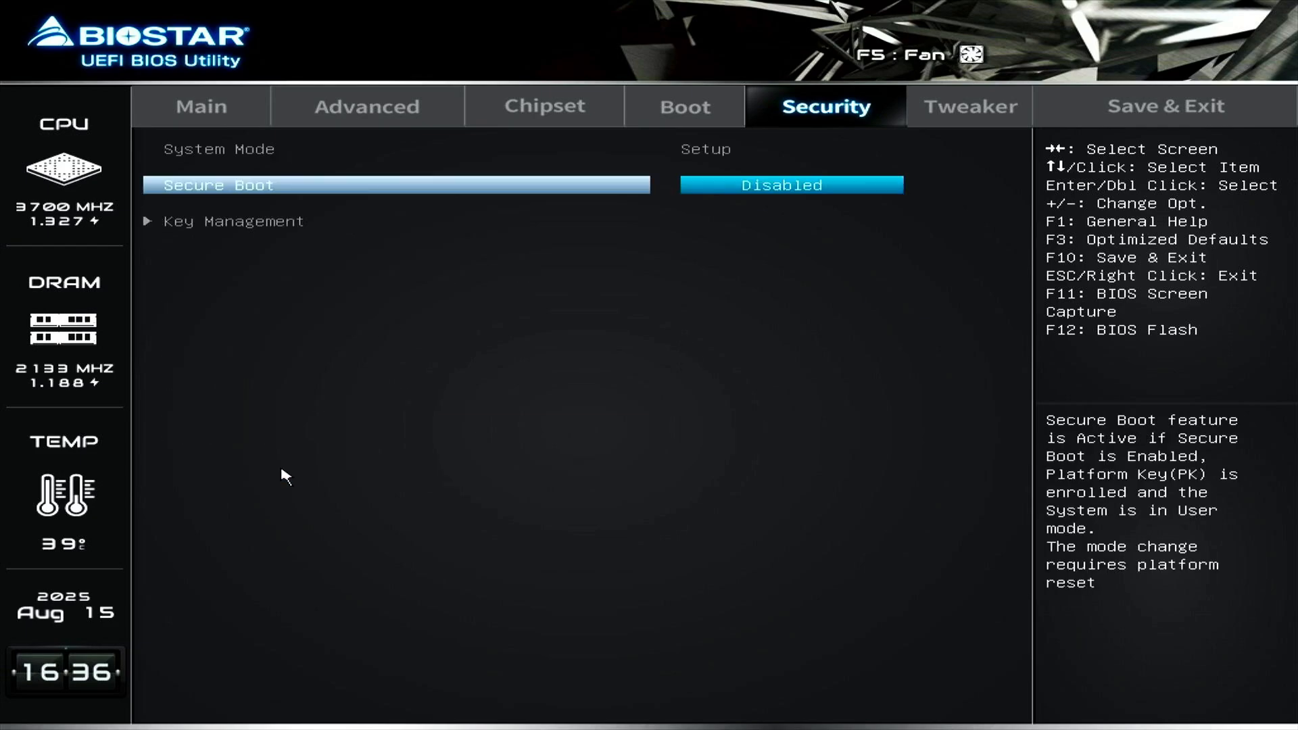
{"action": "mouse_move", "coordinate": [753, 225]}
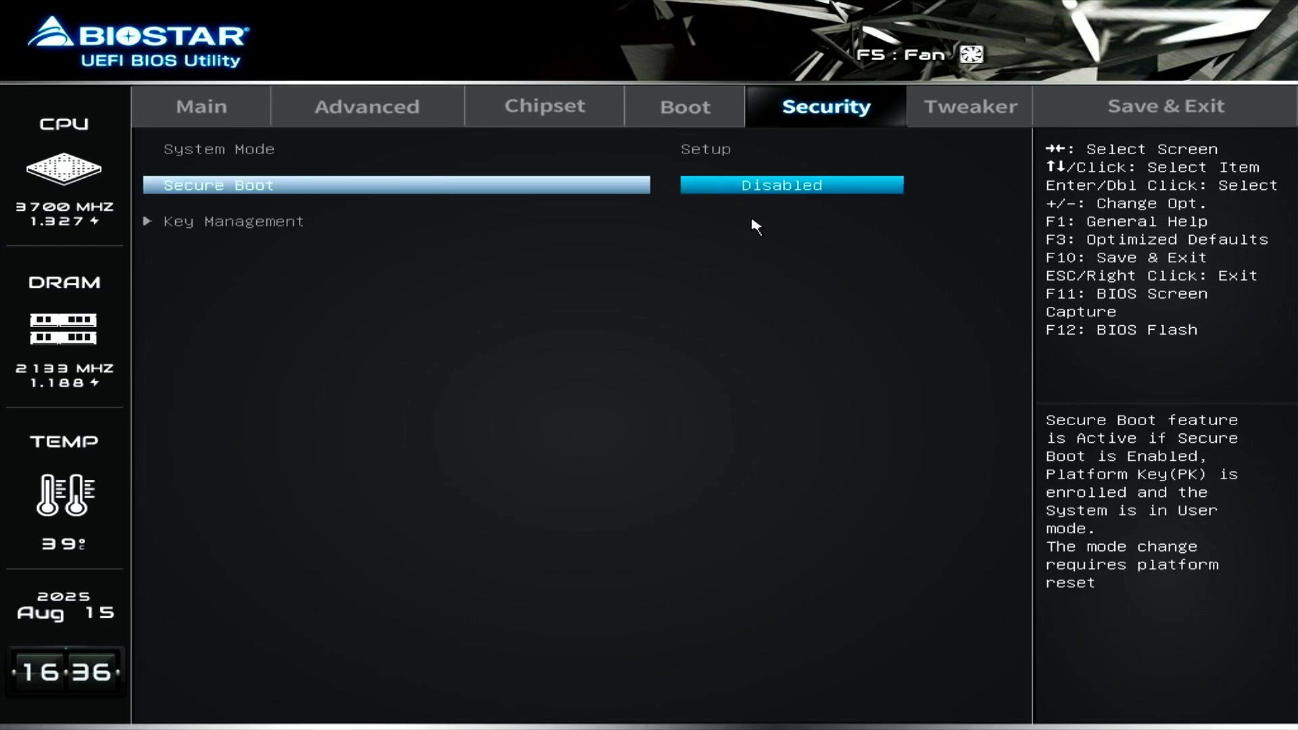
{"action": "left_click", "coordinate": [789, 185]}
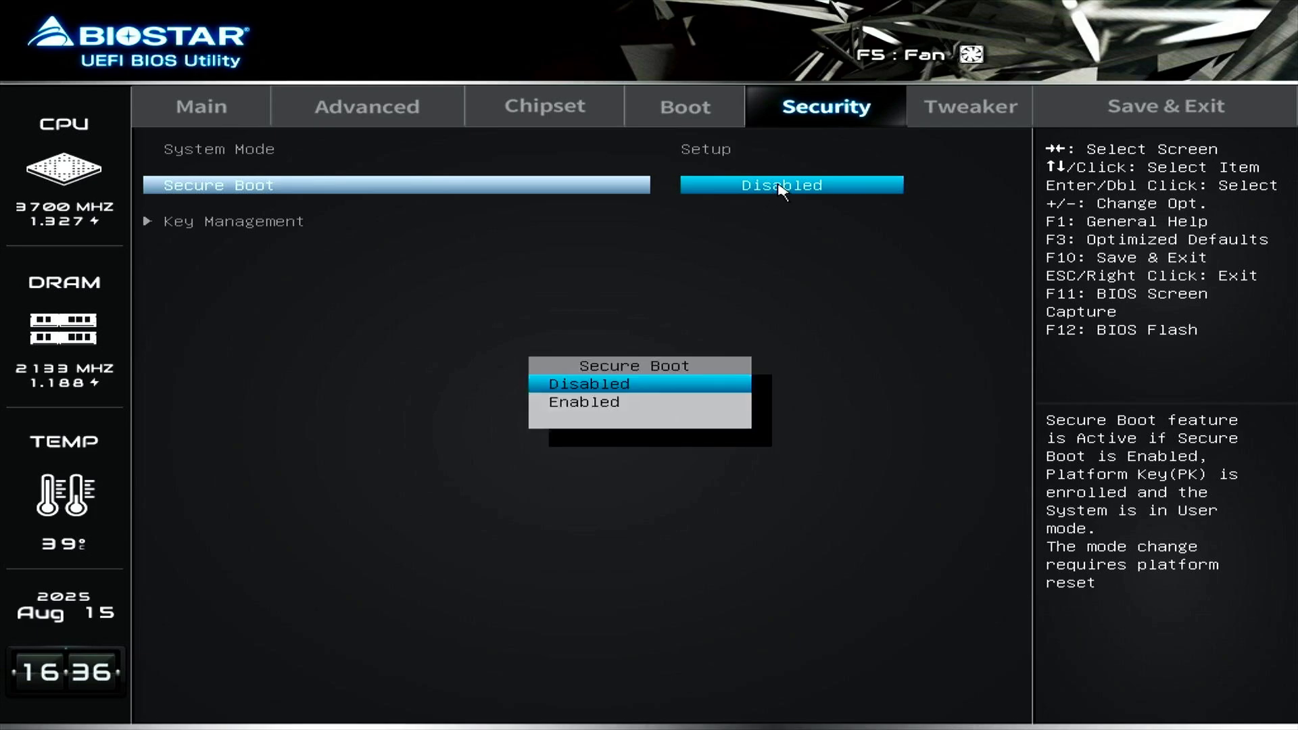
{"action": "mouse_move", "coordinate": [638, 412]}
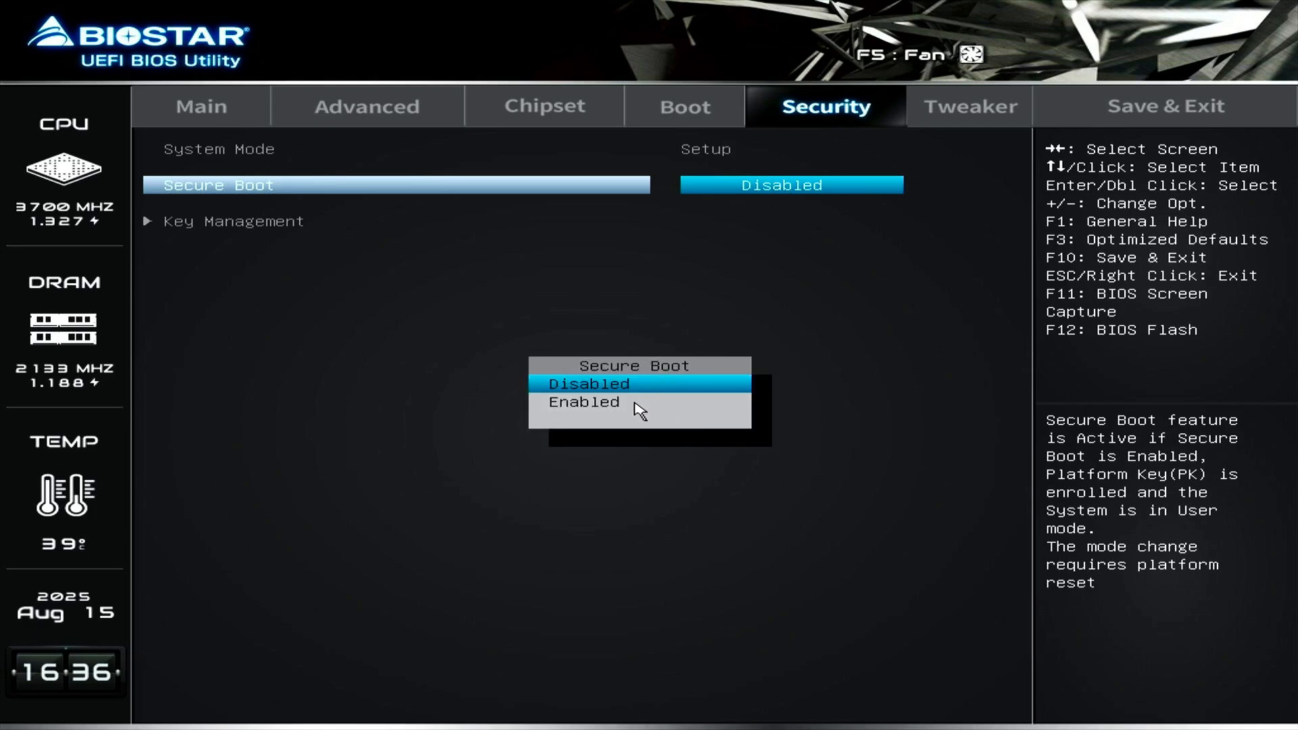
{"action": "left_click", "coordinate": [583, 402]}
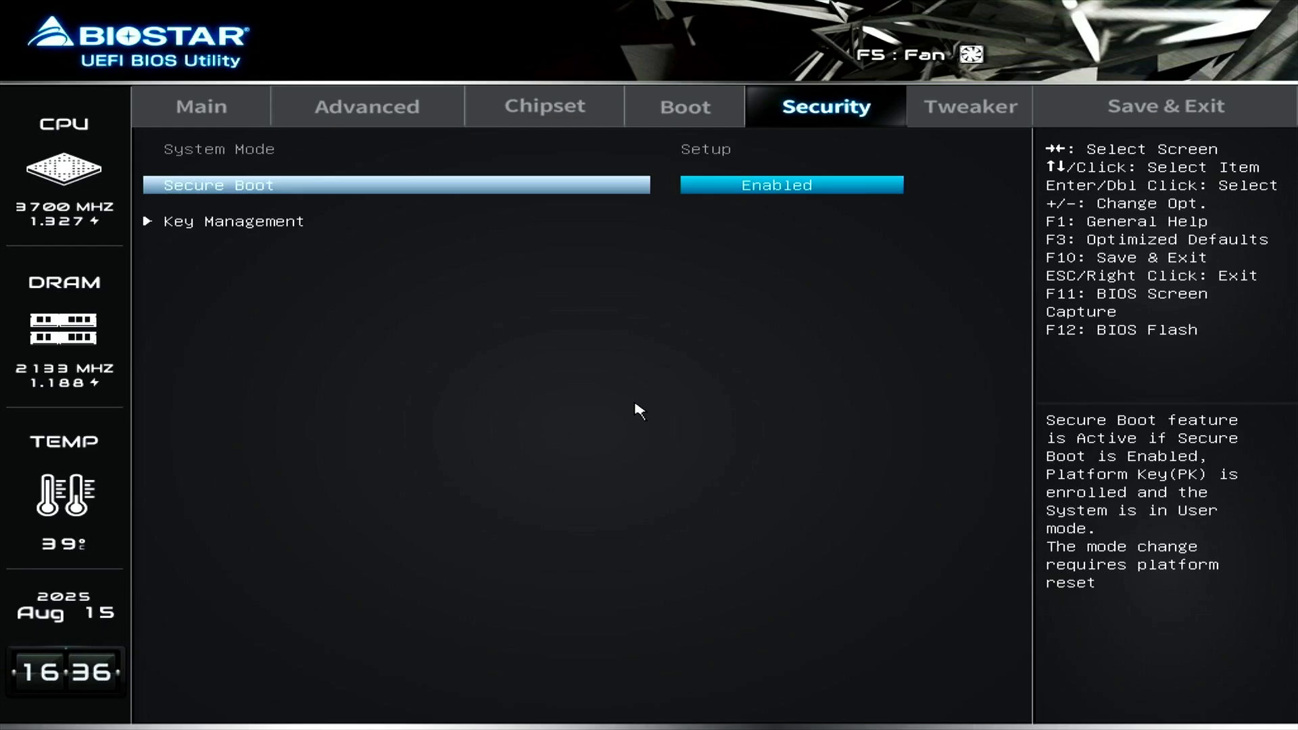
{"action": "mouse_move", "coordinate": [545, 376]}
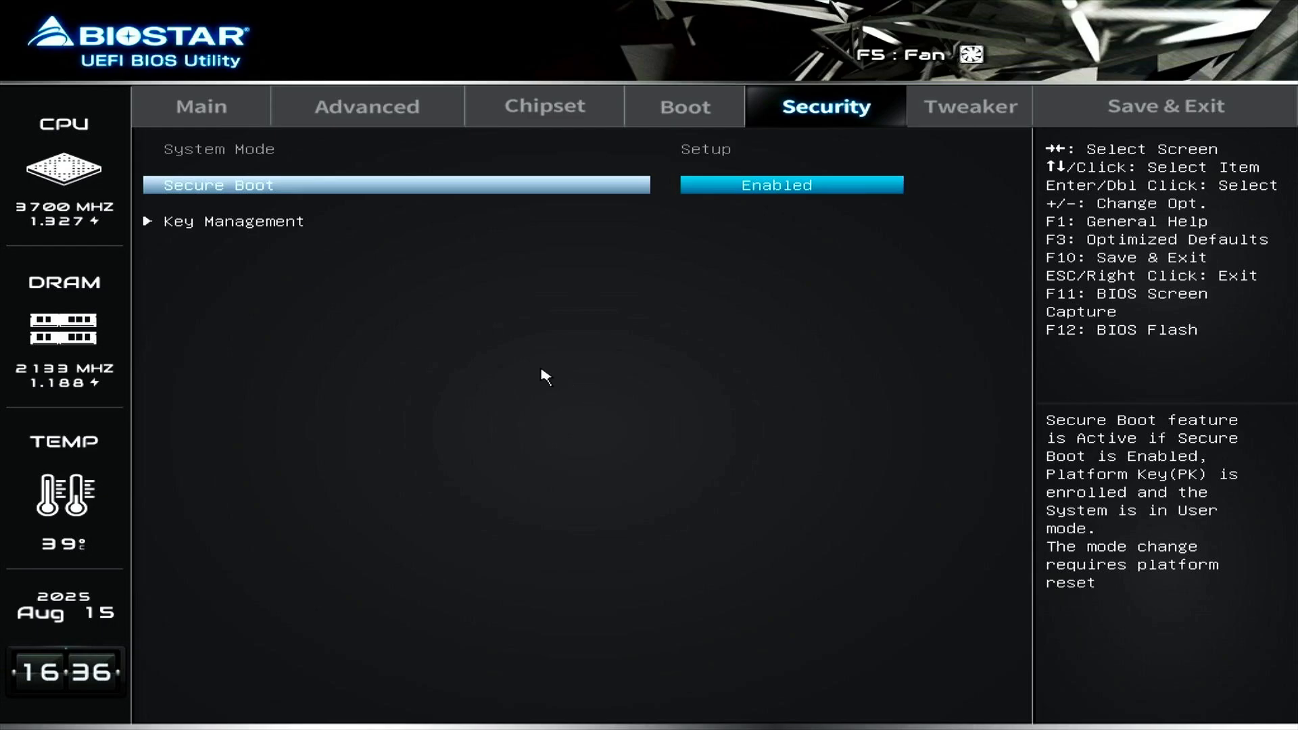
{"action": "mouse_move", "coordinate": [276, 228]}
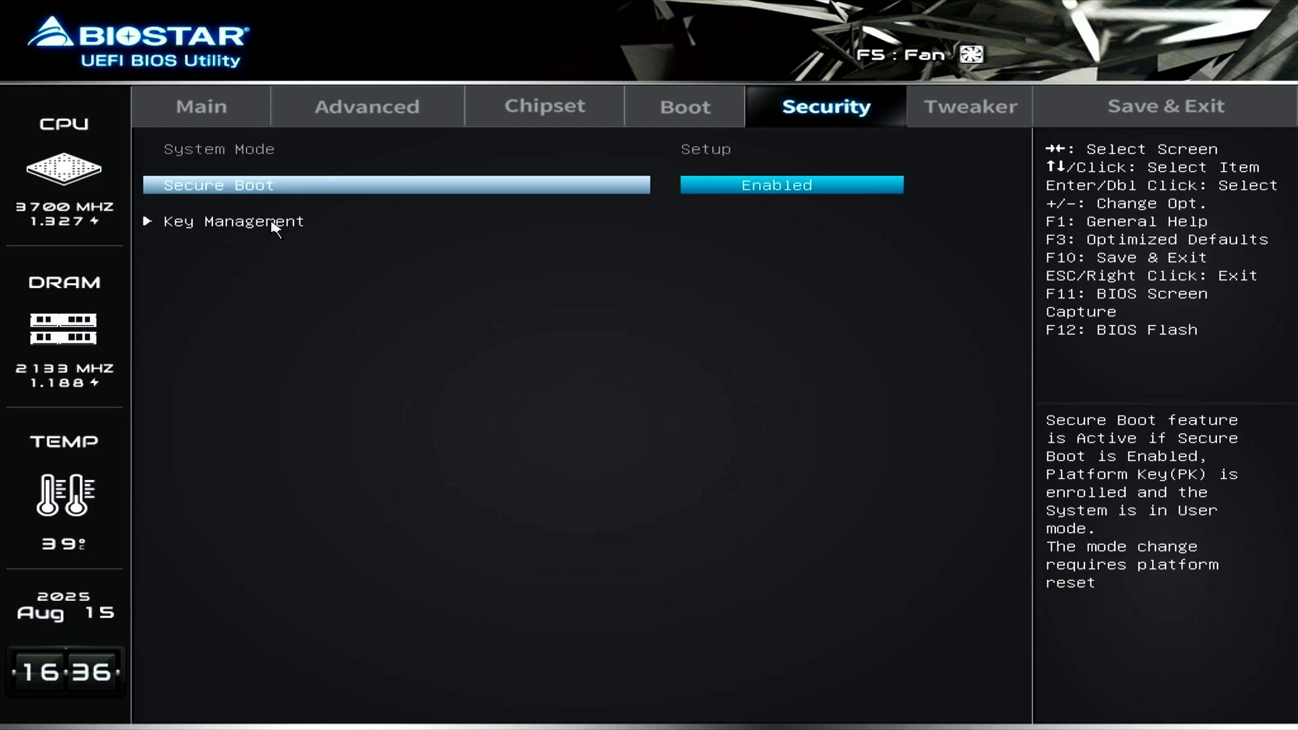
Step: Restore the factory Secure Boot keys in Key Management, declining the reset
{"action": "left_click", "coordinate": [234, 222]}
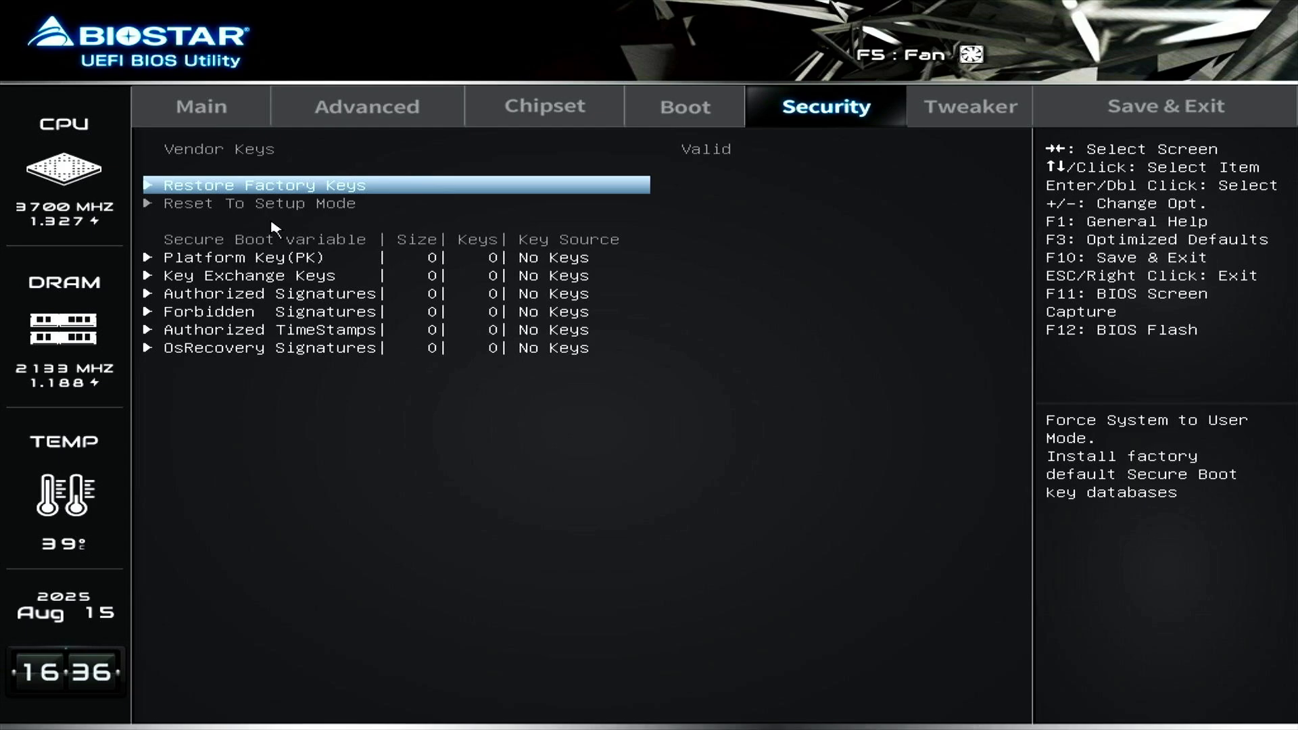
{"action": "mouse_move", "coordinate": [382, 186]}
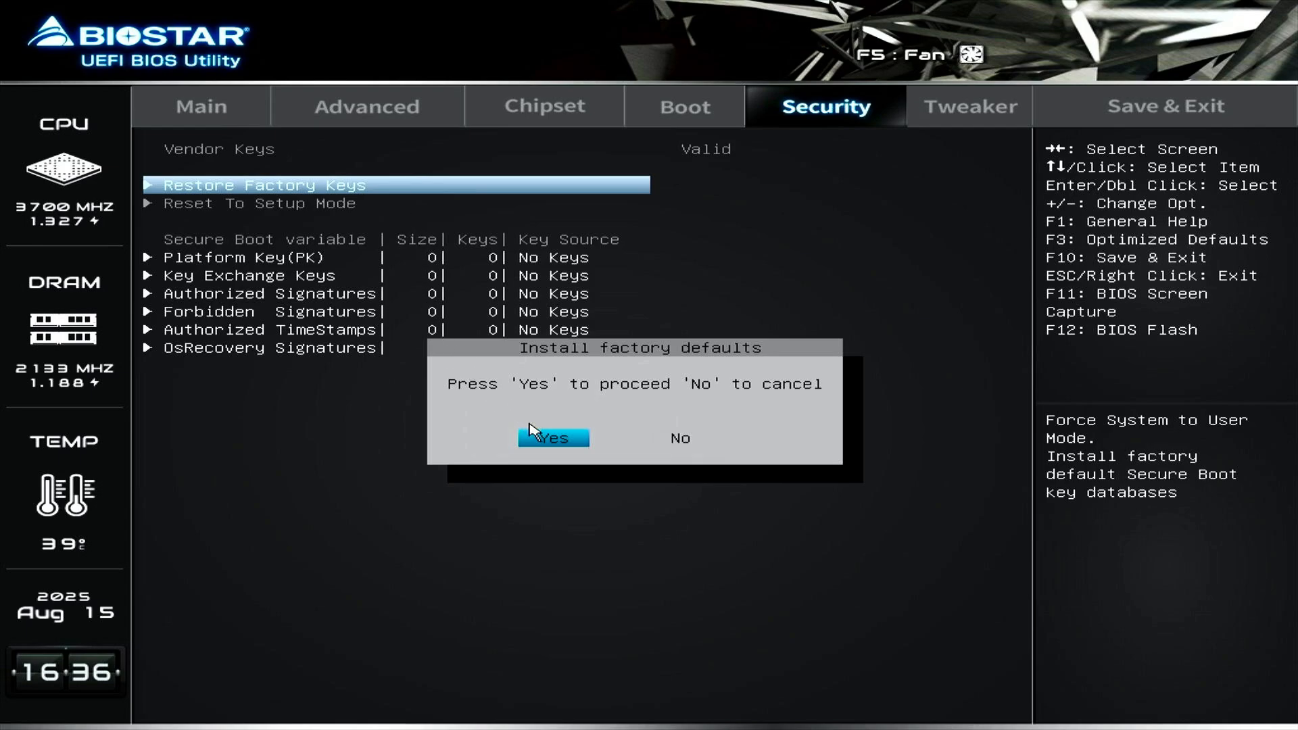
{"action": "left_click", "coordinate": [553, 438]}
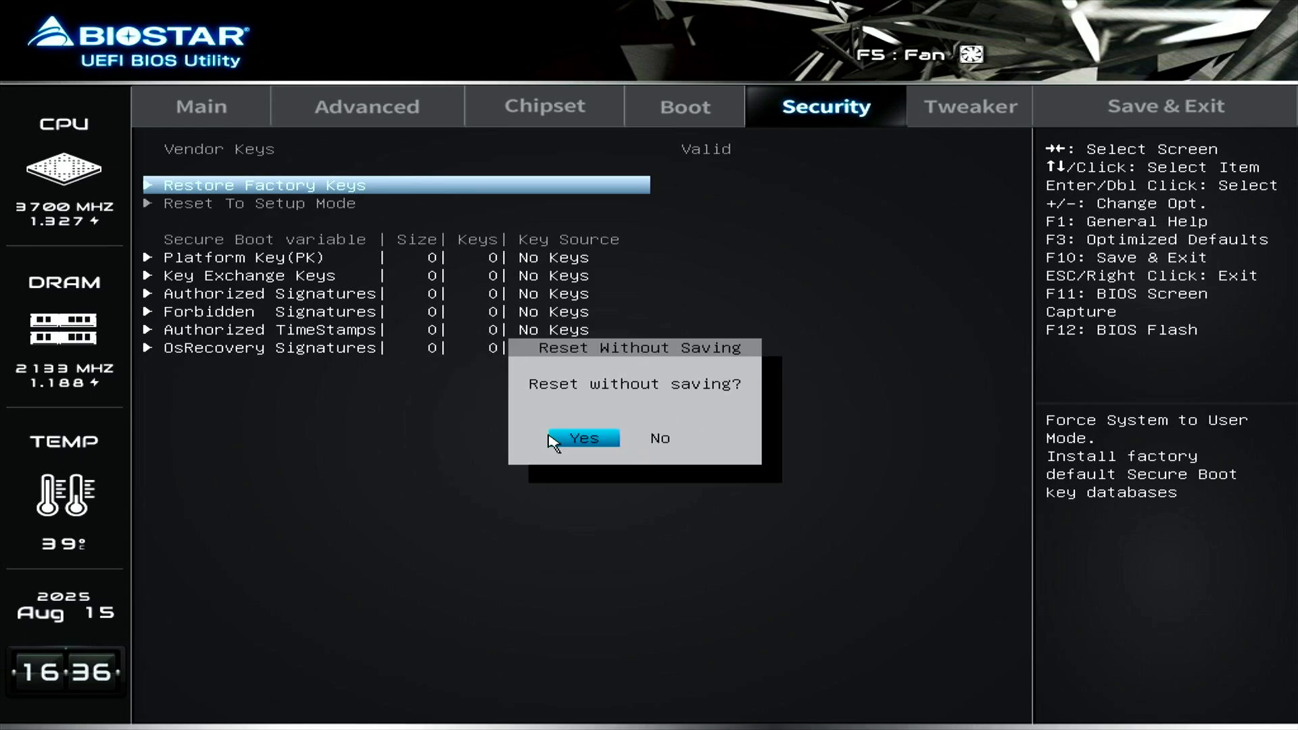
{"action": "mouse_move", "coordinate": [660, 438]}
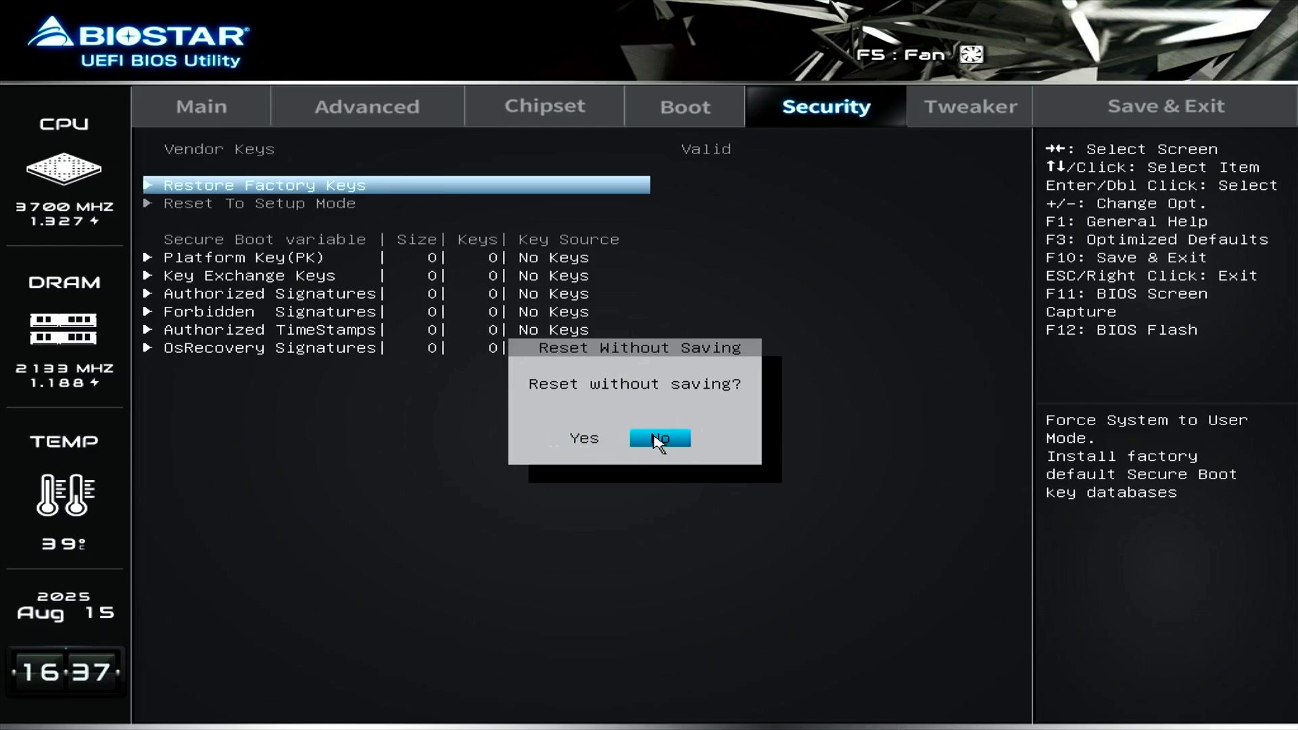
{"action": "left_click", "coordinate": [659, 438]}
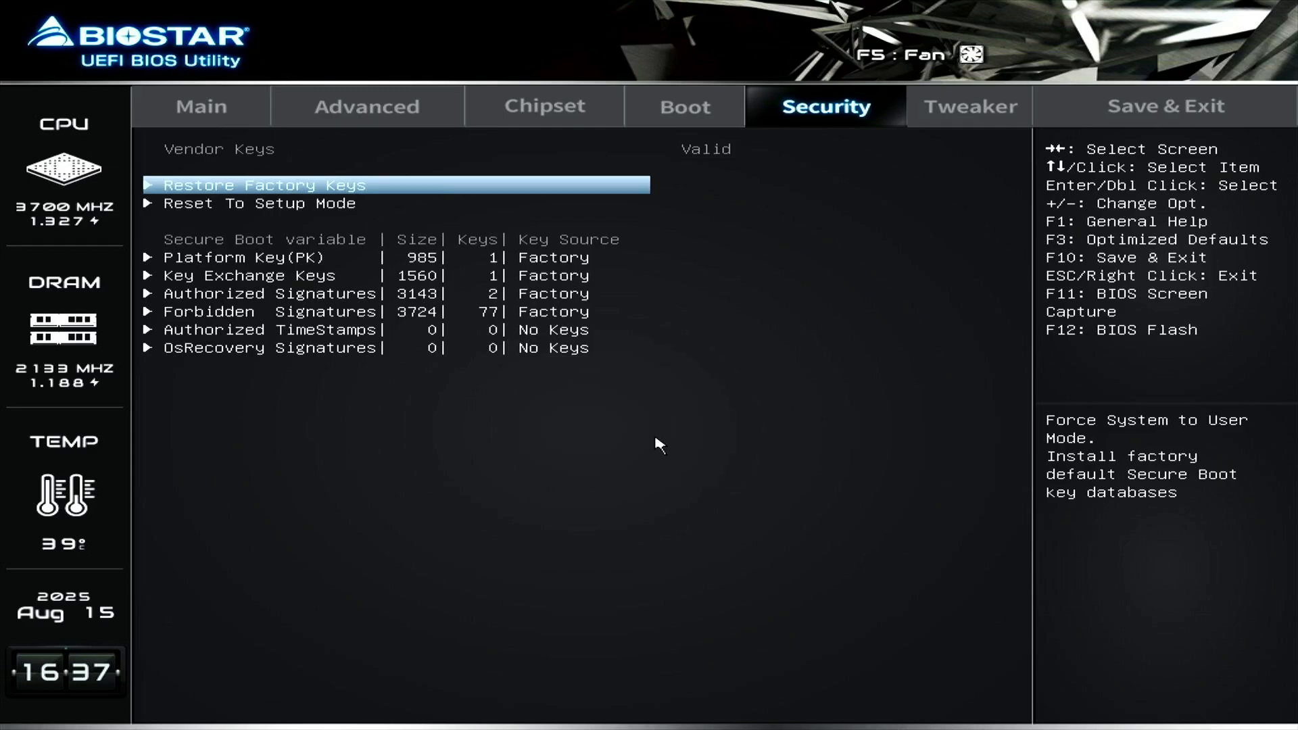
{"action": "mouse_move", "coordinate": [901, 320]}
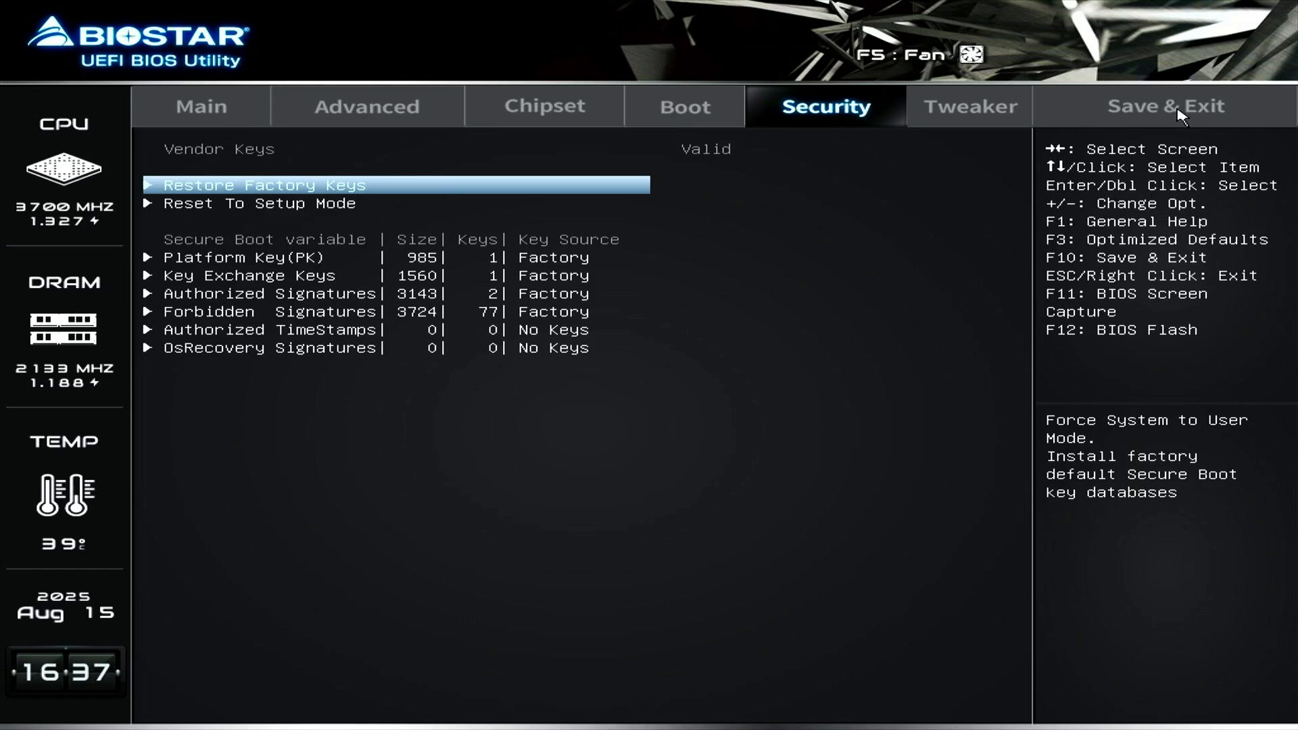
Step: Choose Save Changes and Reset from the Save & Exit options
{"action": "left_click", "coordinate": [1165, 106]}
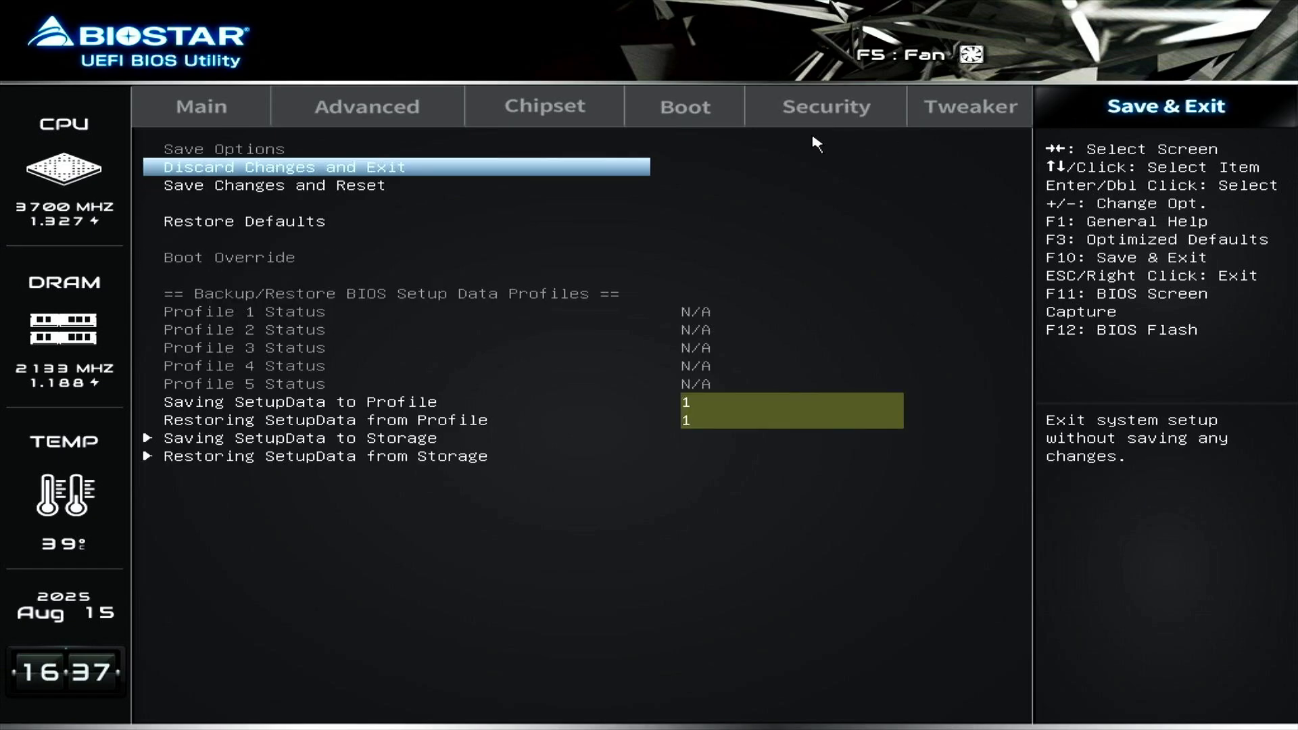
{"action": "left_click", "coordinate": [273, 185]}
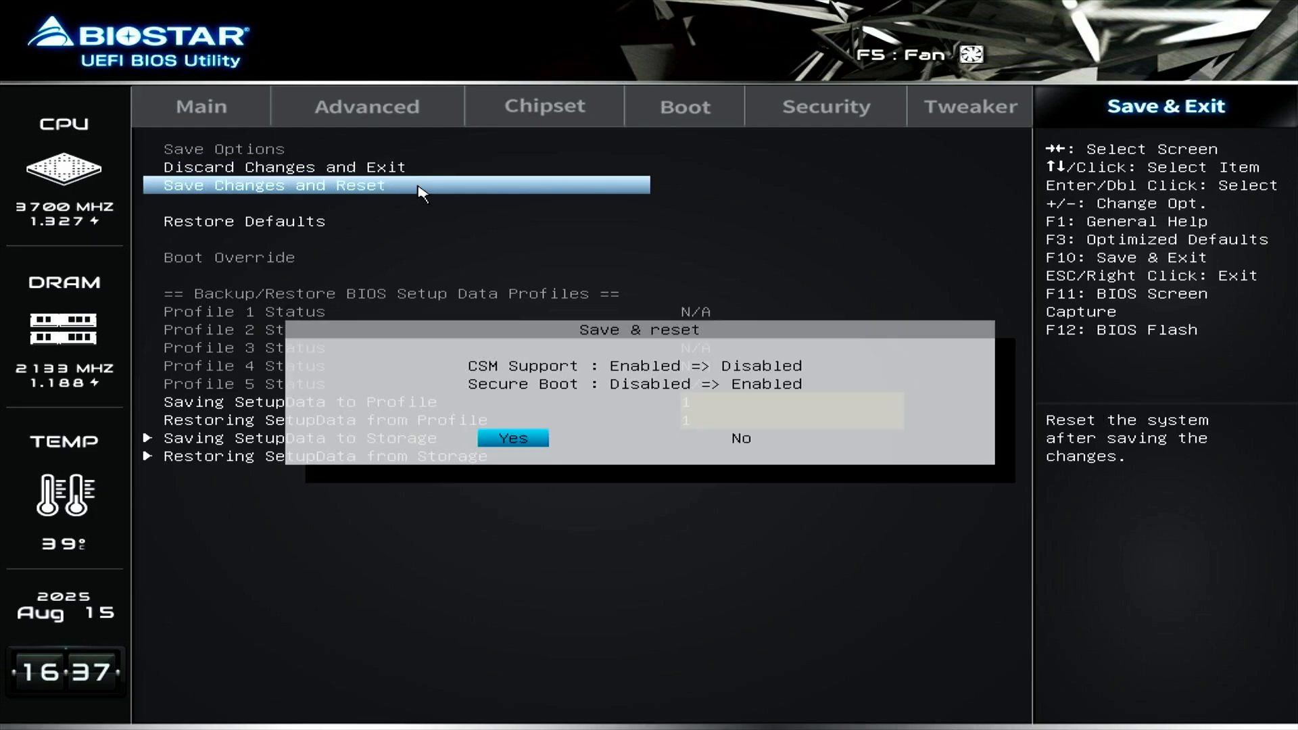
{"action": "mouse_move", "coordinate": [472, 370]}
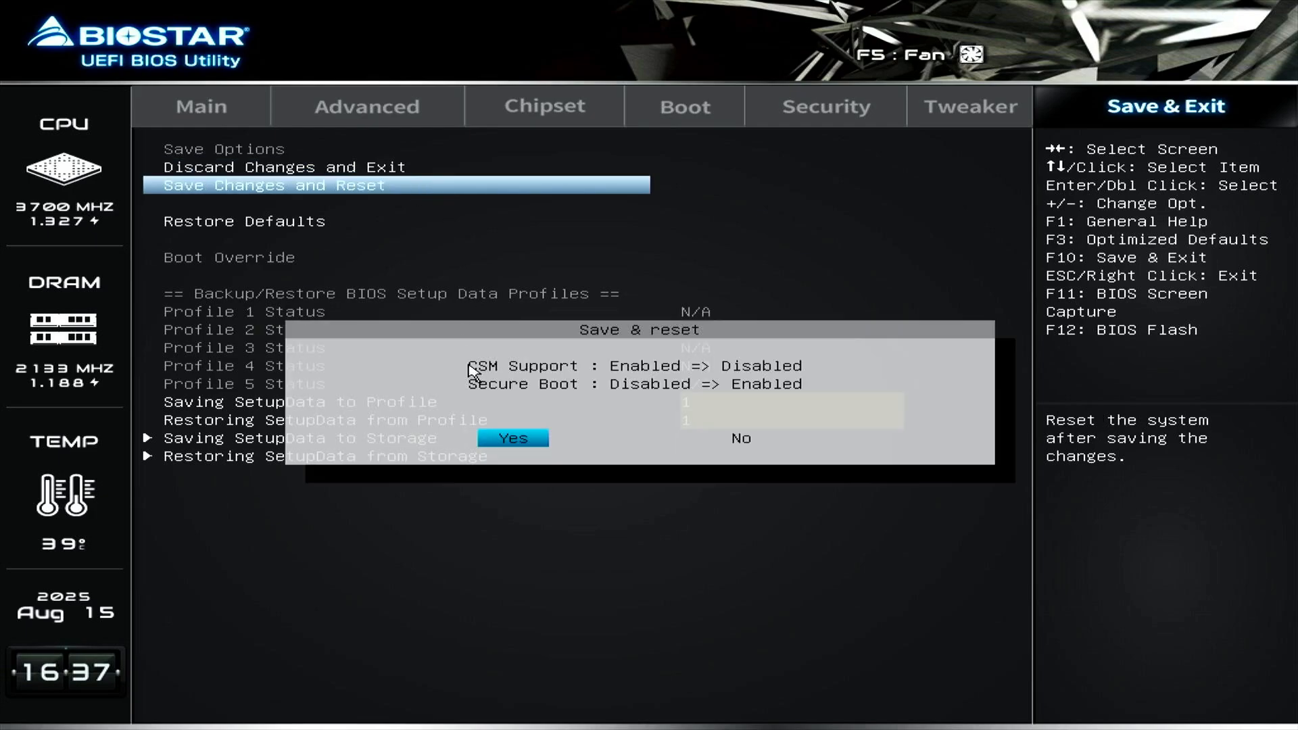